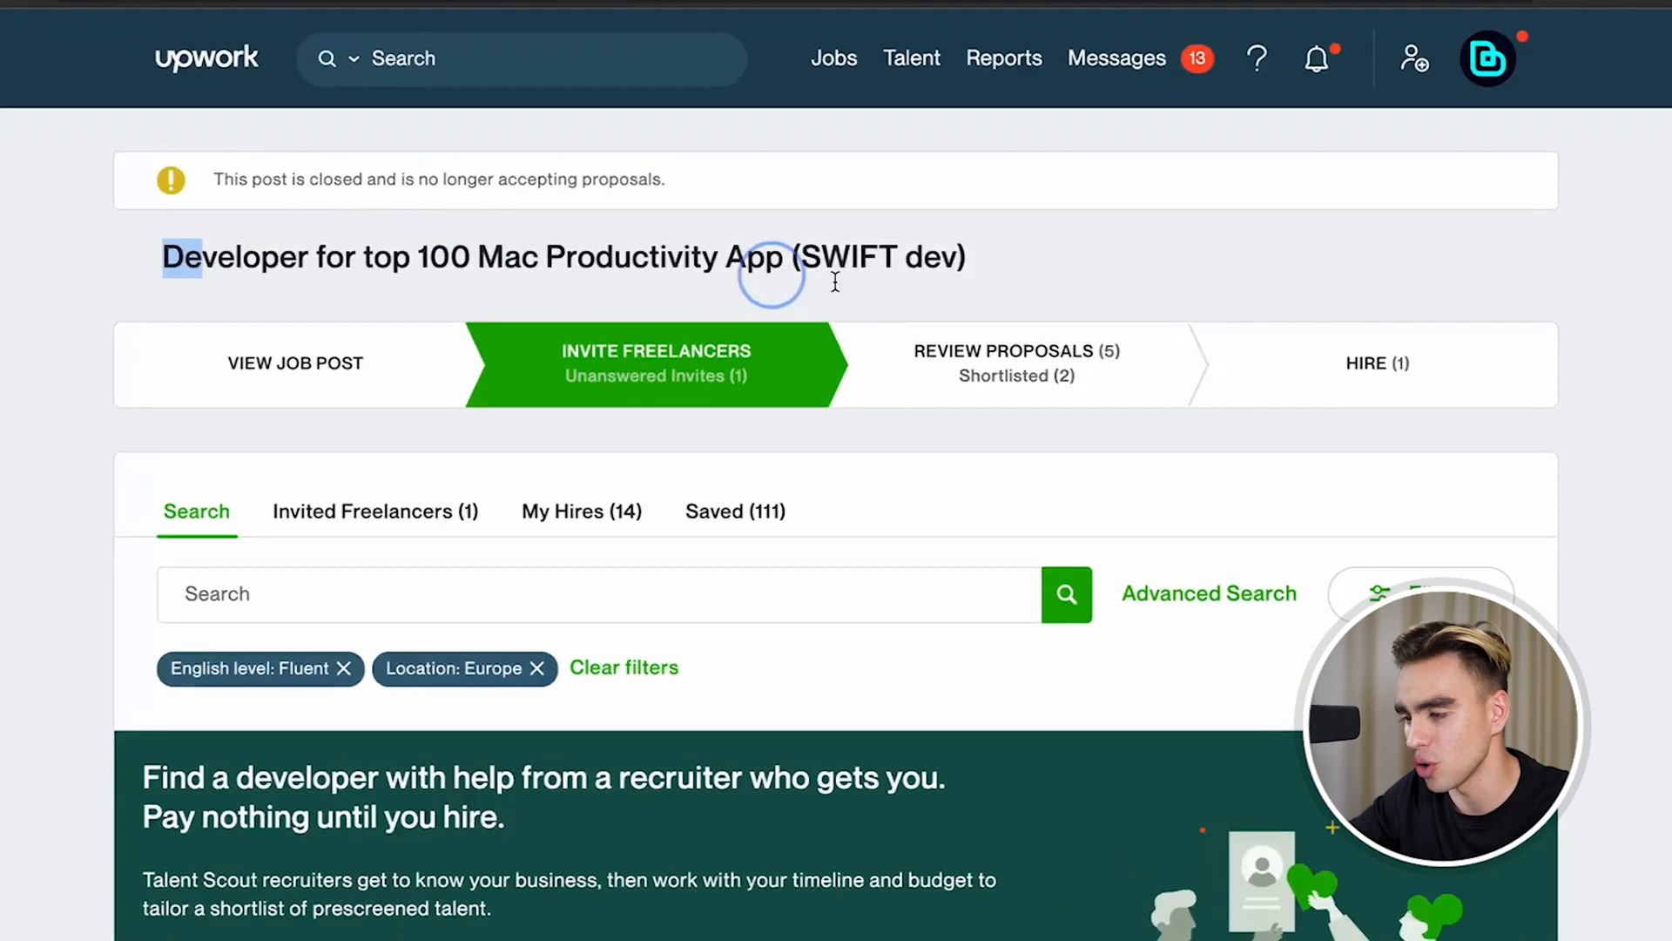
mouse_move(1049, 296)
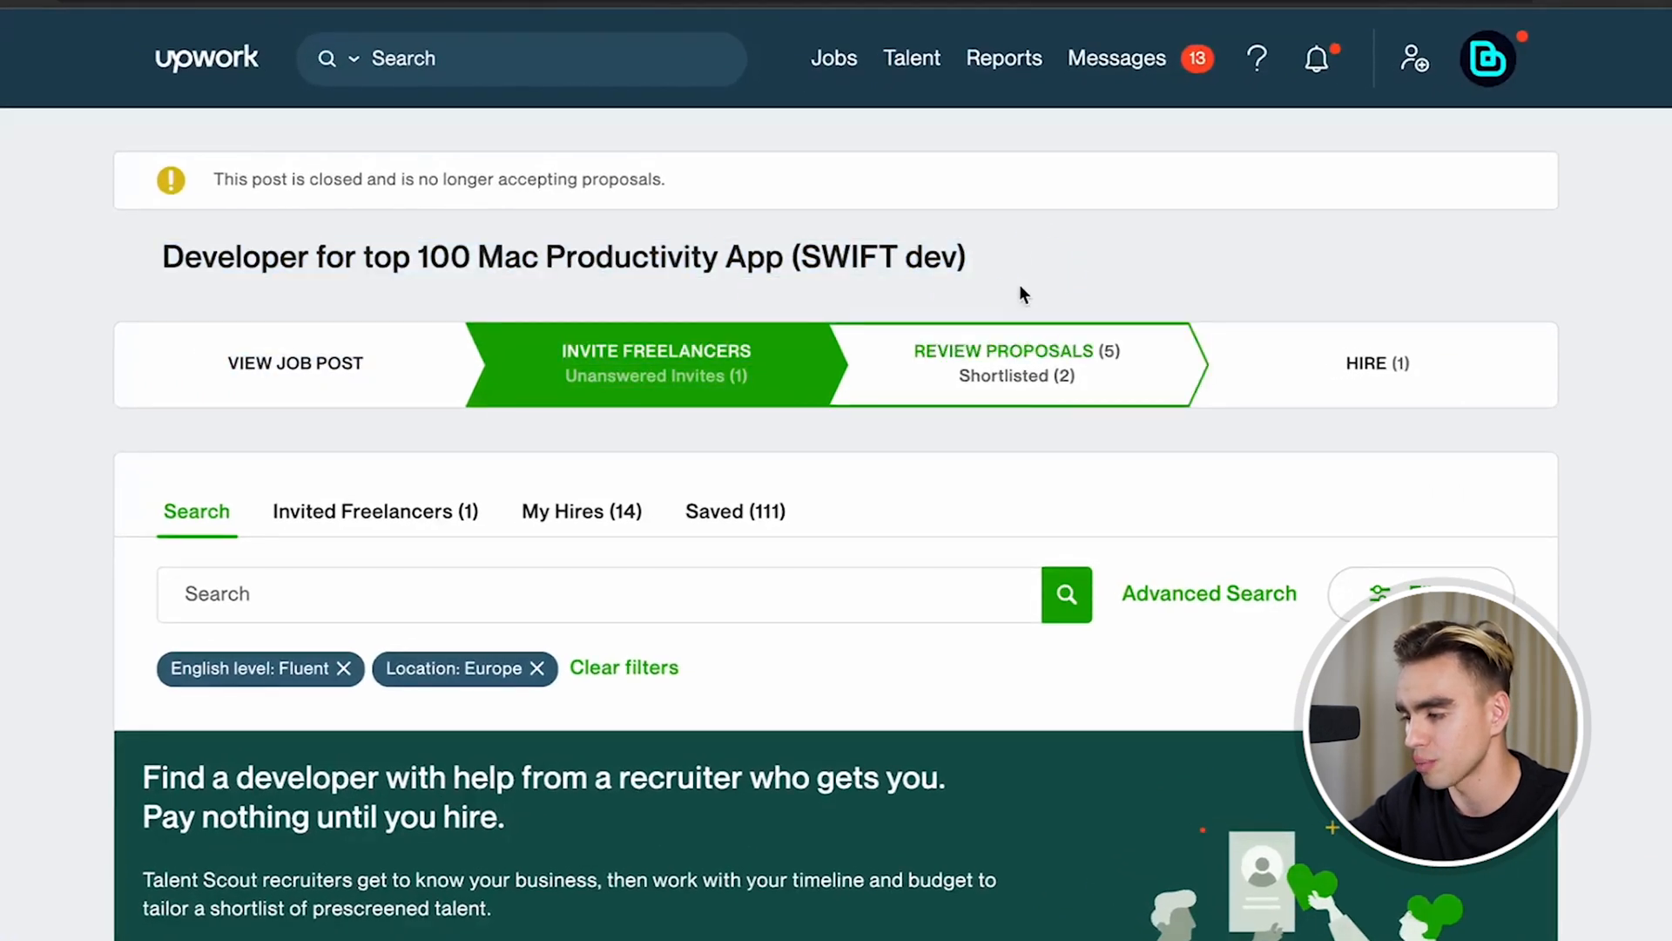
- Scroll the Mac Productivity App job's applicant list to reach the top Best Match proposal
scroll(down, 3)
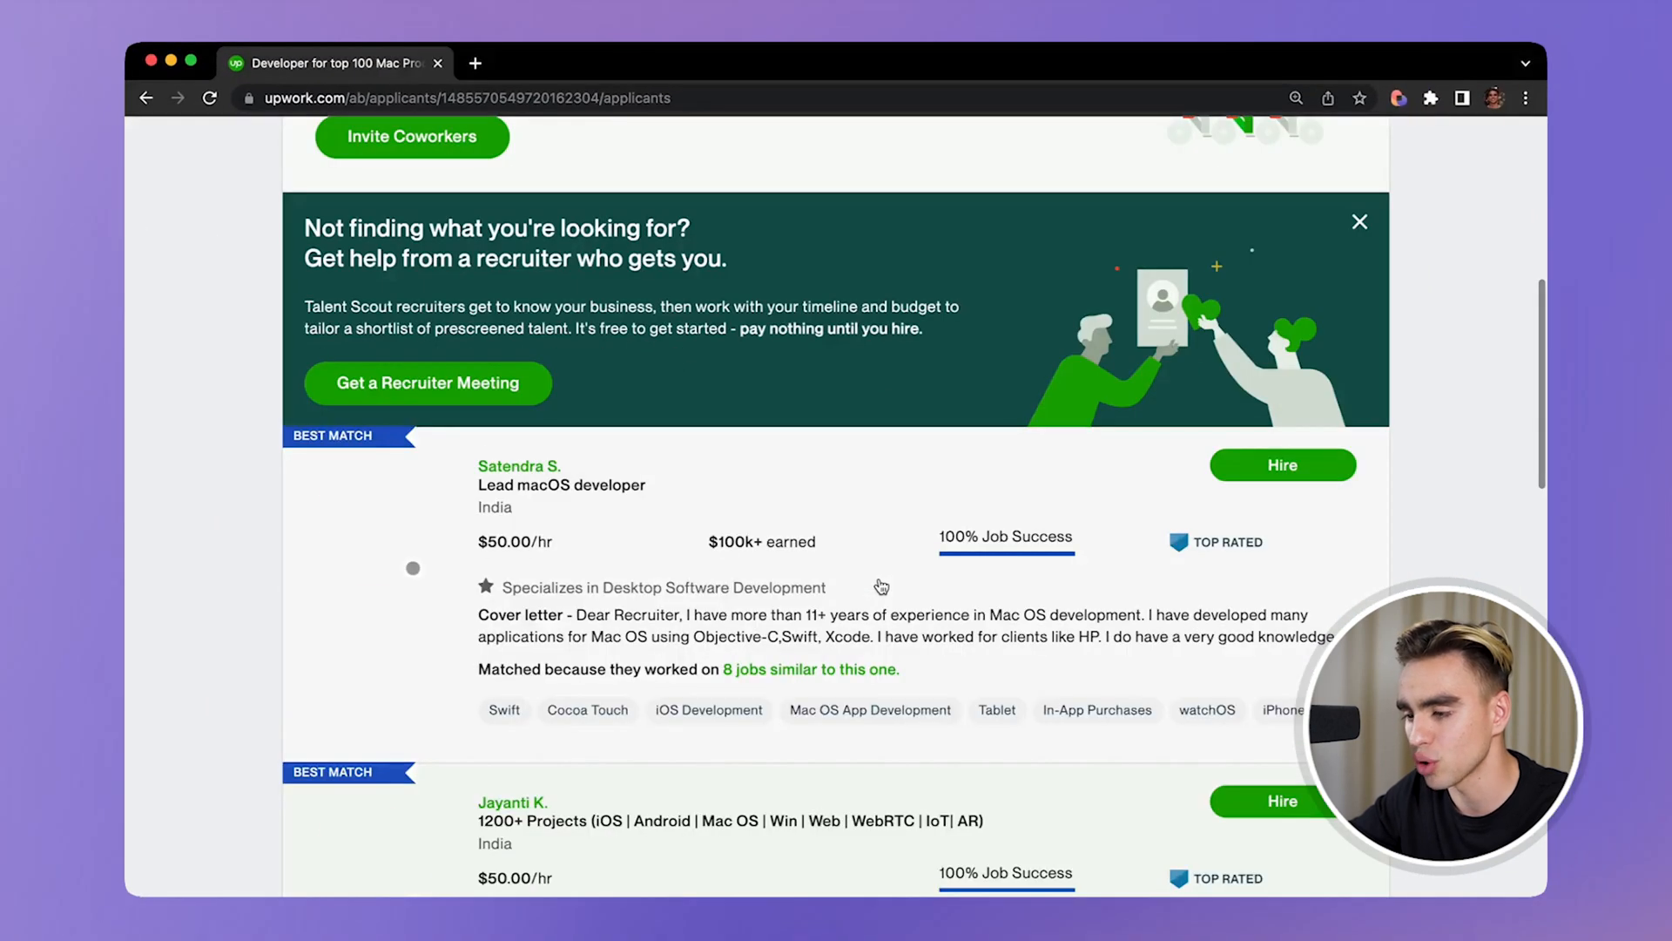
scroll(down, 3)
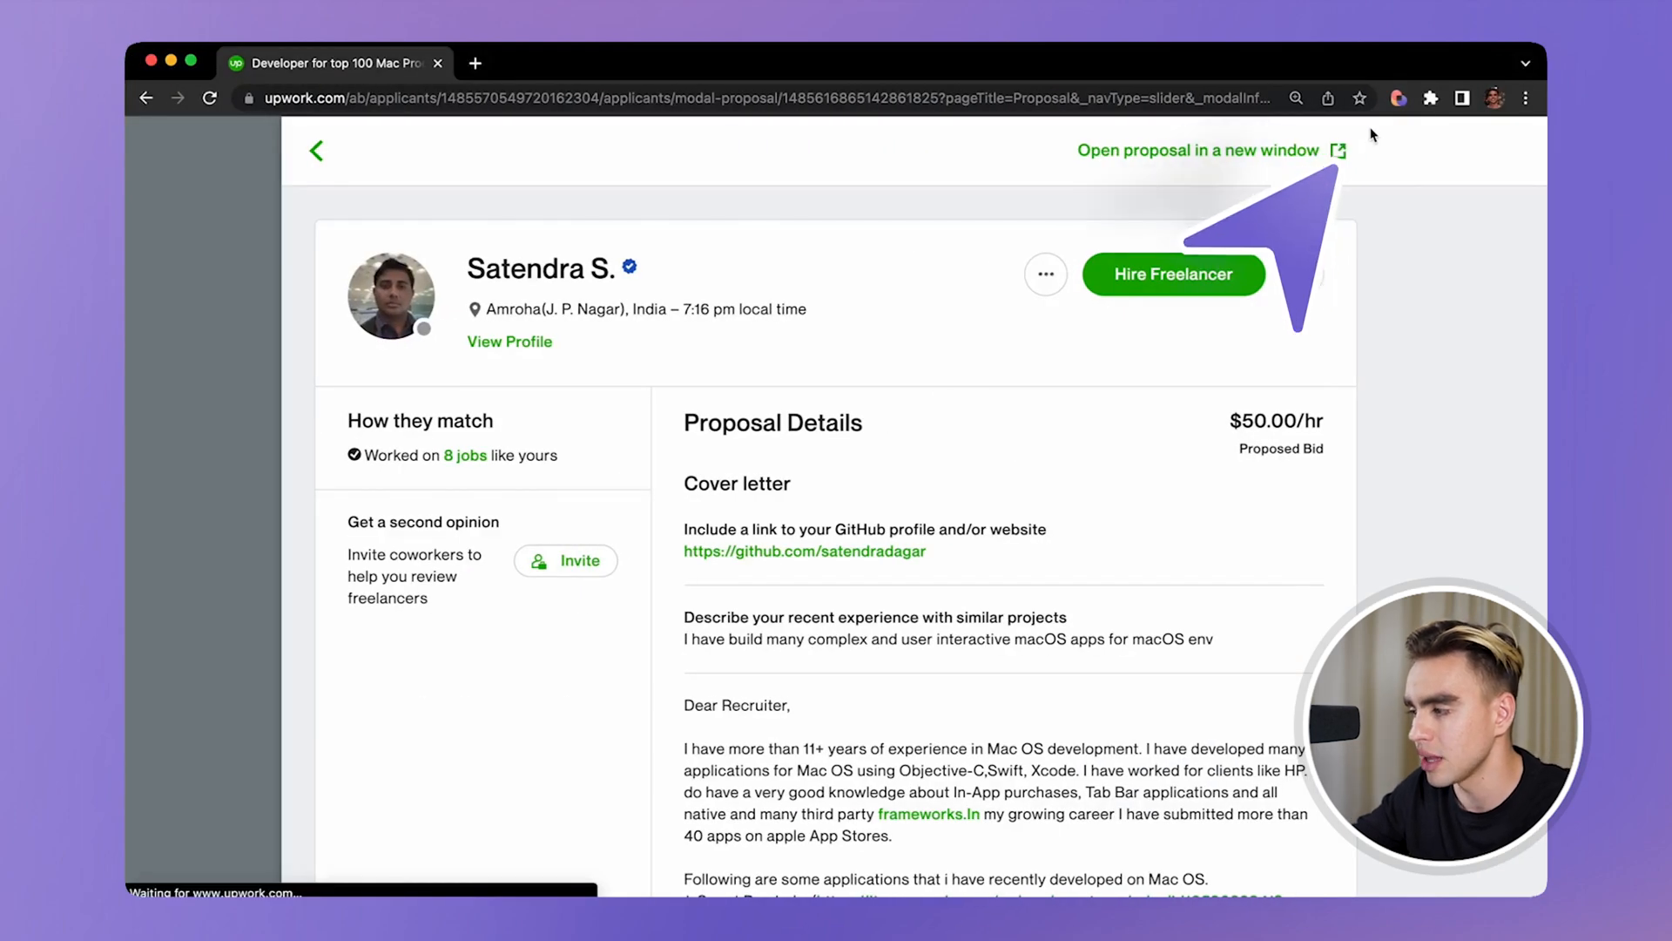
click(1397, 97)
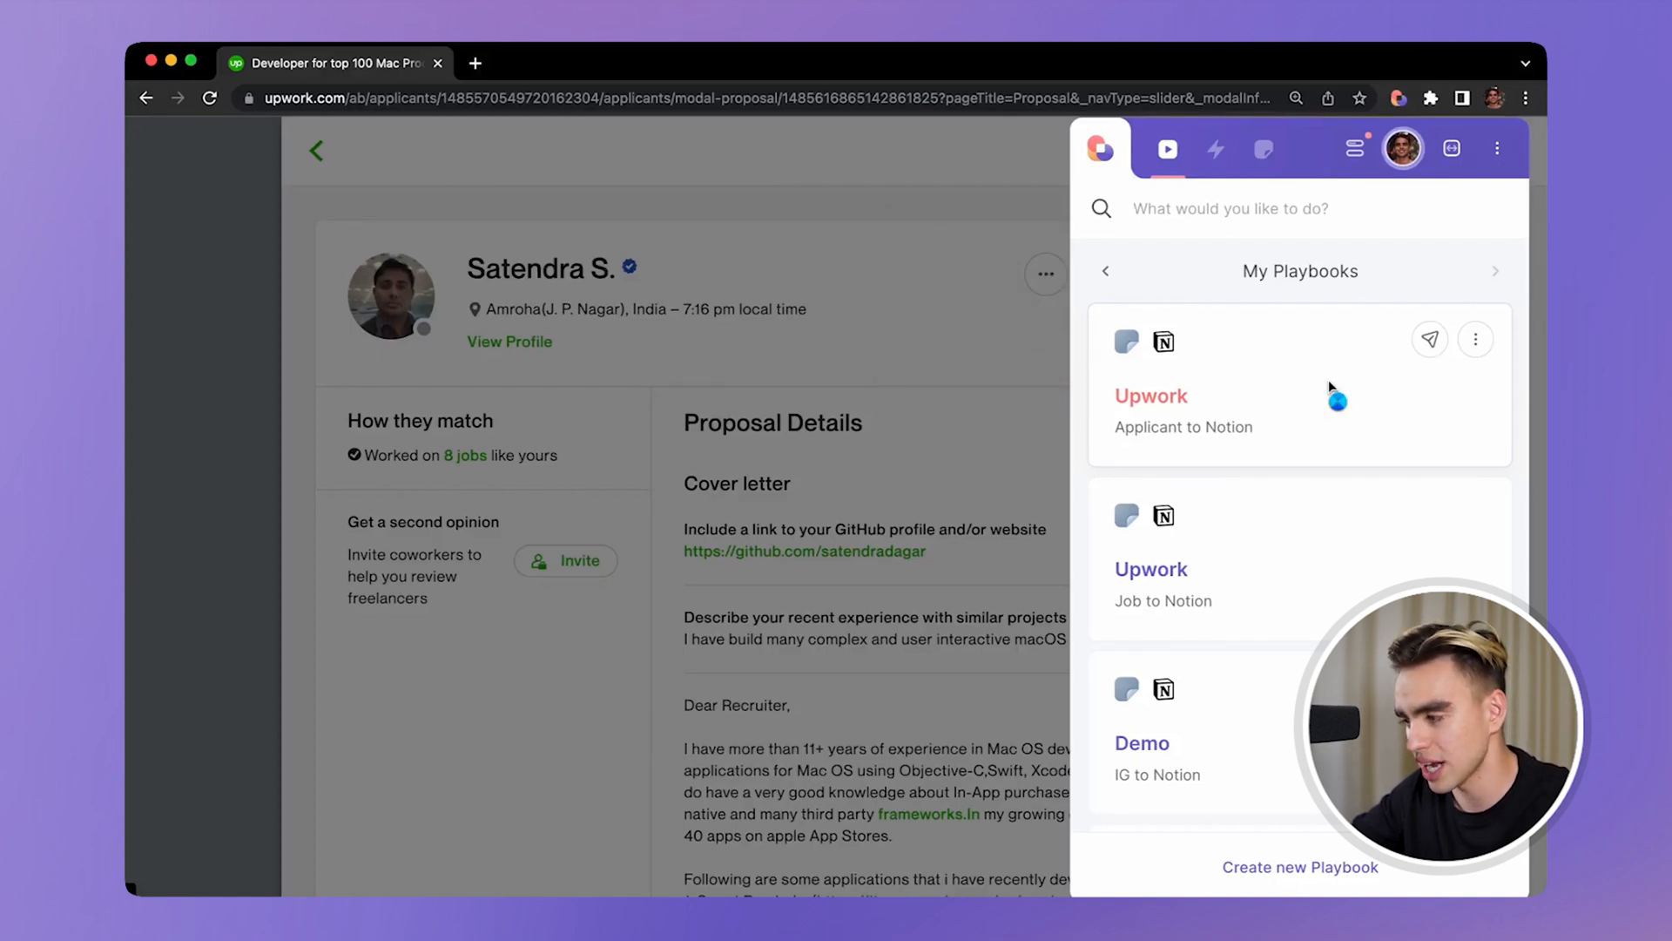
click(1428, 340)
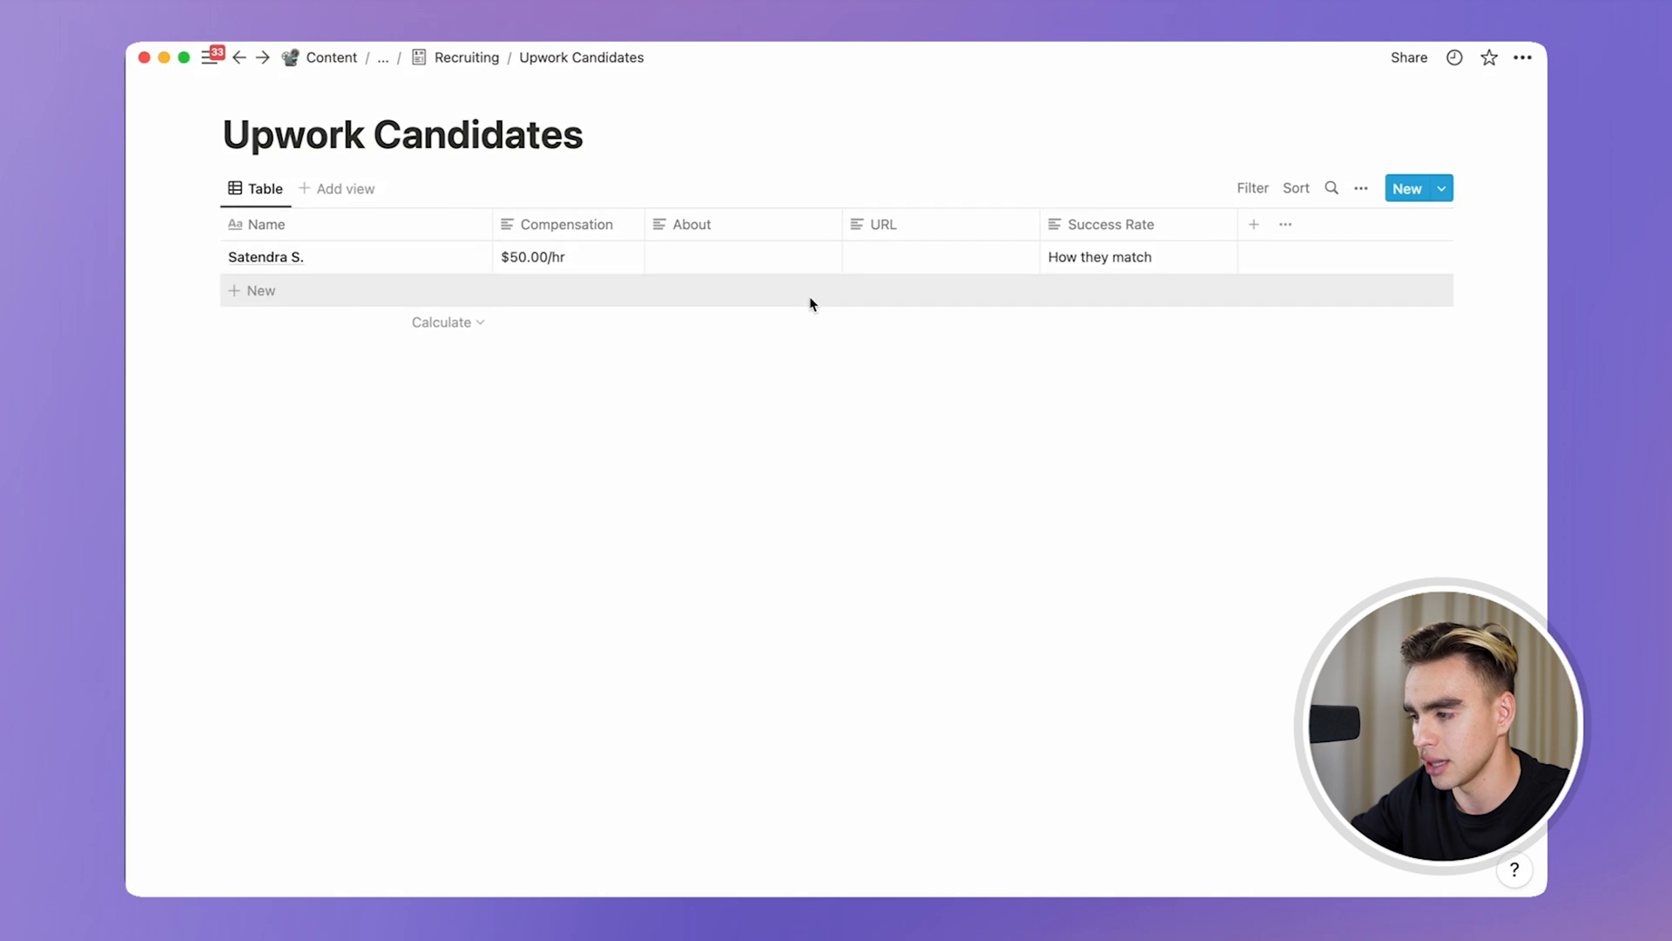
mouse_move(848, 267)
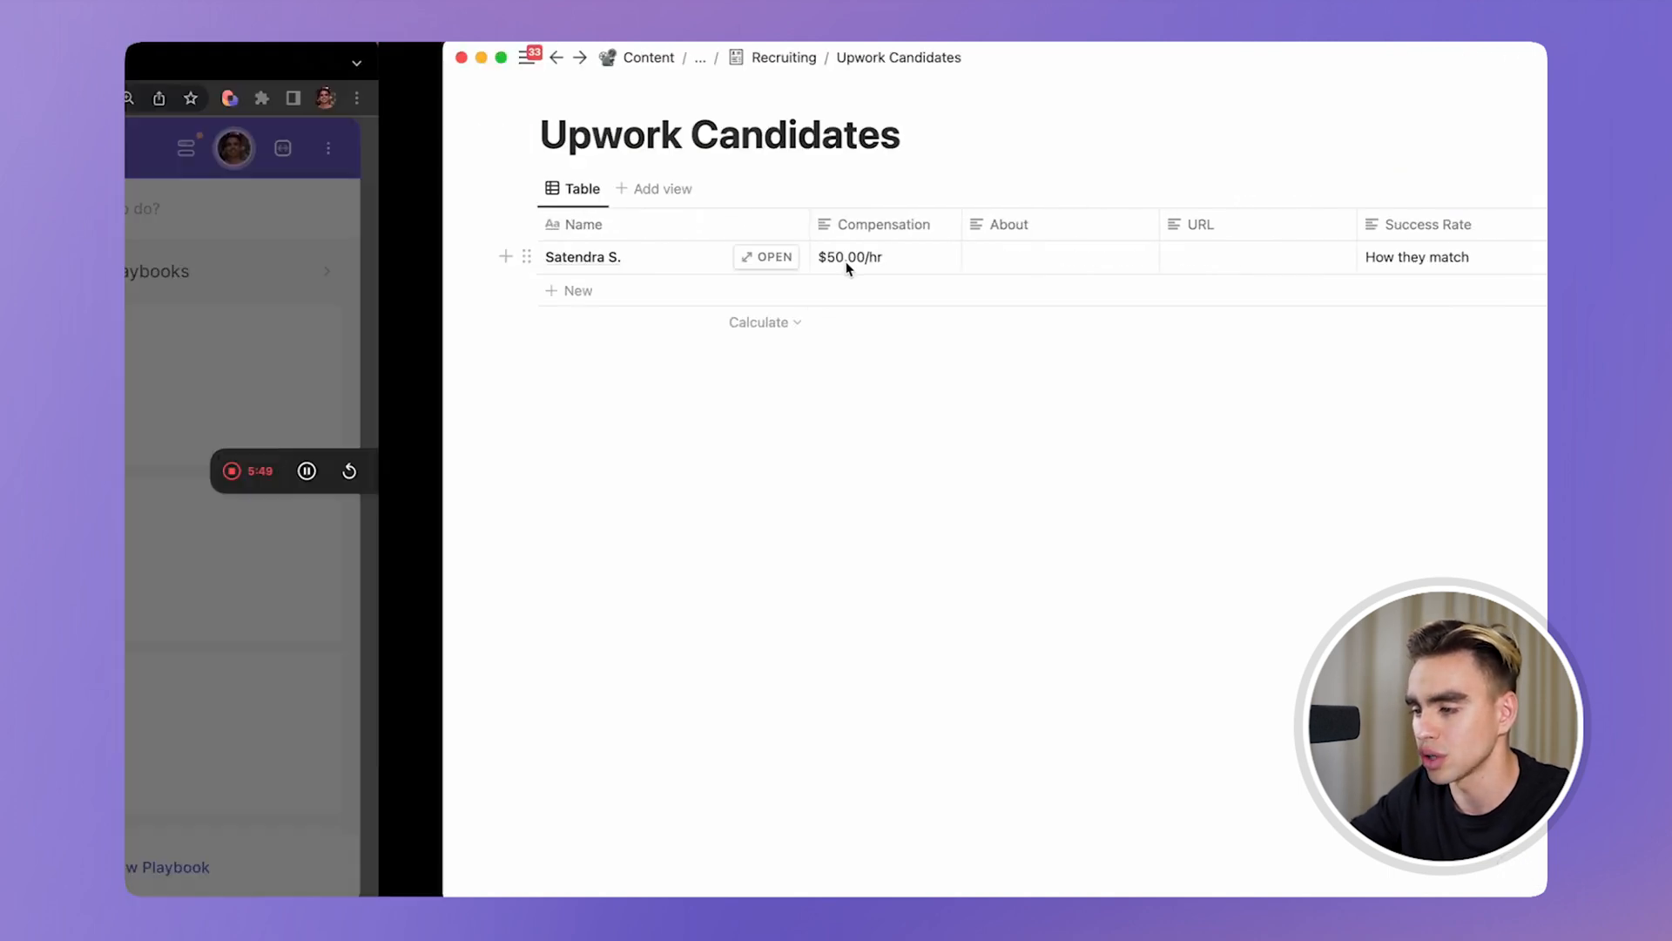
click(766, 258)
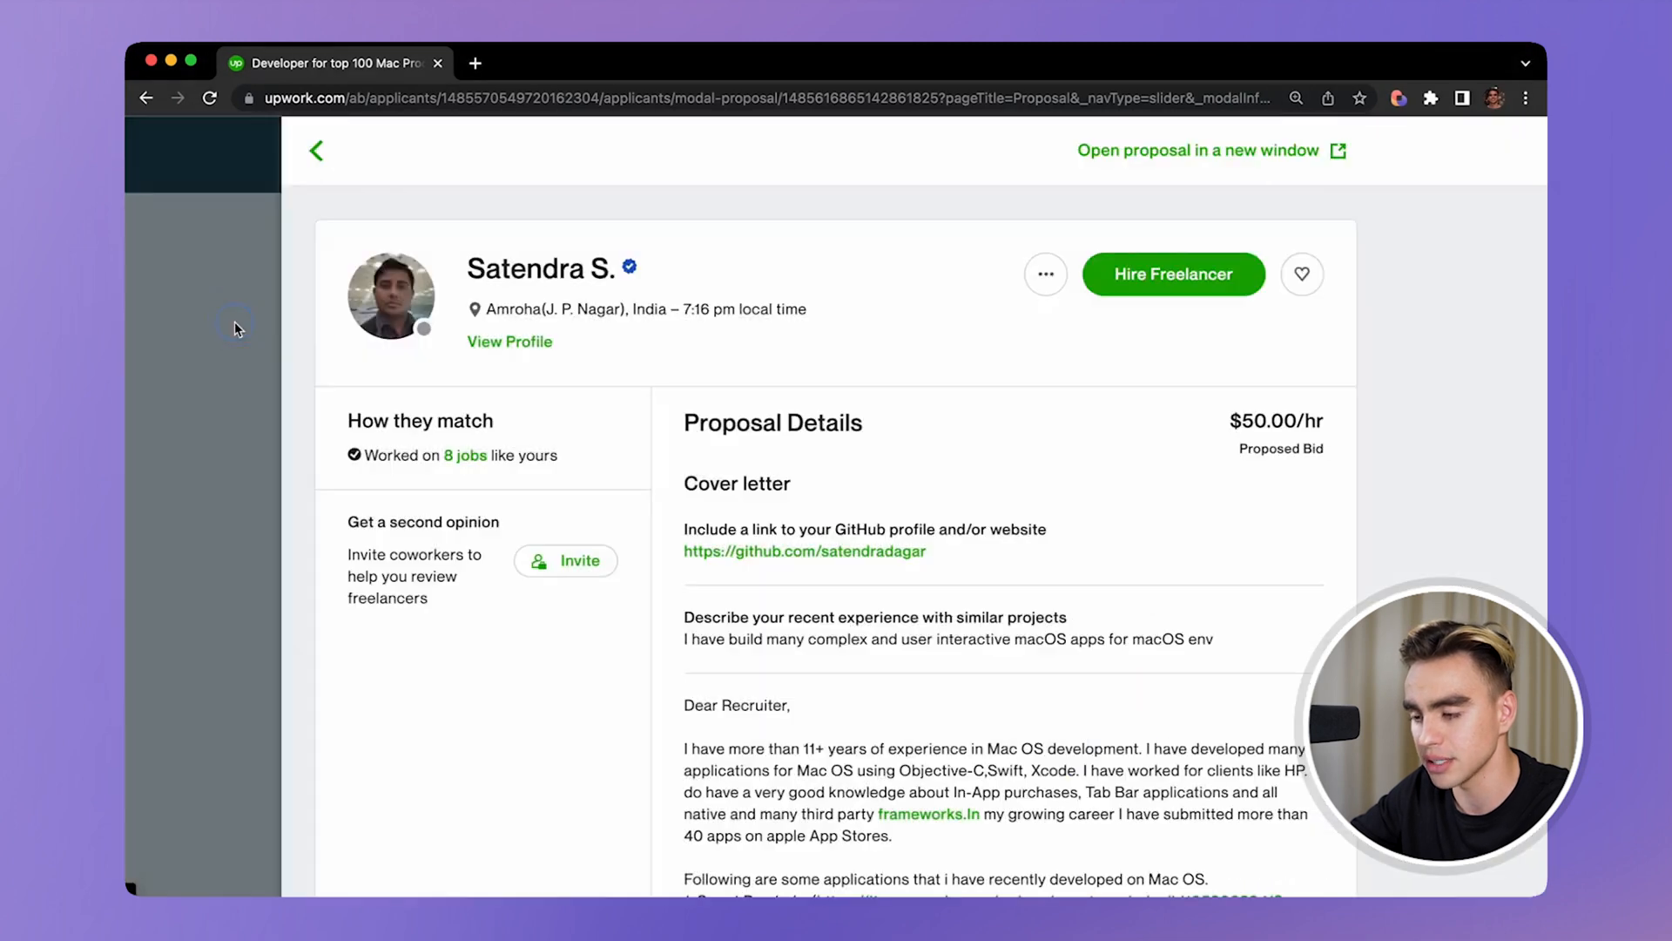
click(317, 150)
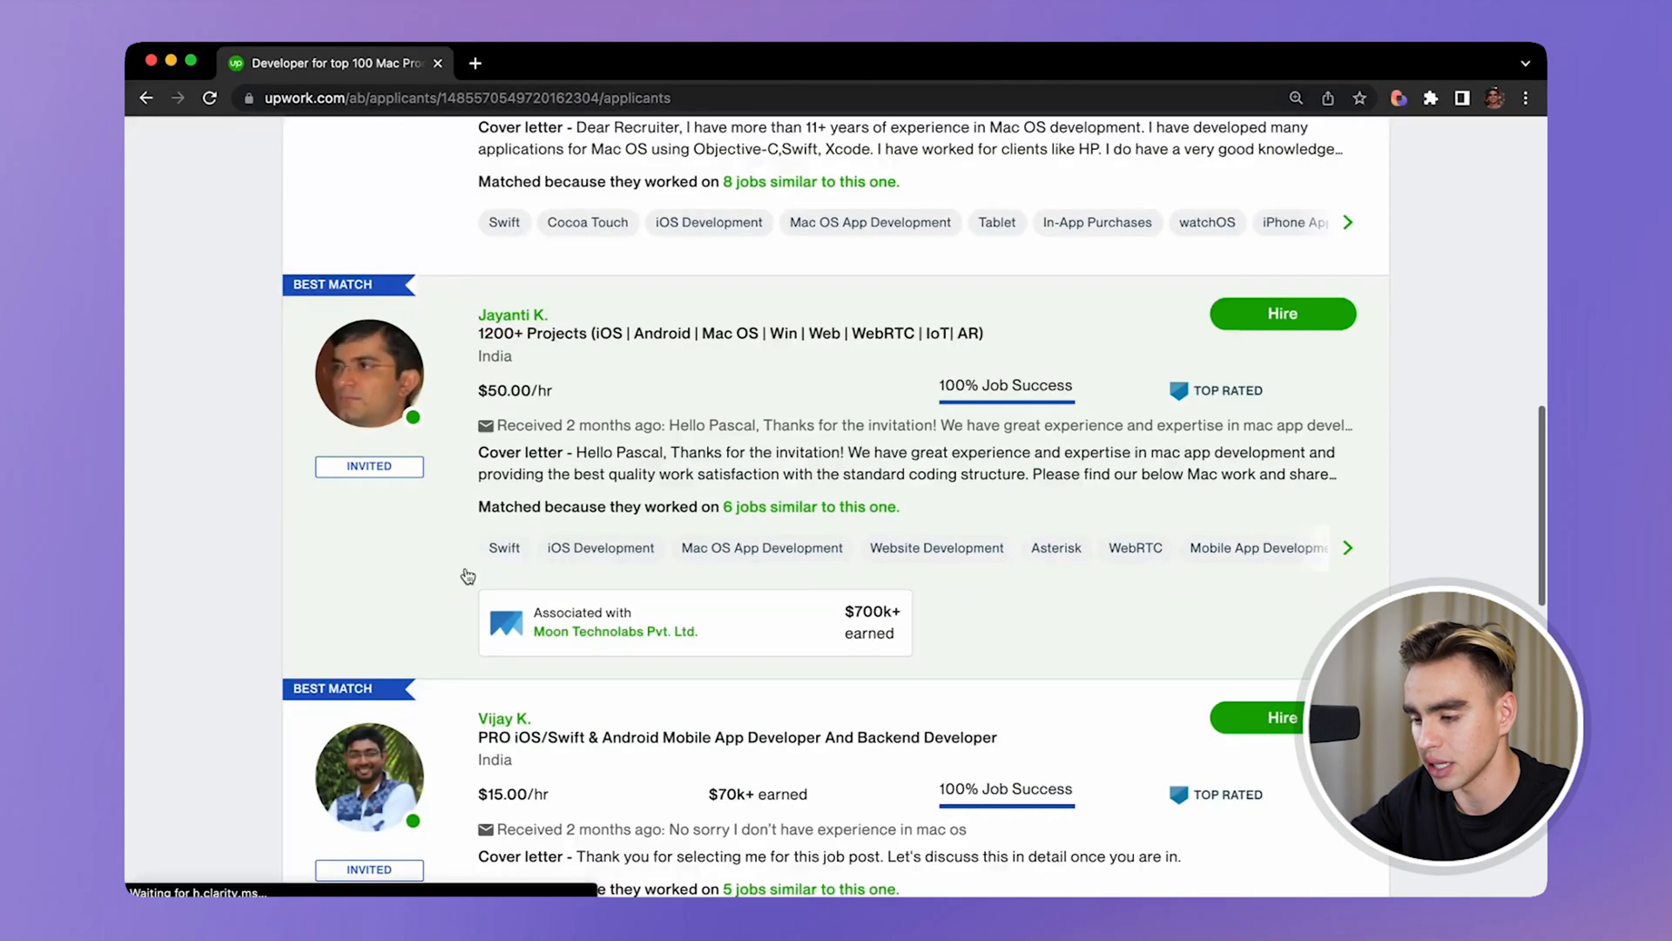
scroll(down, 3)
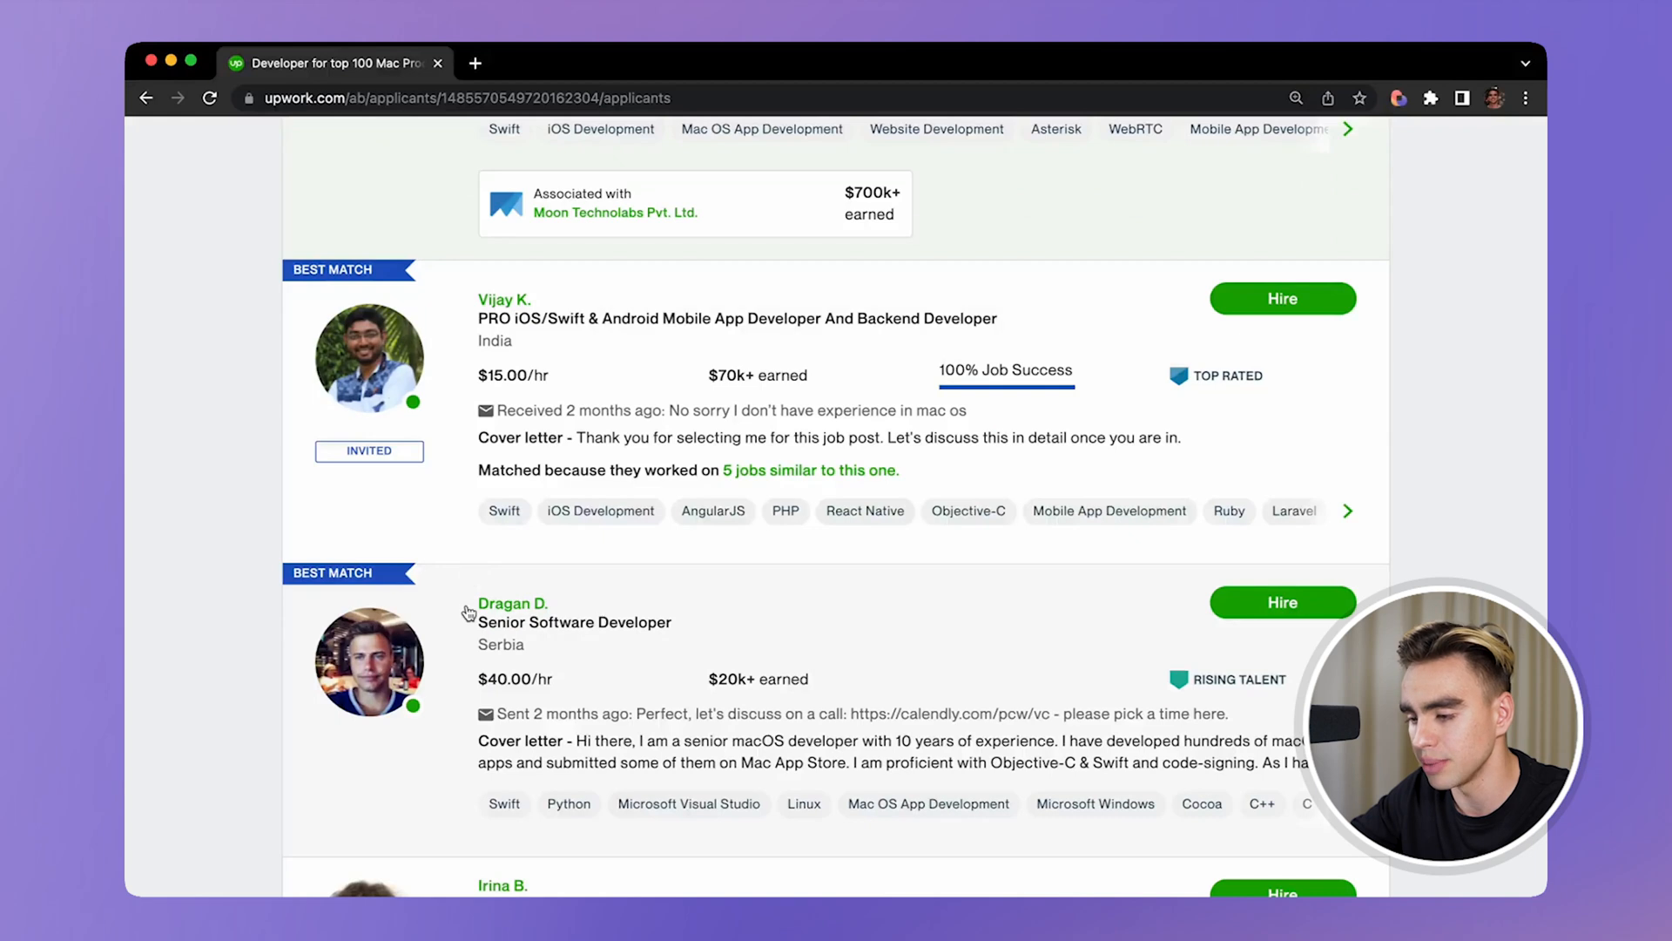
click(512, 602)
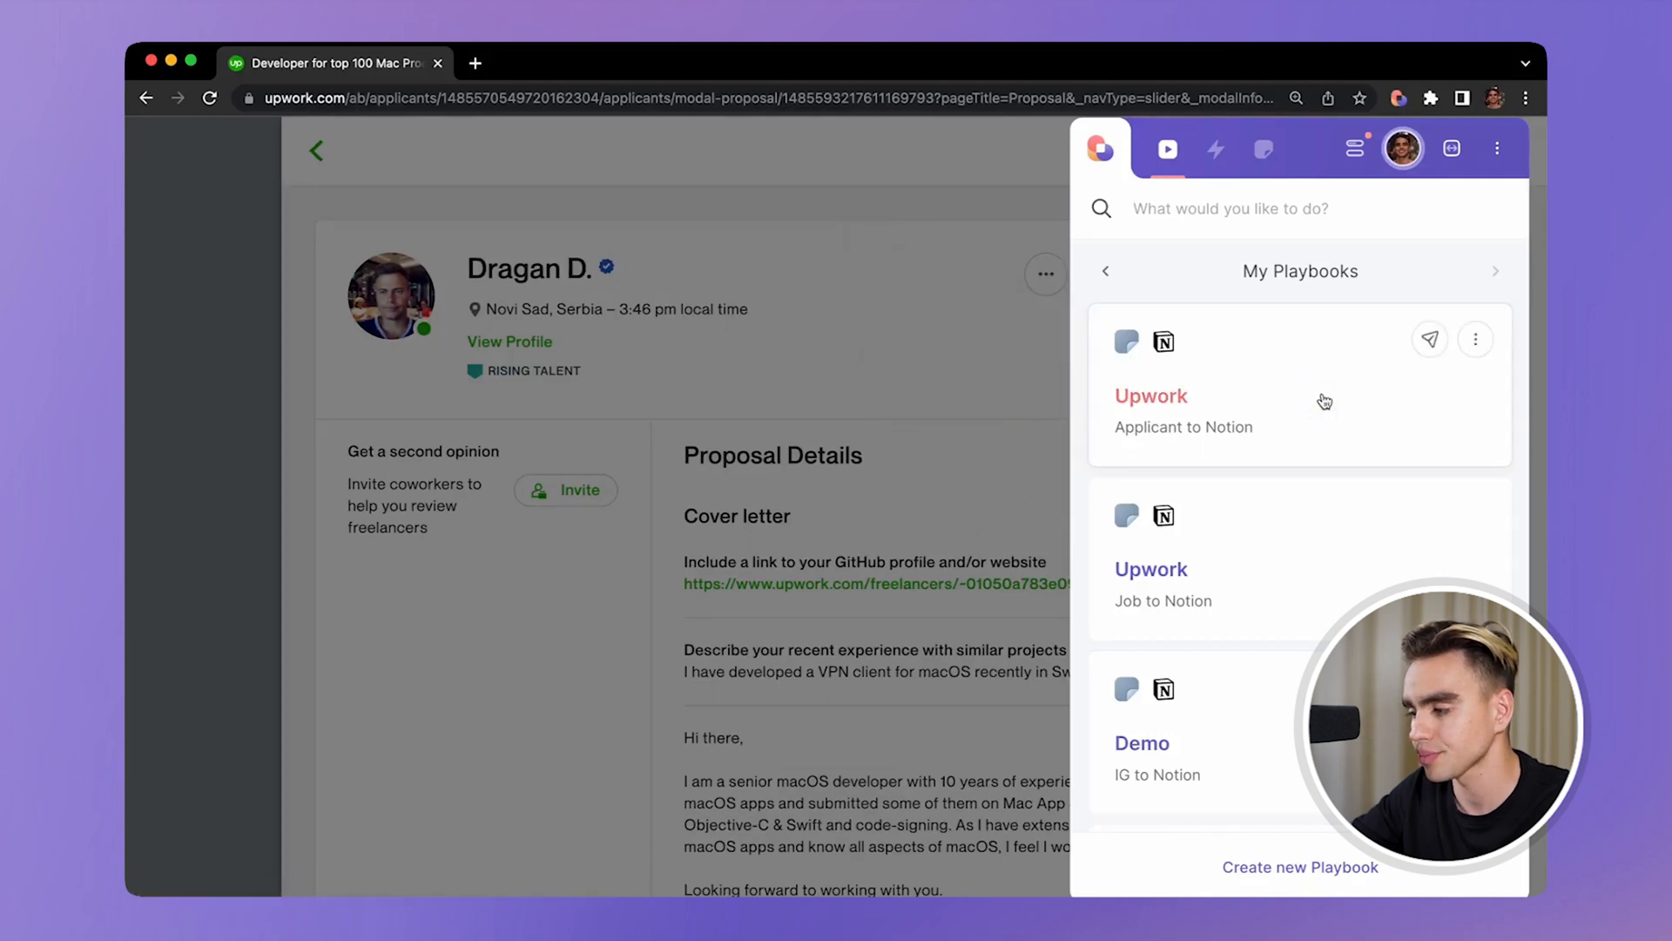
click(1428, 339)
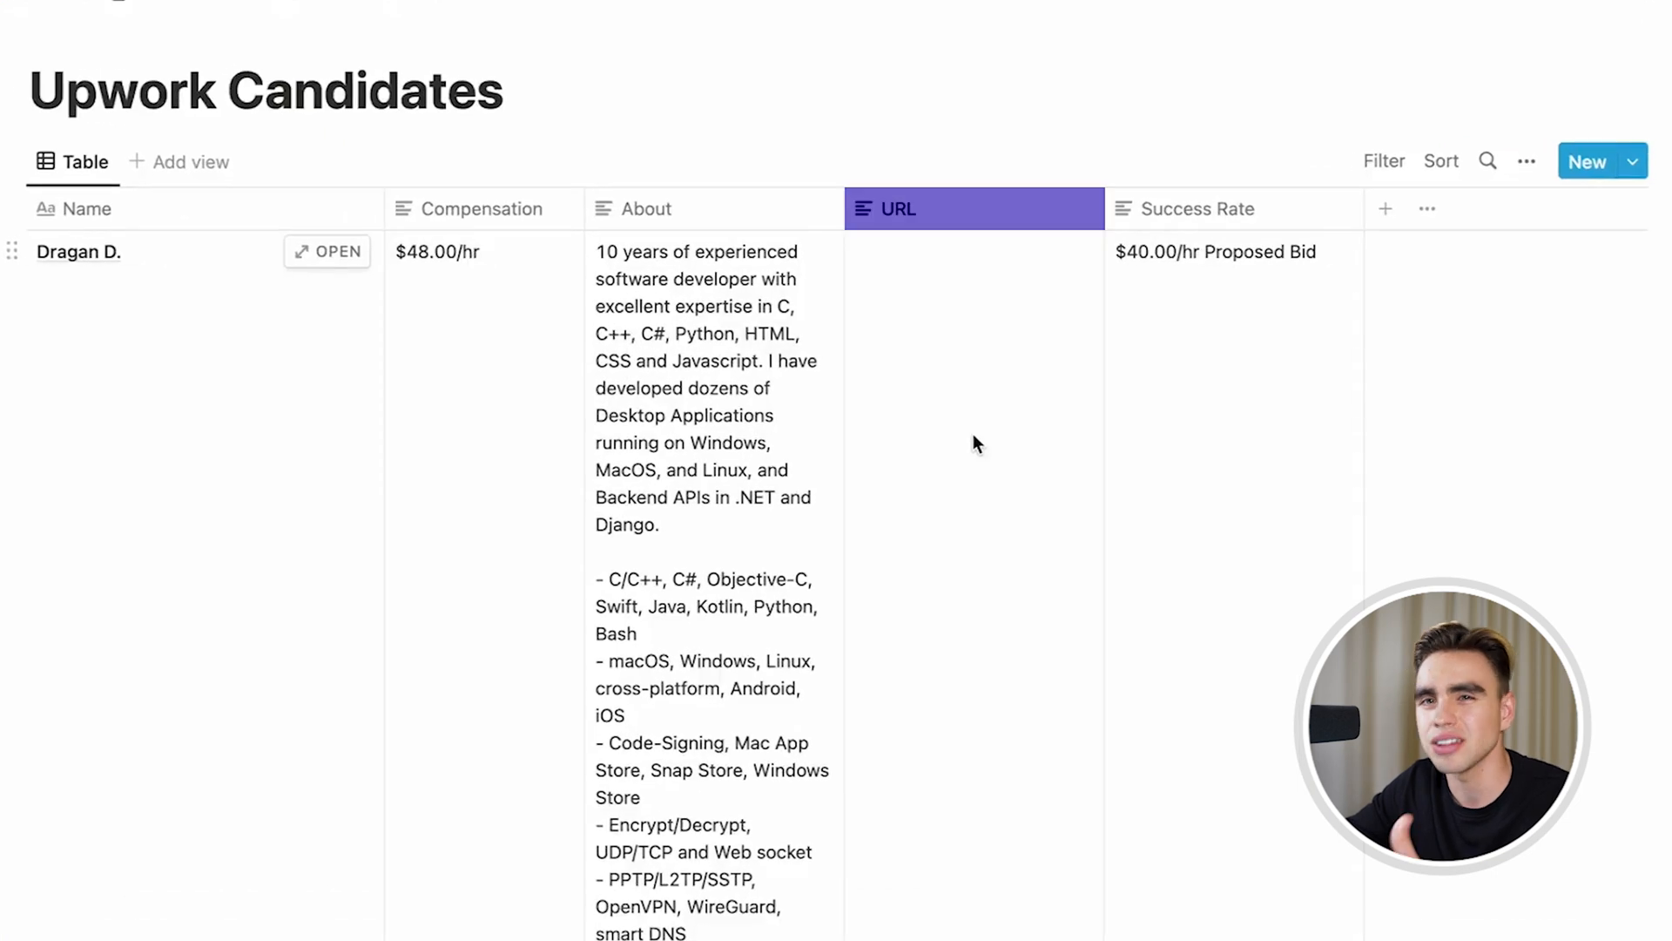
click(972, 443)
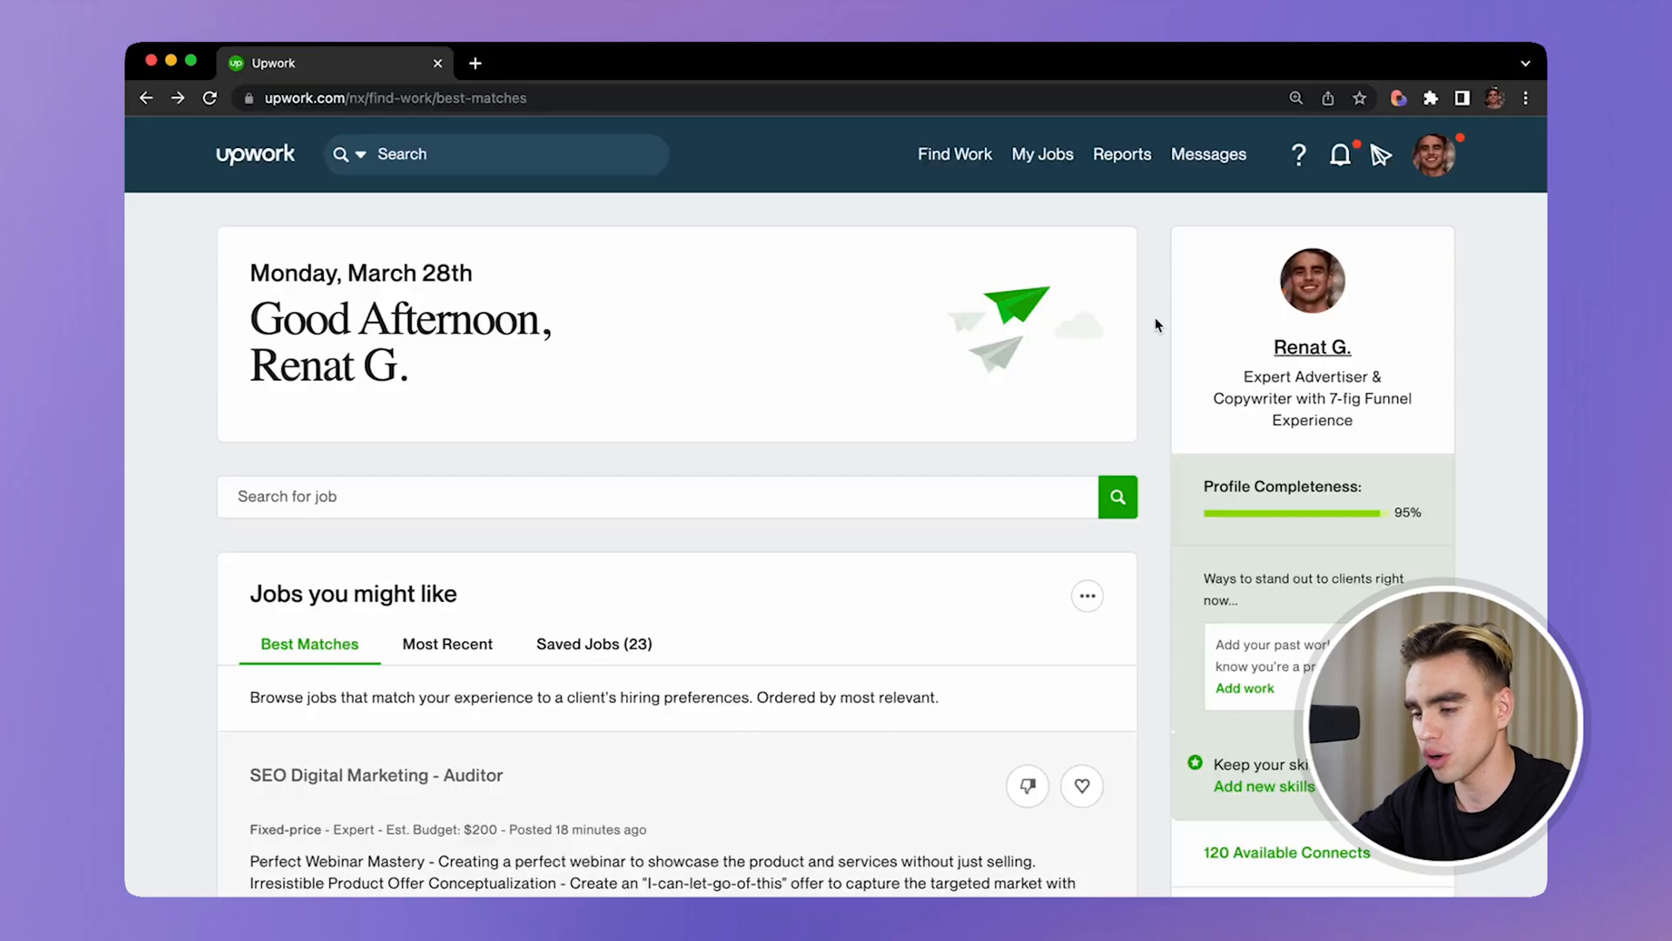
- Find and open the Marketing Manager - Blockchain & Cryptocurrency job in the Best Matches feed
scroll(down, 3)
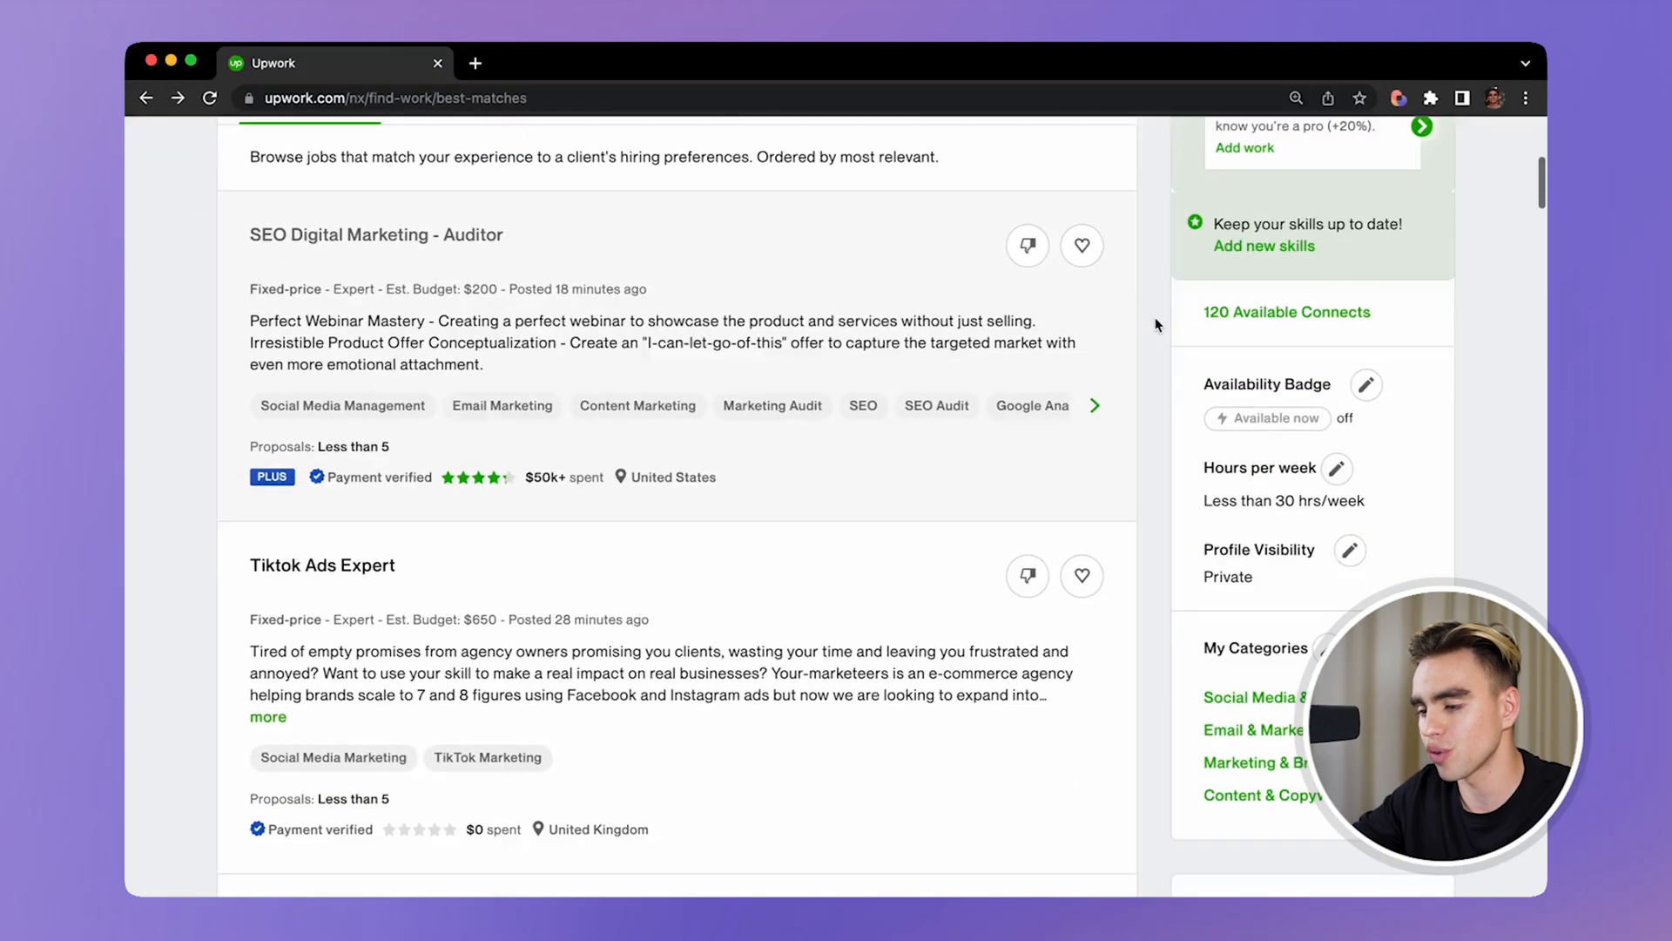
scroll(down, 3)
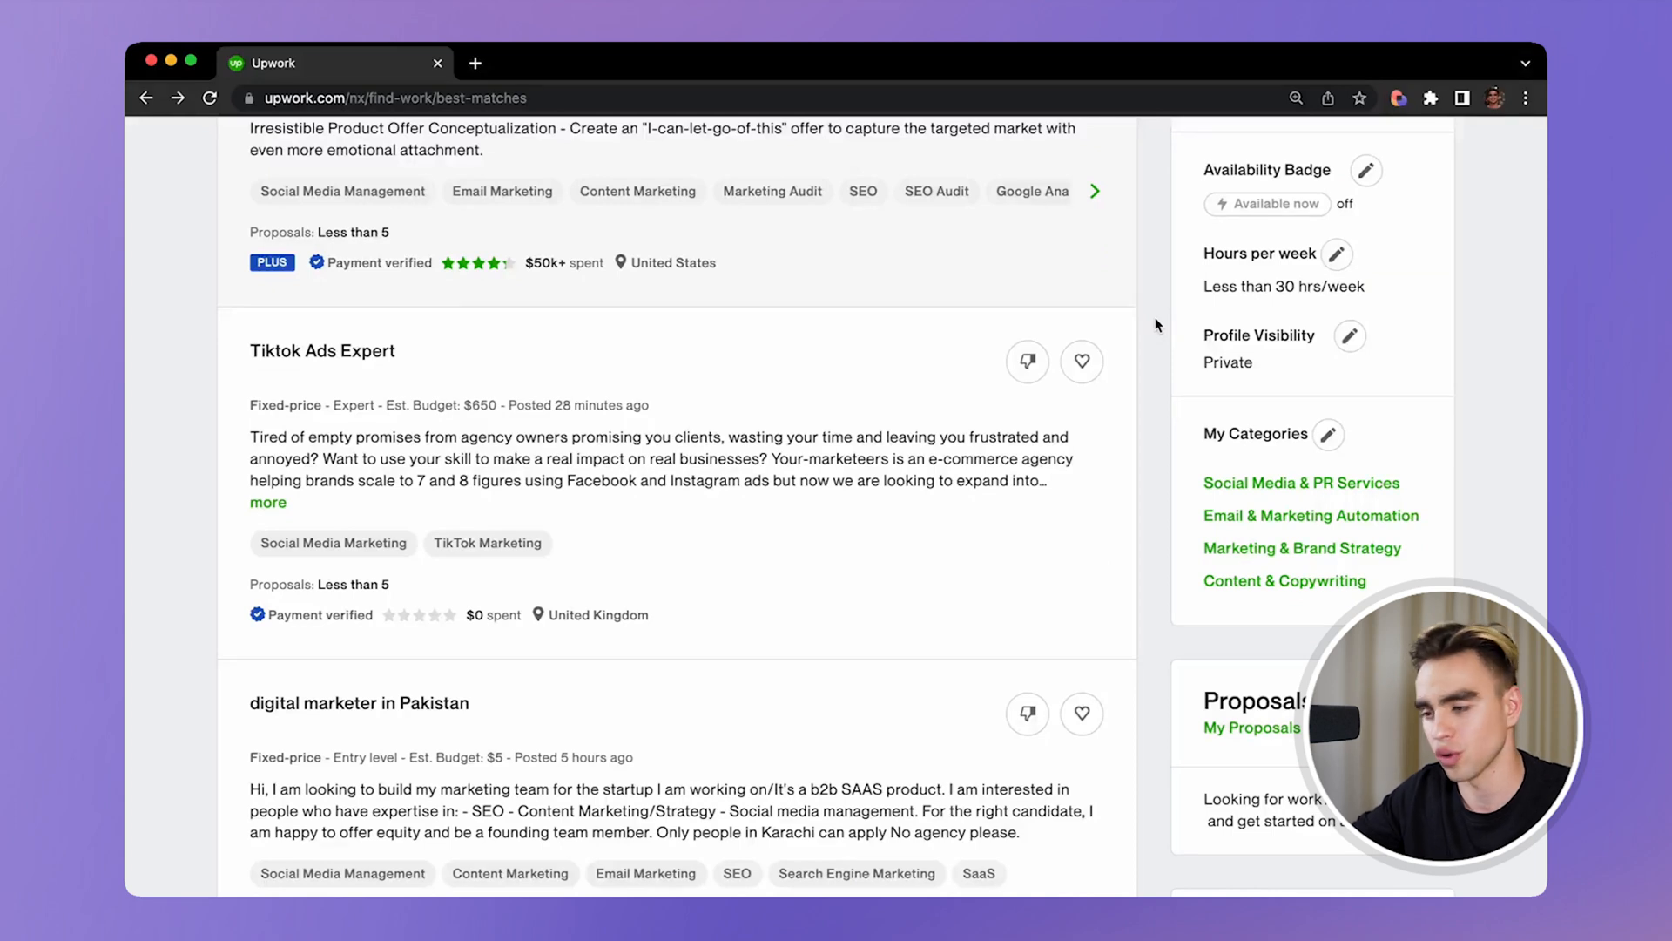
scroll(down, 3)
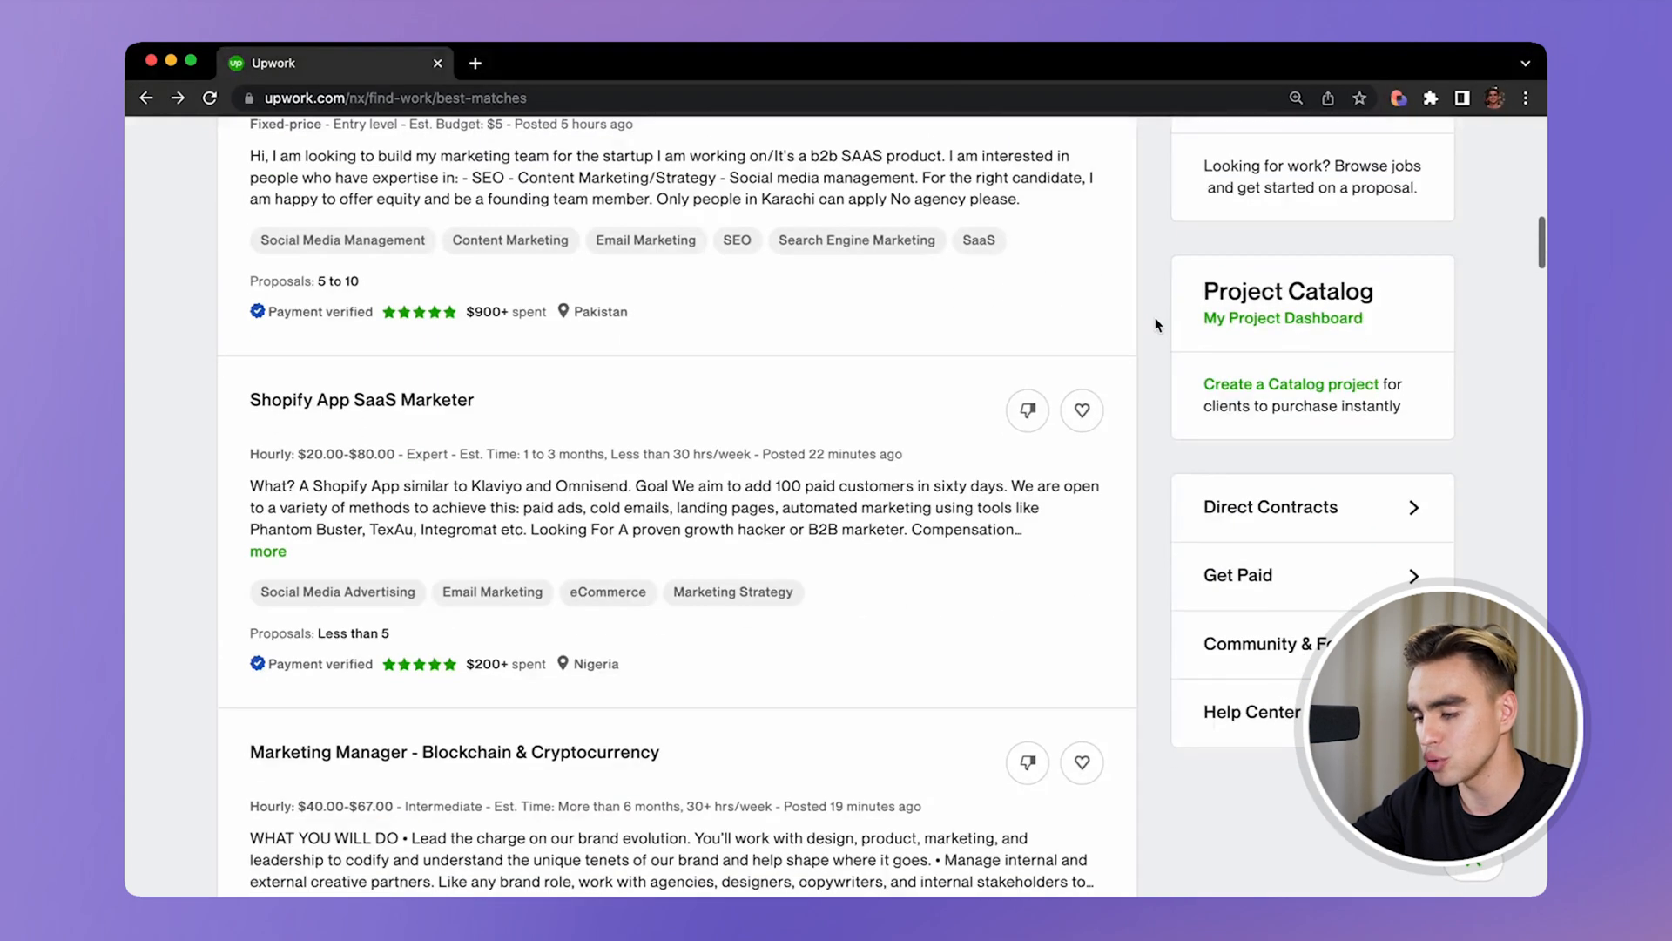
scroll(down, 3)
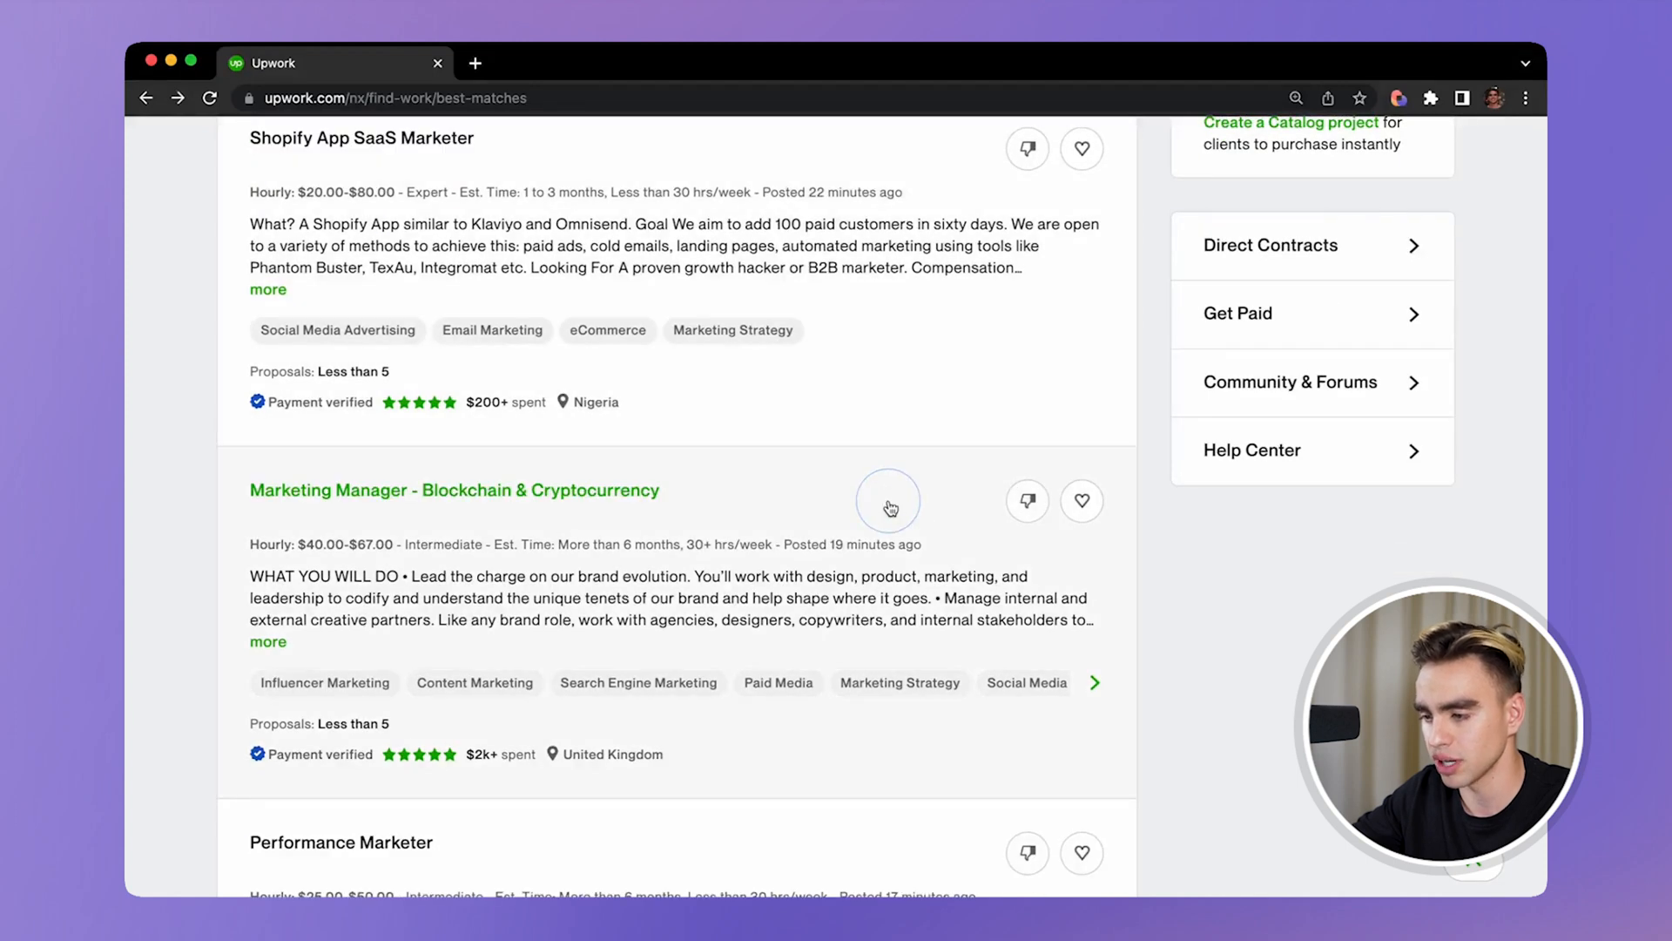
click(453, 489)
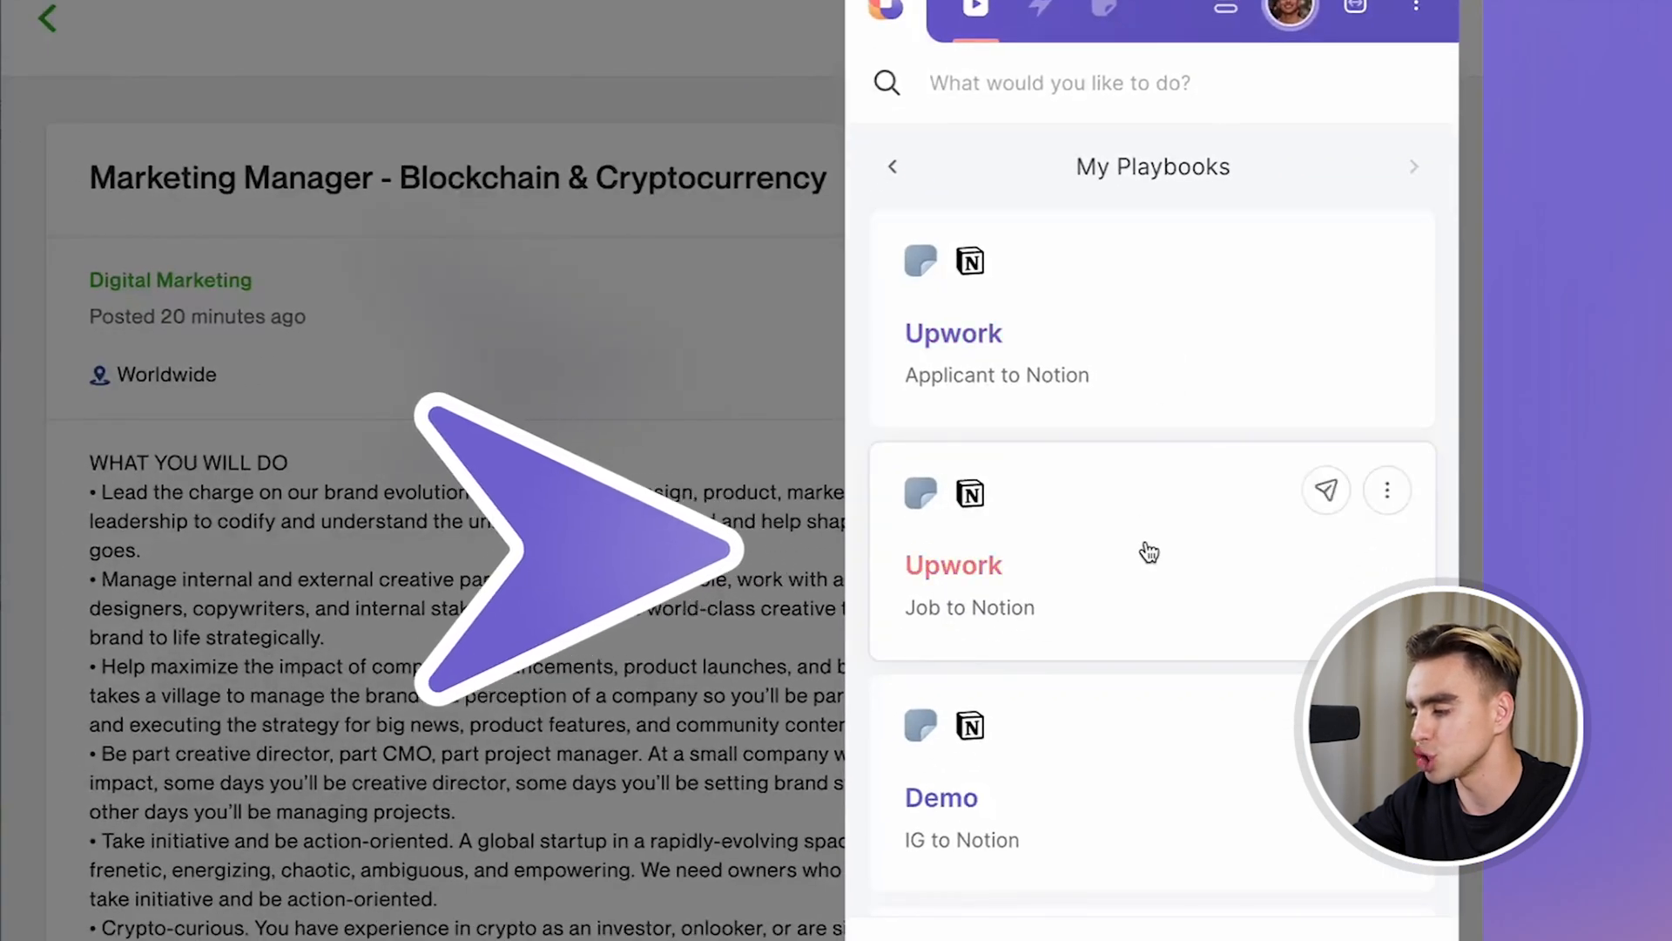
- Run 'Upwork Job to Notion' on the job, adding it at $40.00–$67.00 to the Deals pipeline
click(1326, 490)
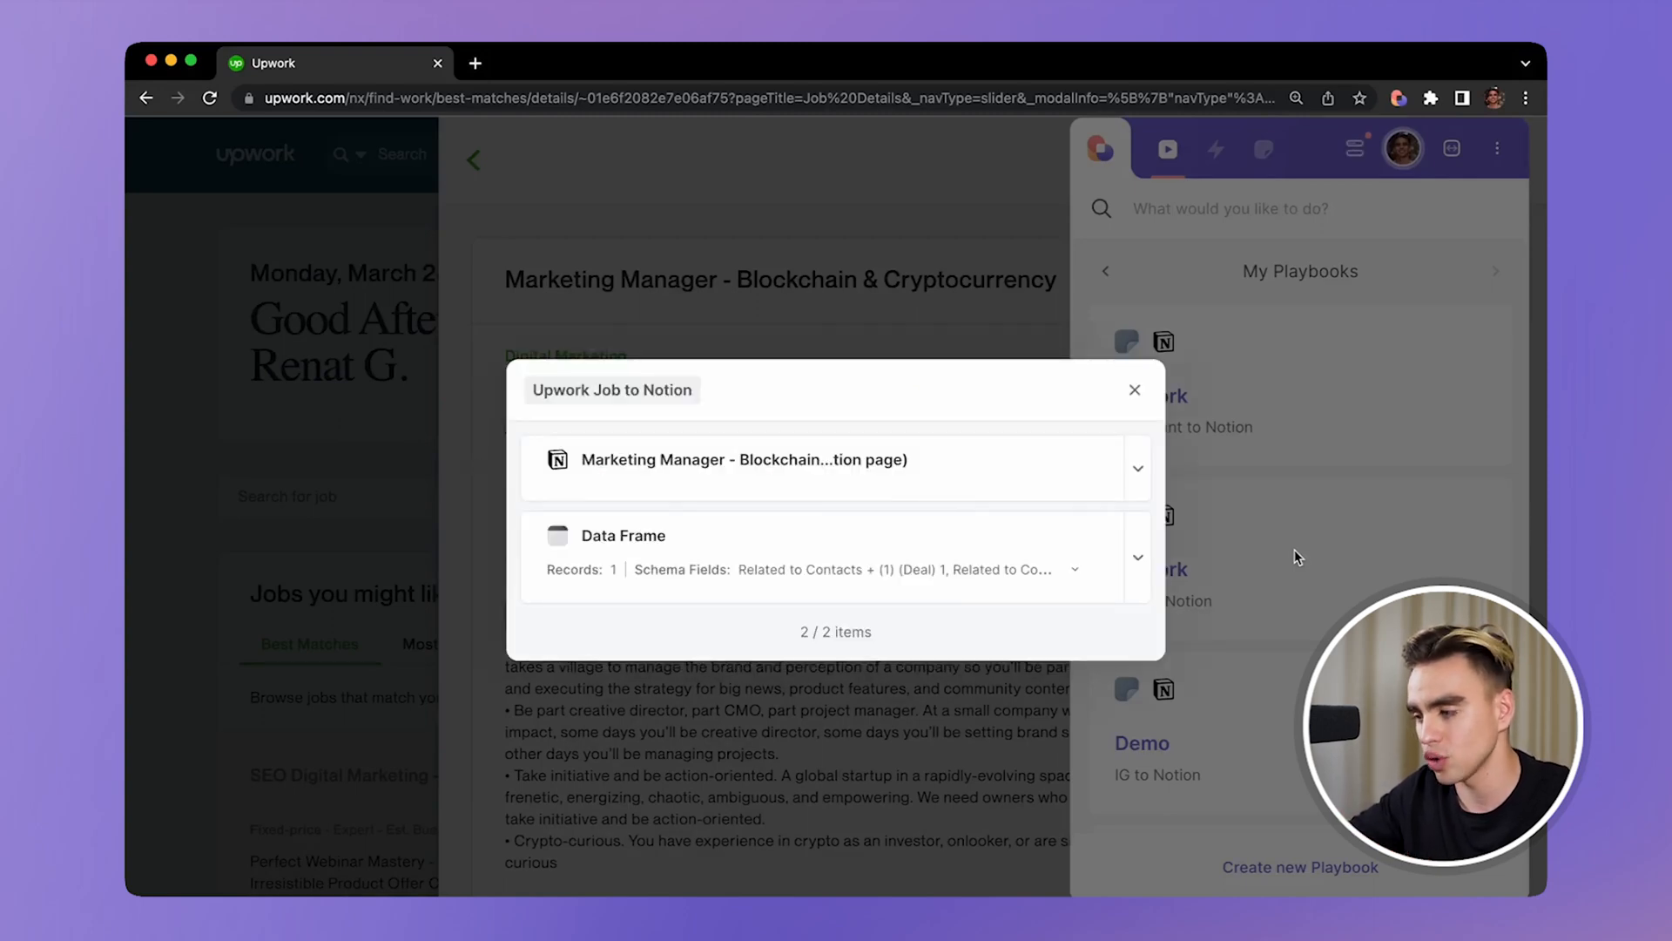
click(1137, 468)
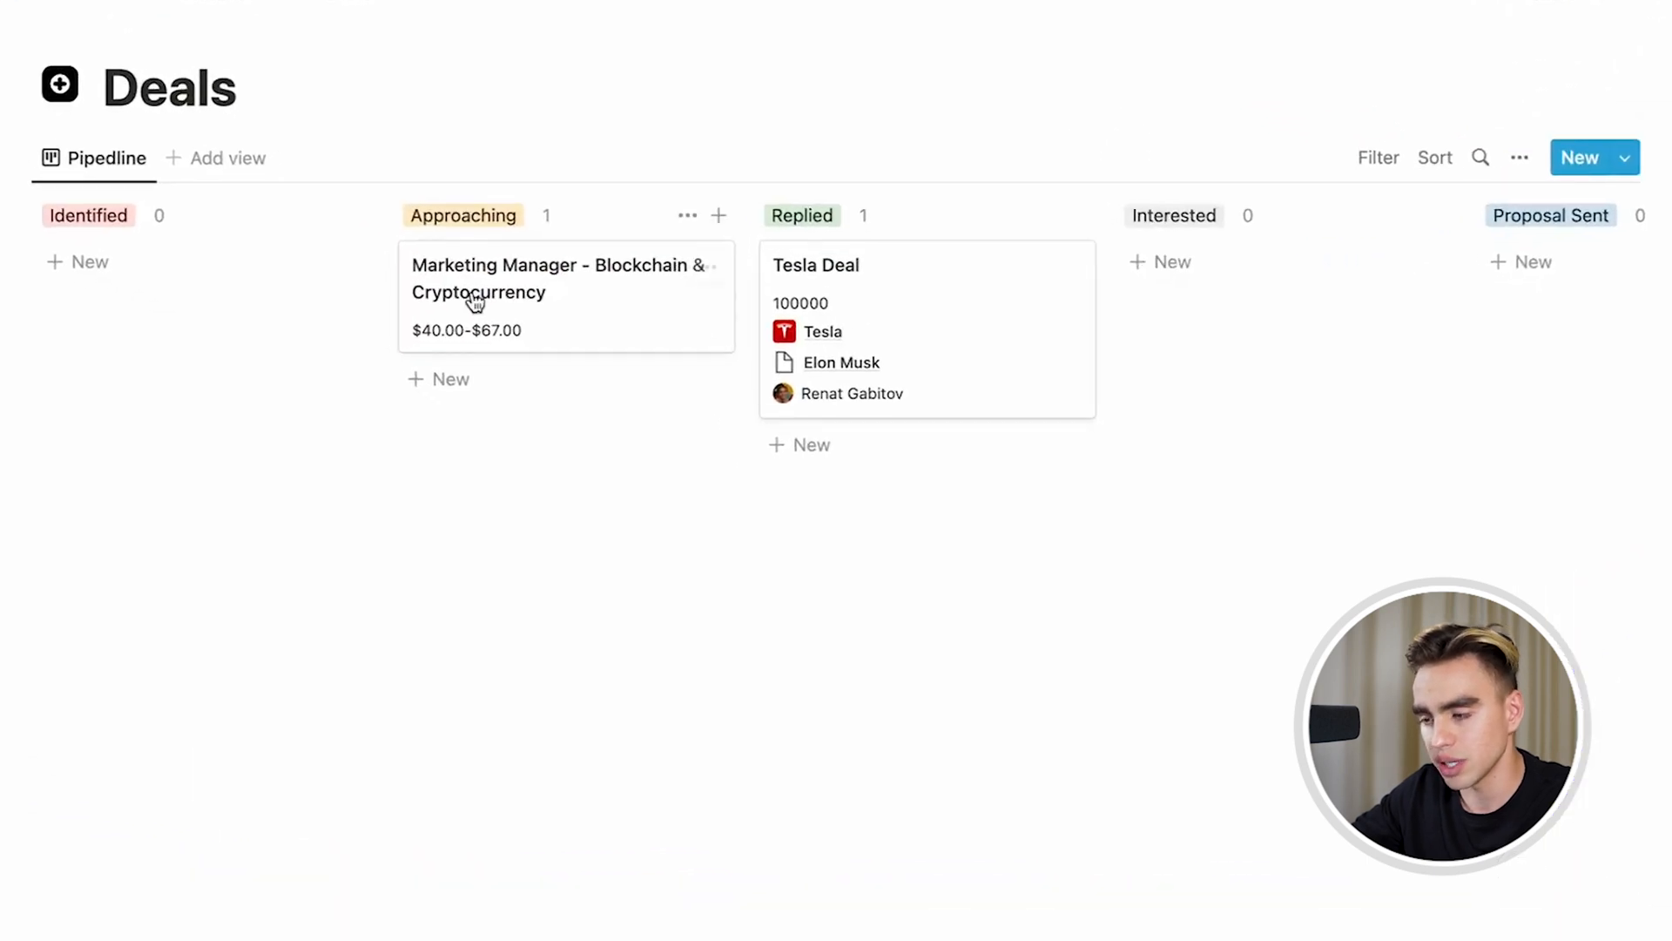
mouse_move(627, 286)
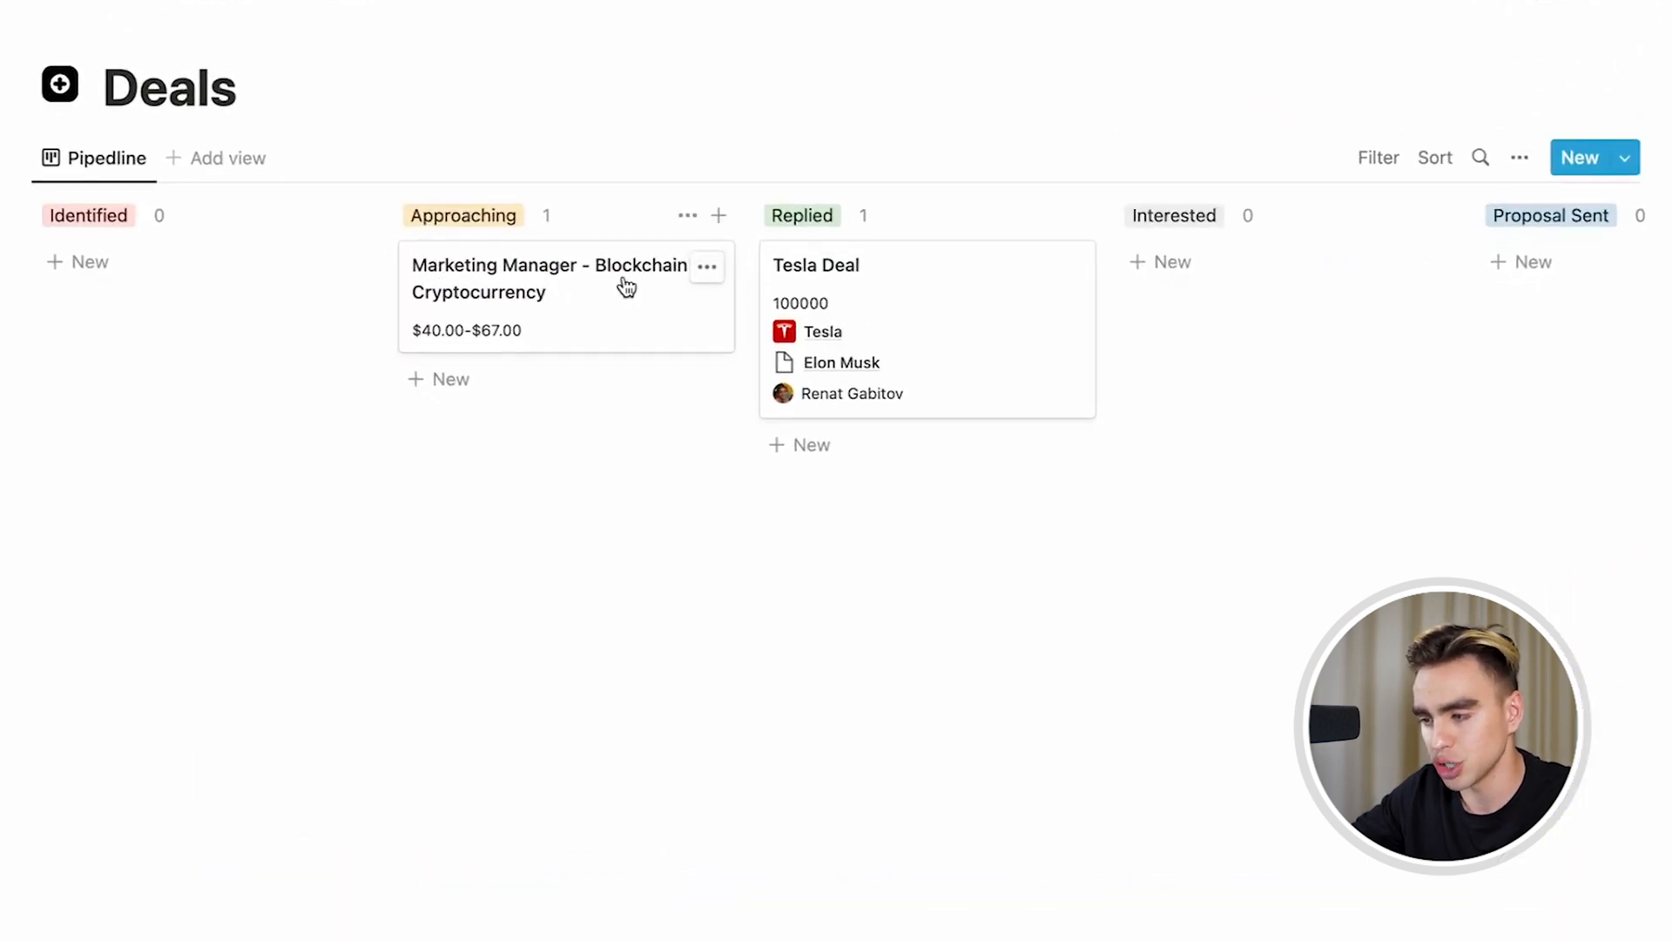
- Review the Marketing Manager deal's status, deal size, link and description in Notion
click(543, 278)
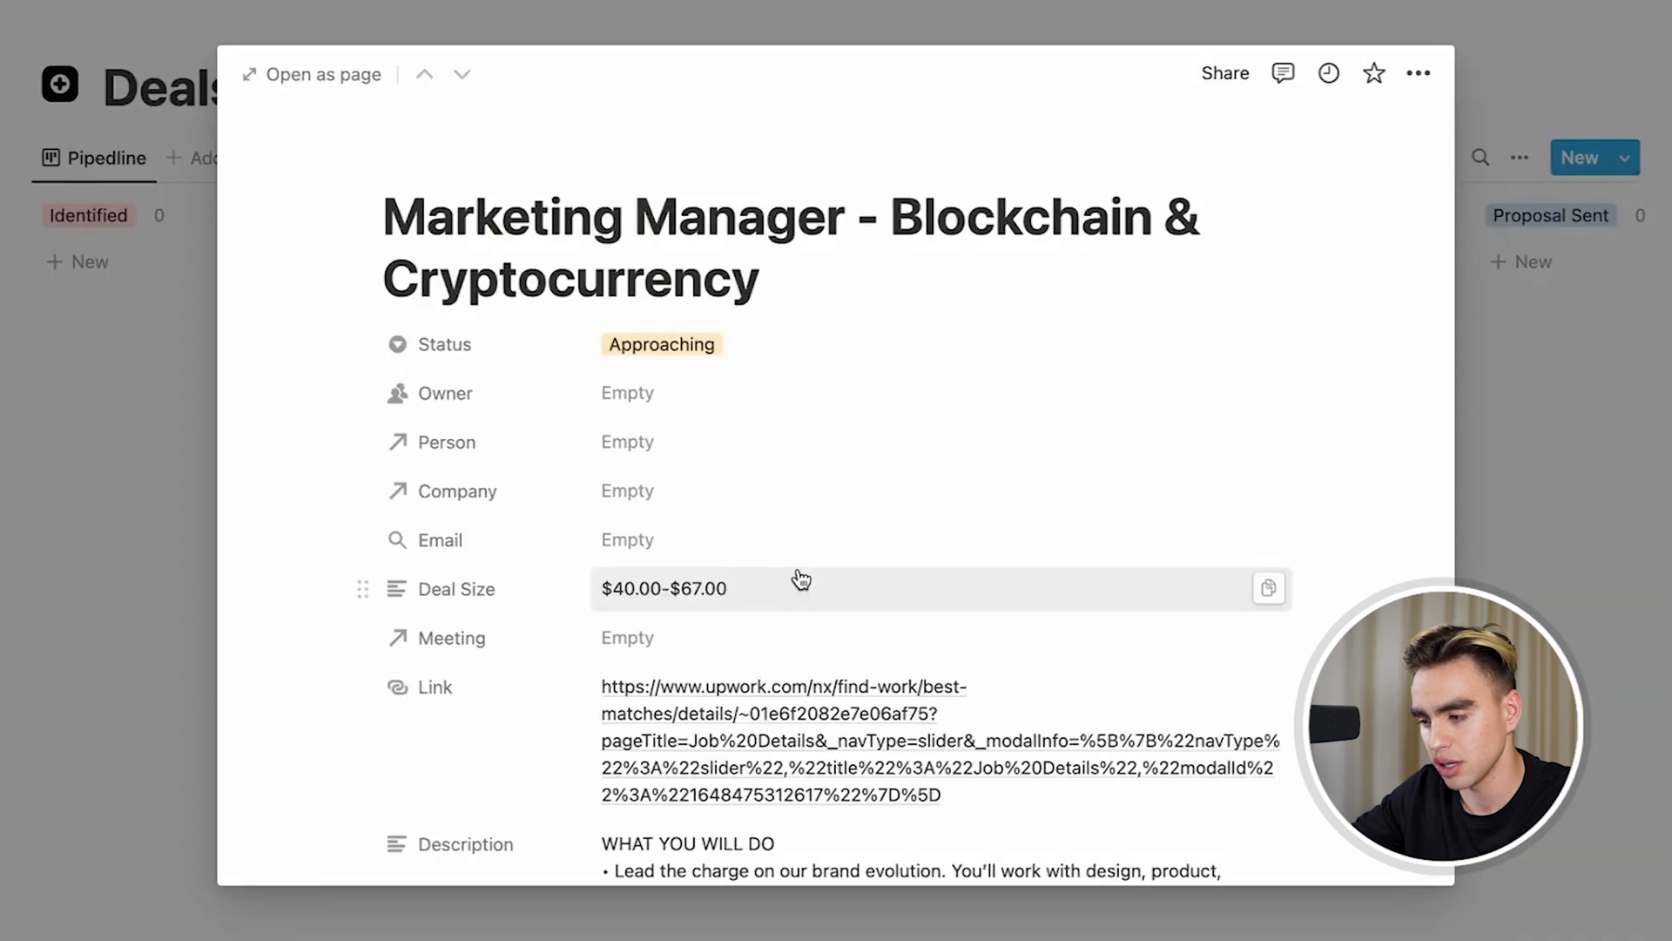
scroll(down, 3)
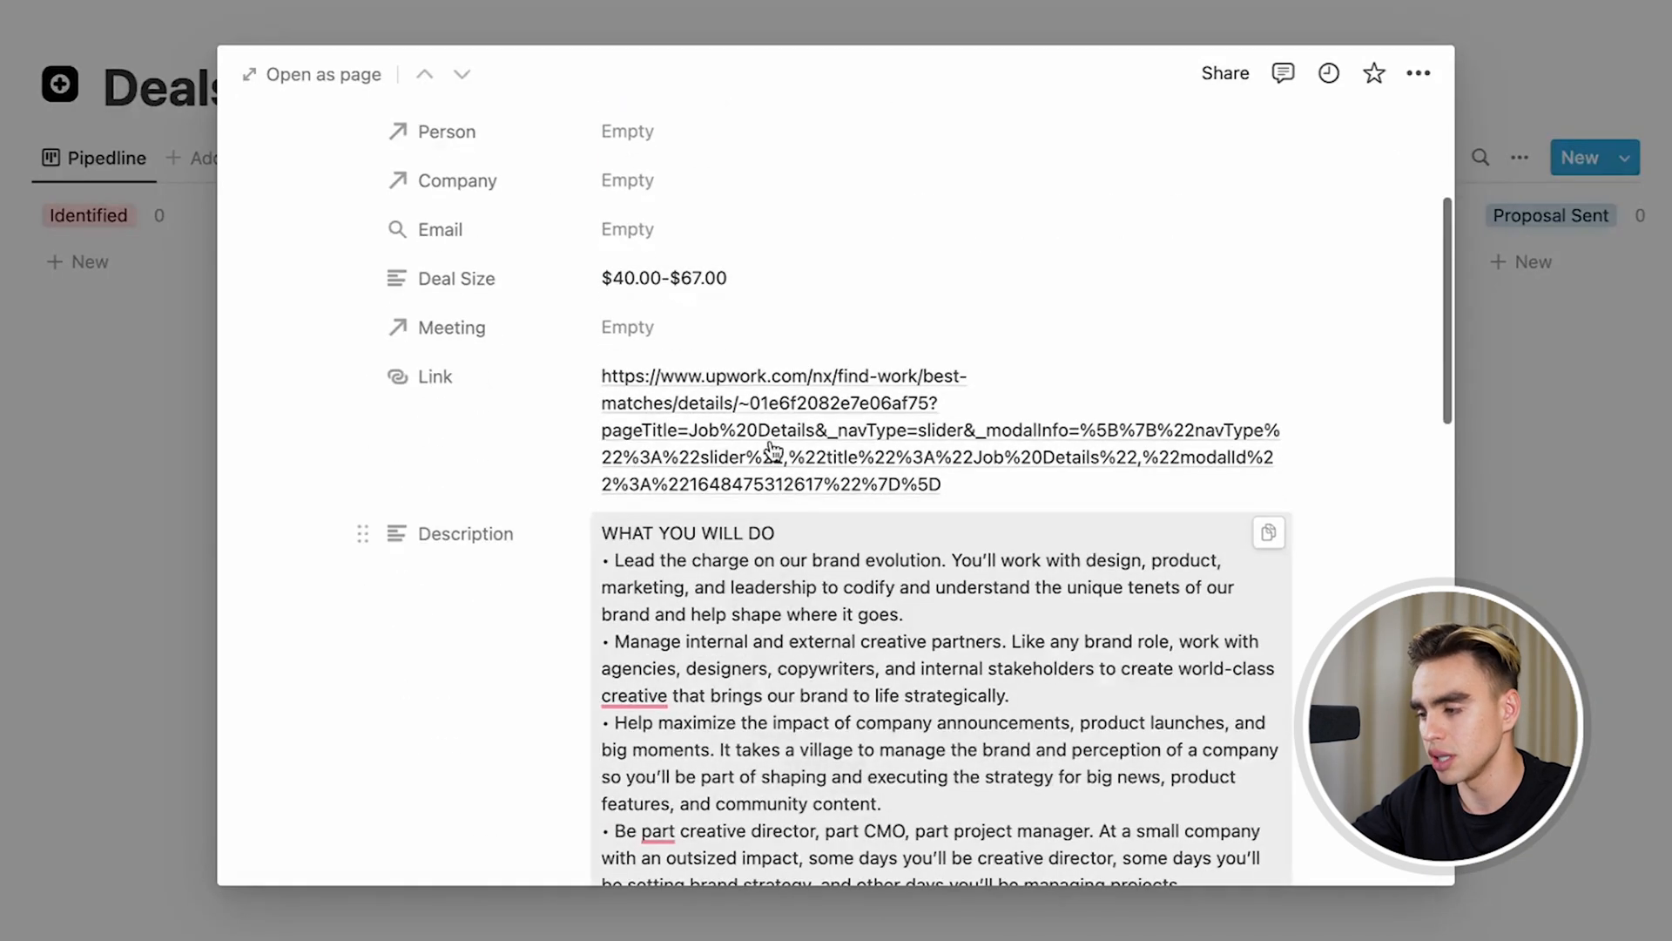
scroll(down, 3)
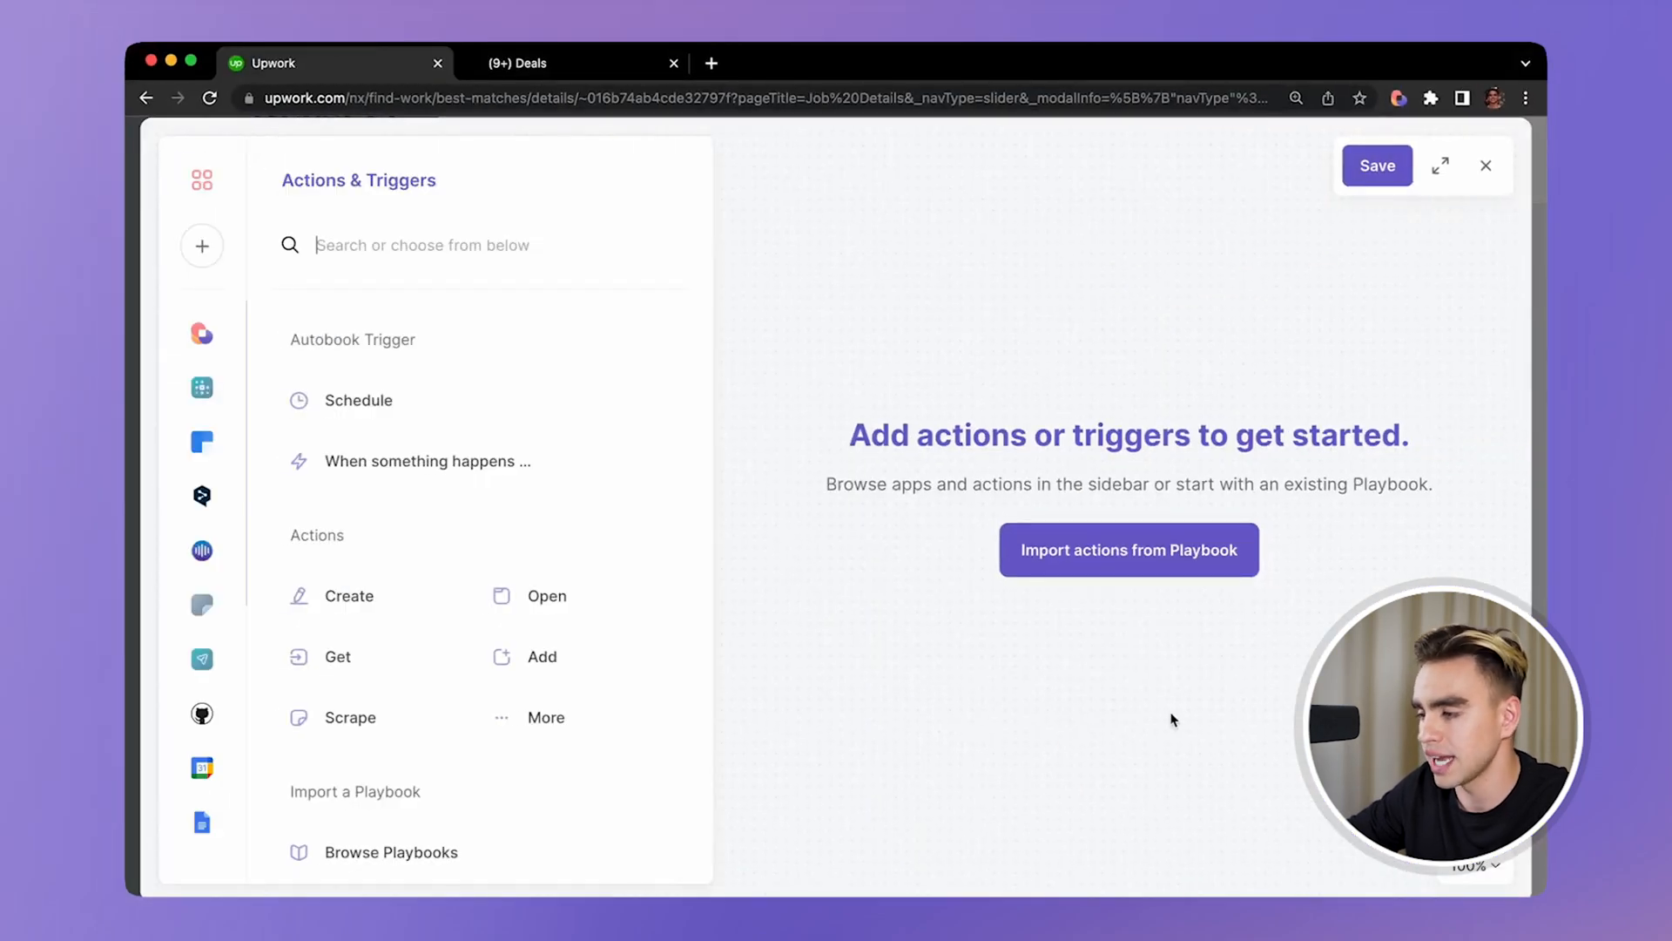
mouse_move(986, 339)
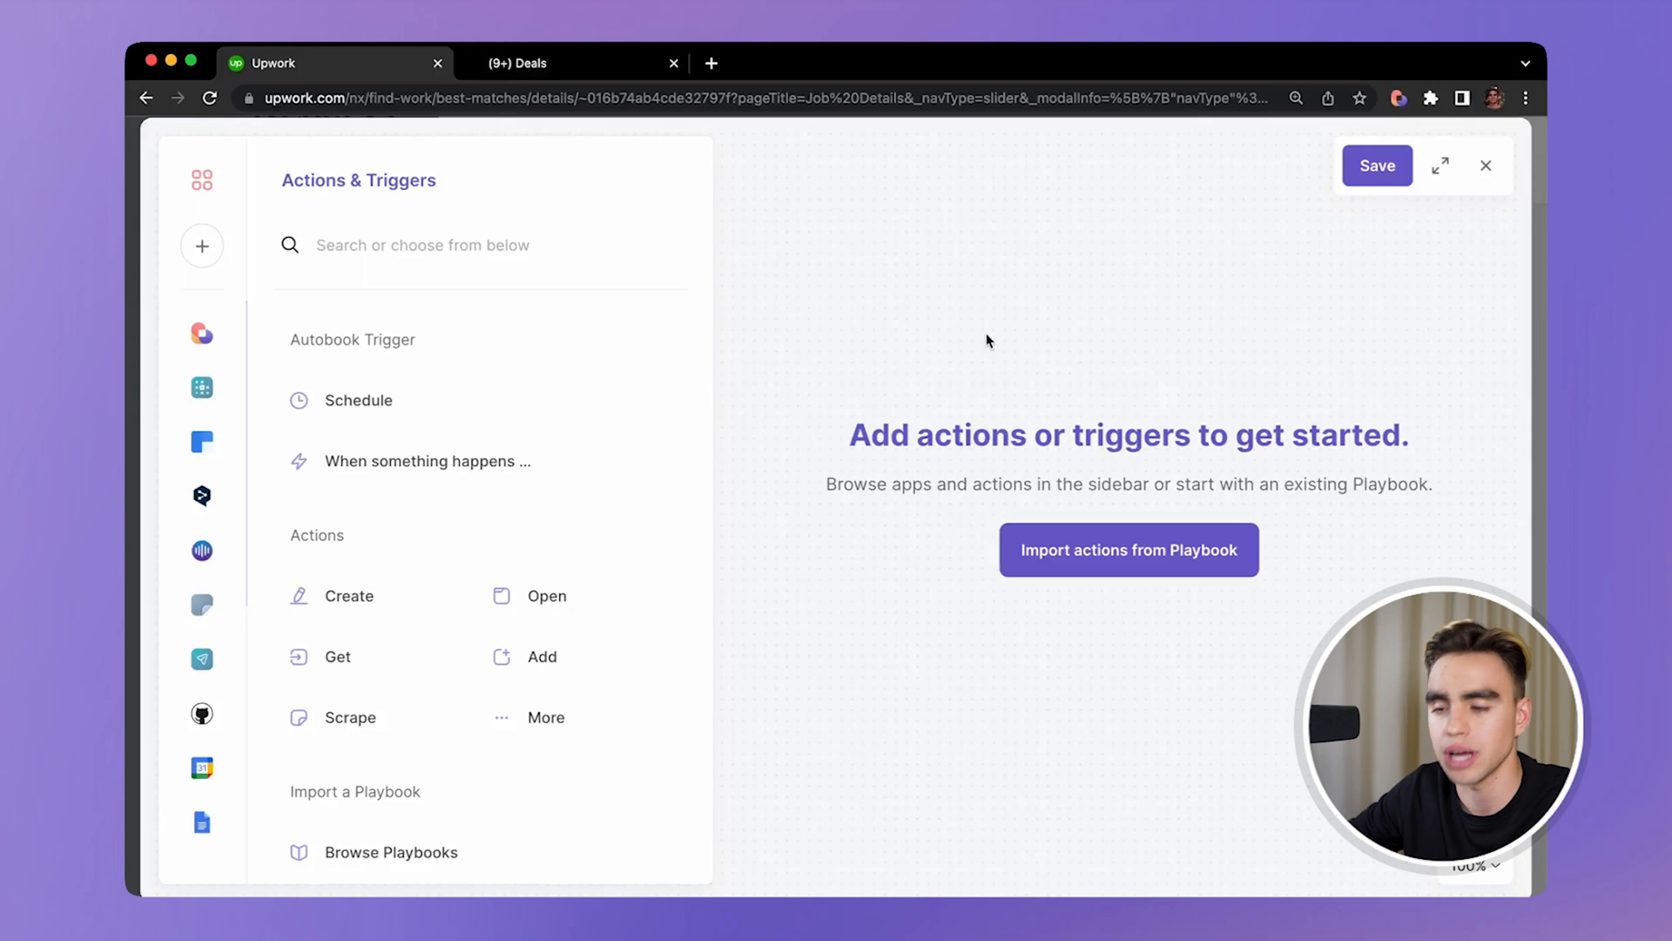
mouse_move(967, 336)
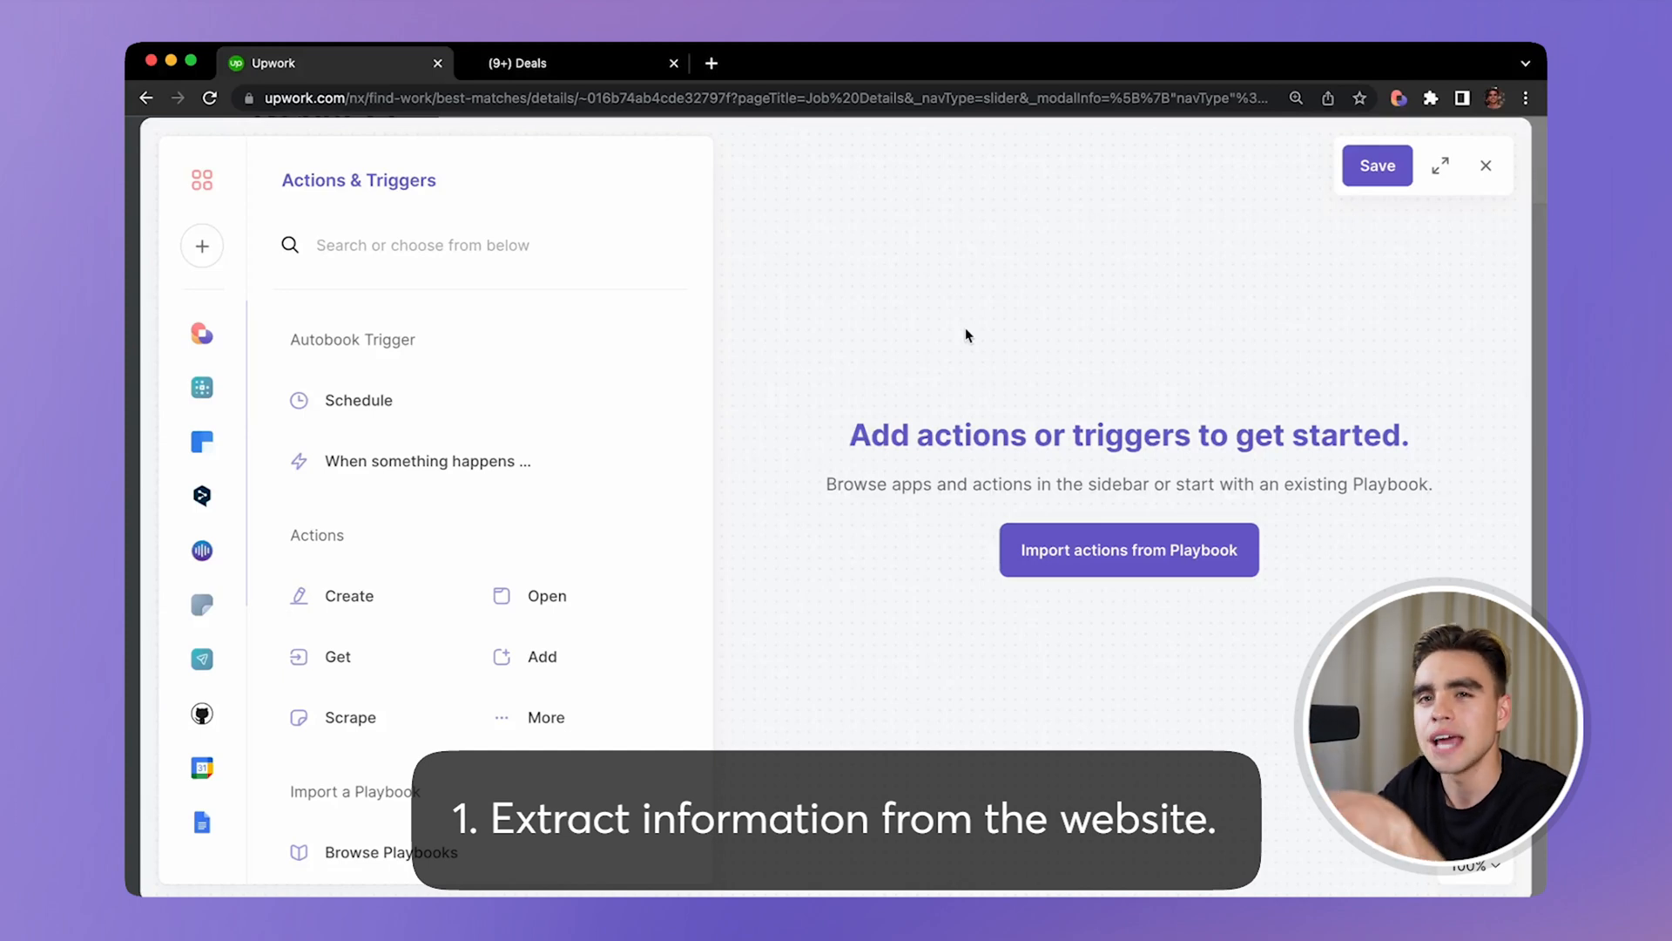
mouse_move(742, 436)
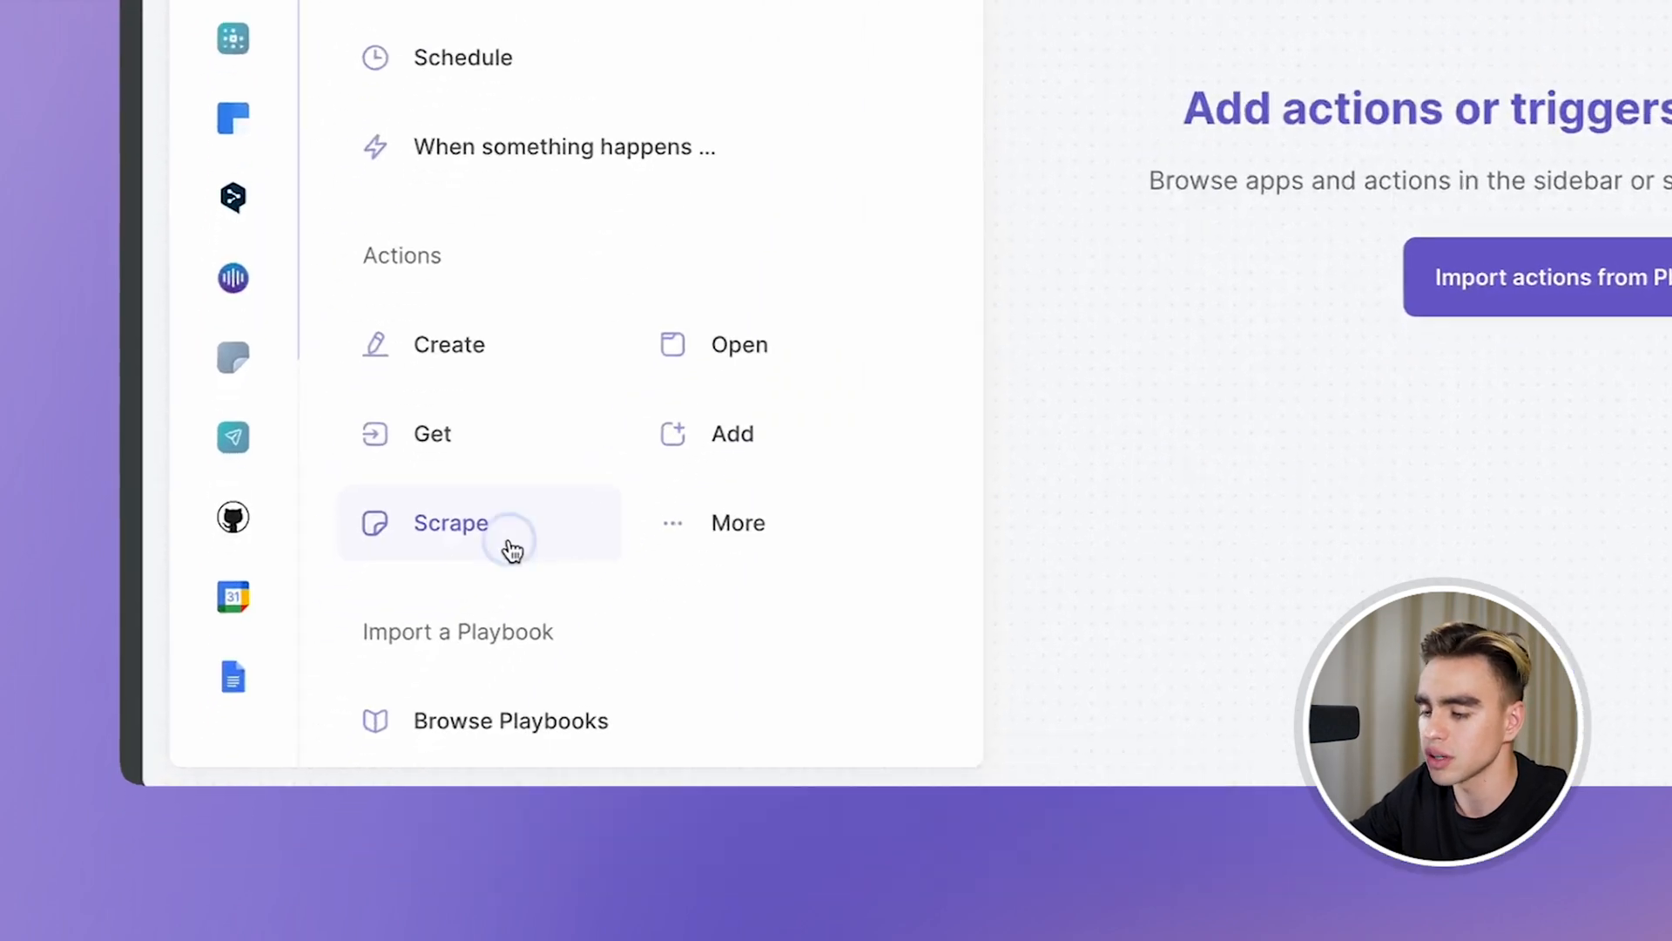
- Start a new scraper template named 'Upwork Scraper - Jobs' built from the Upwork job tab
click(449, 523)
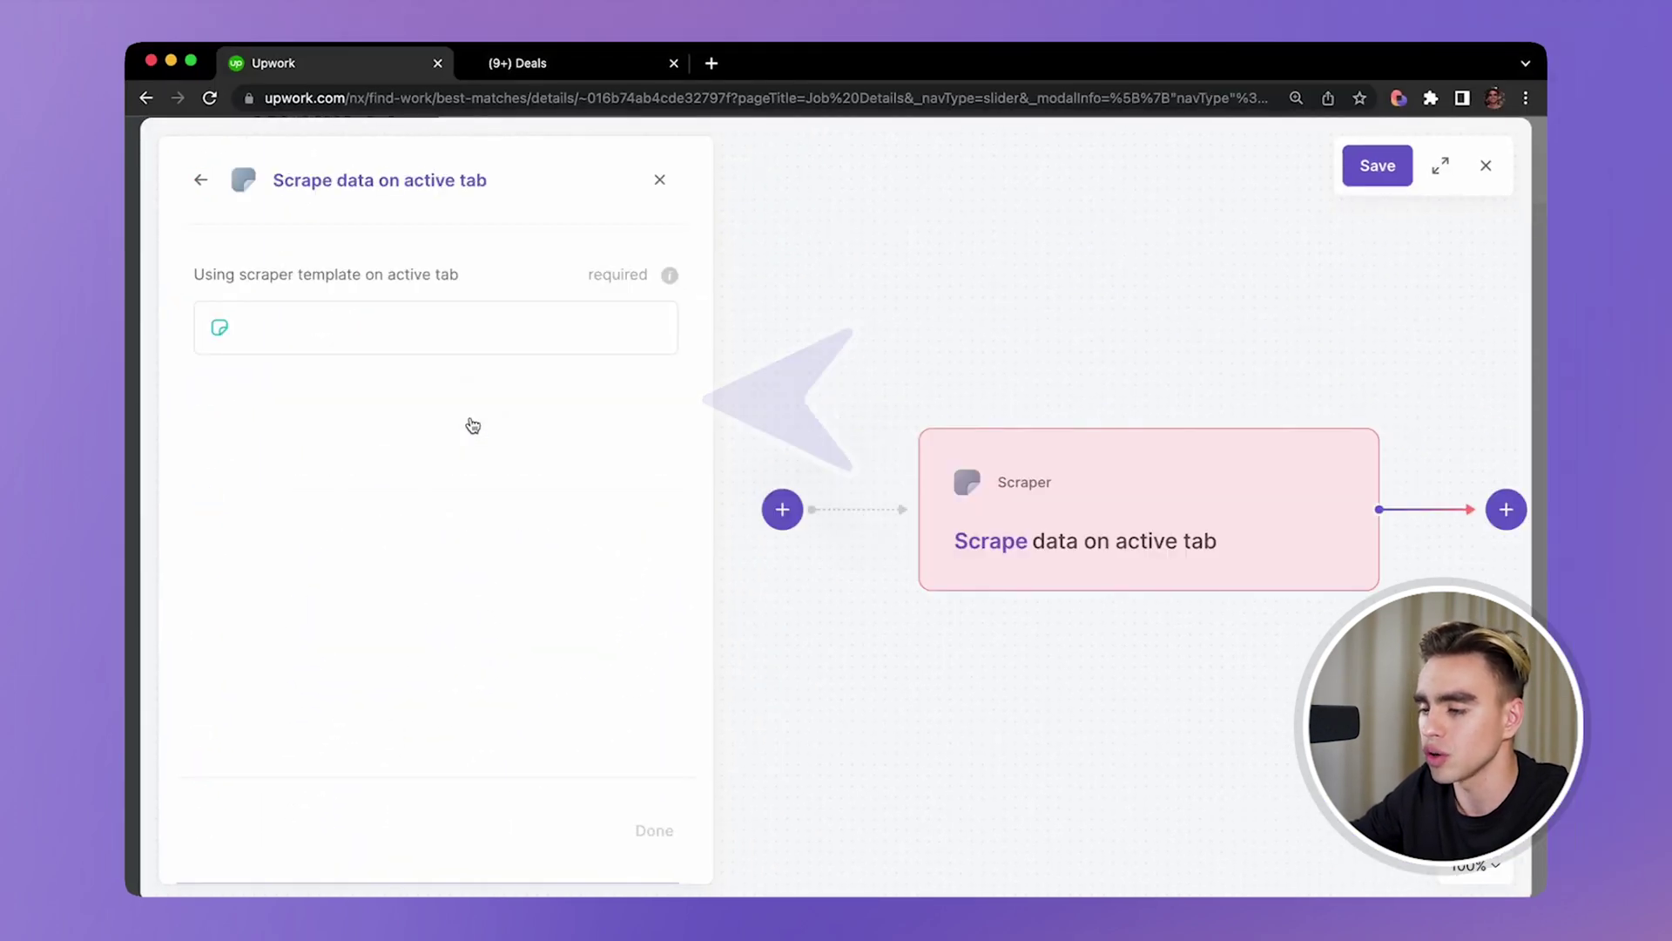
click(436, 327)
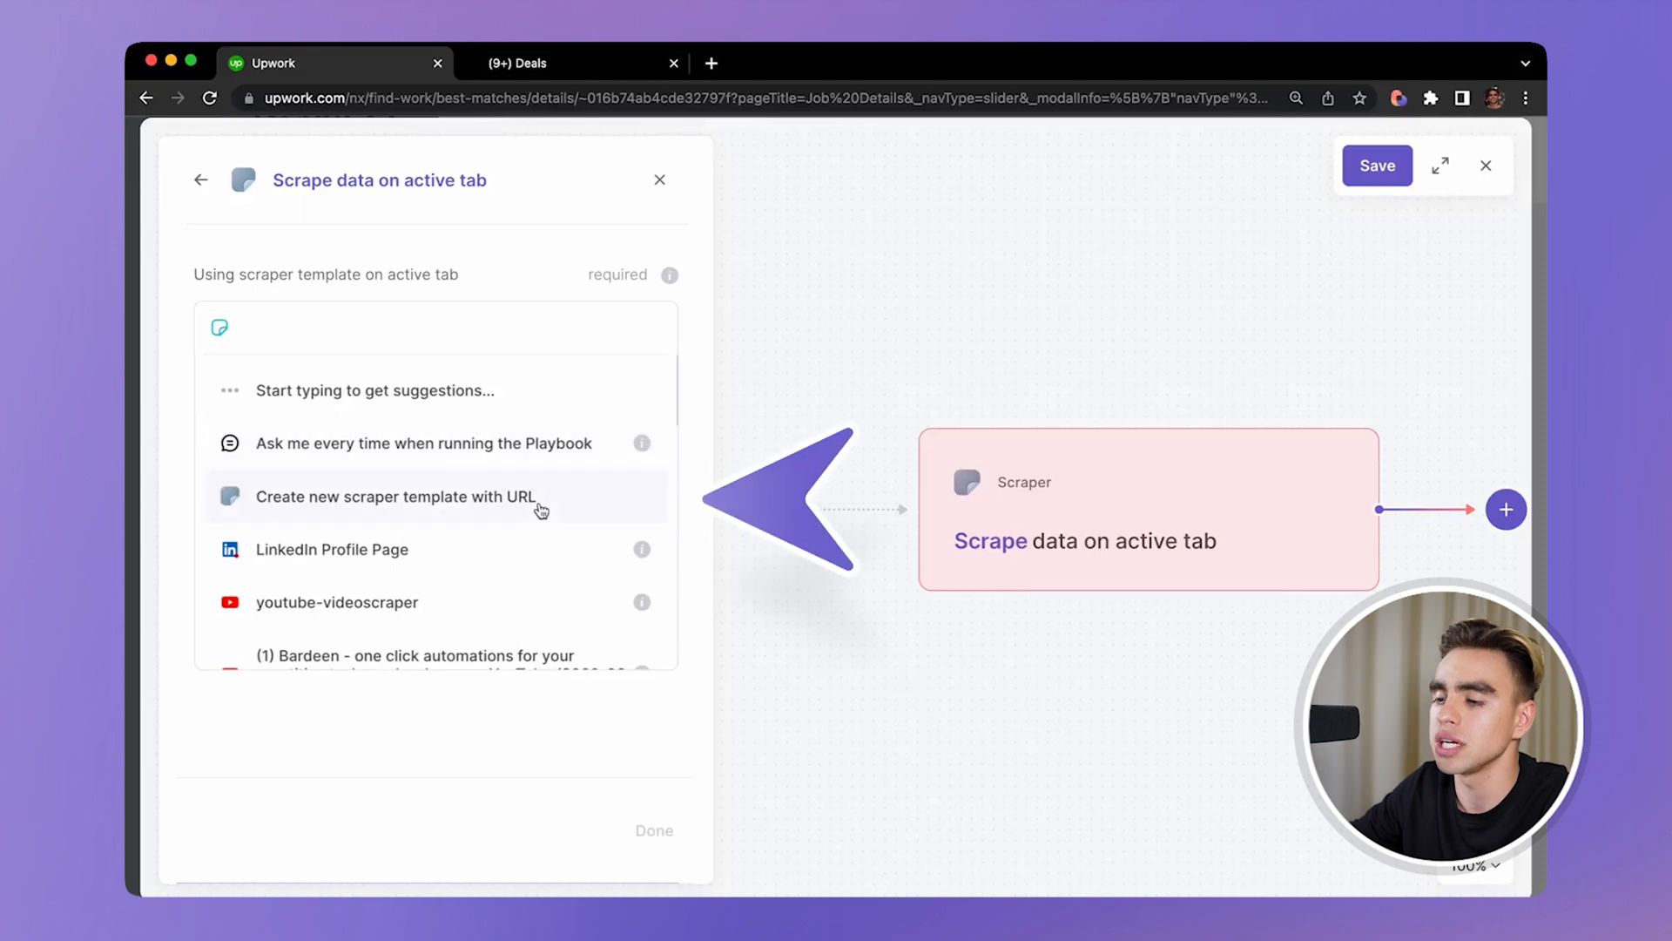
click(396, 497)
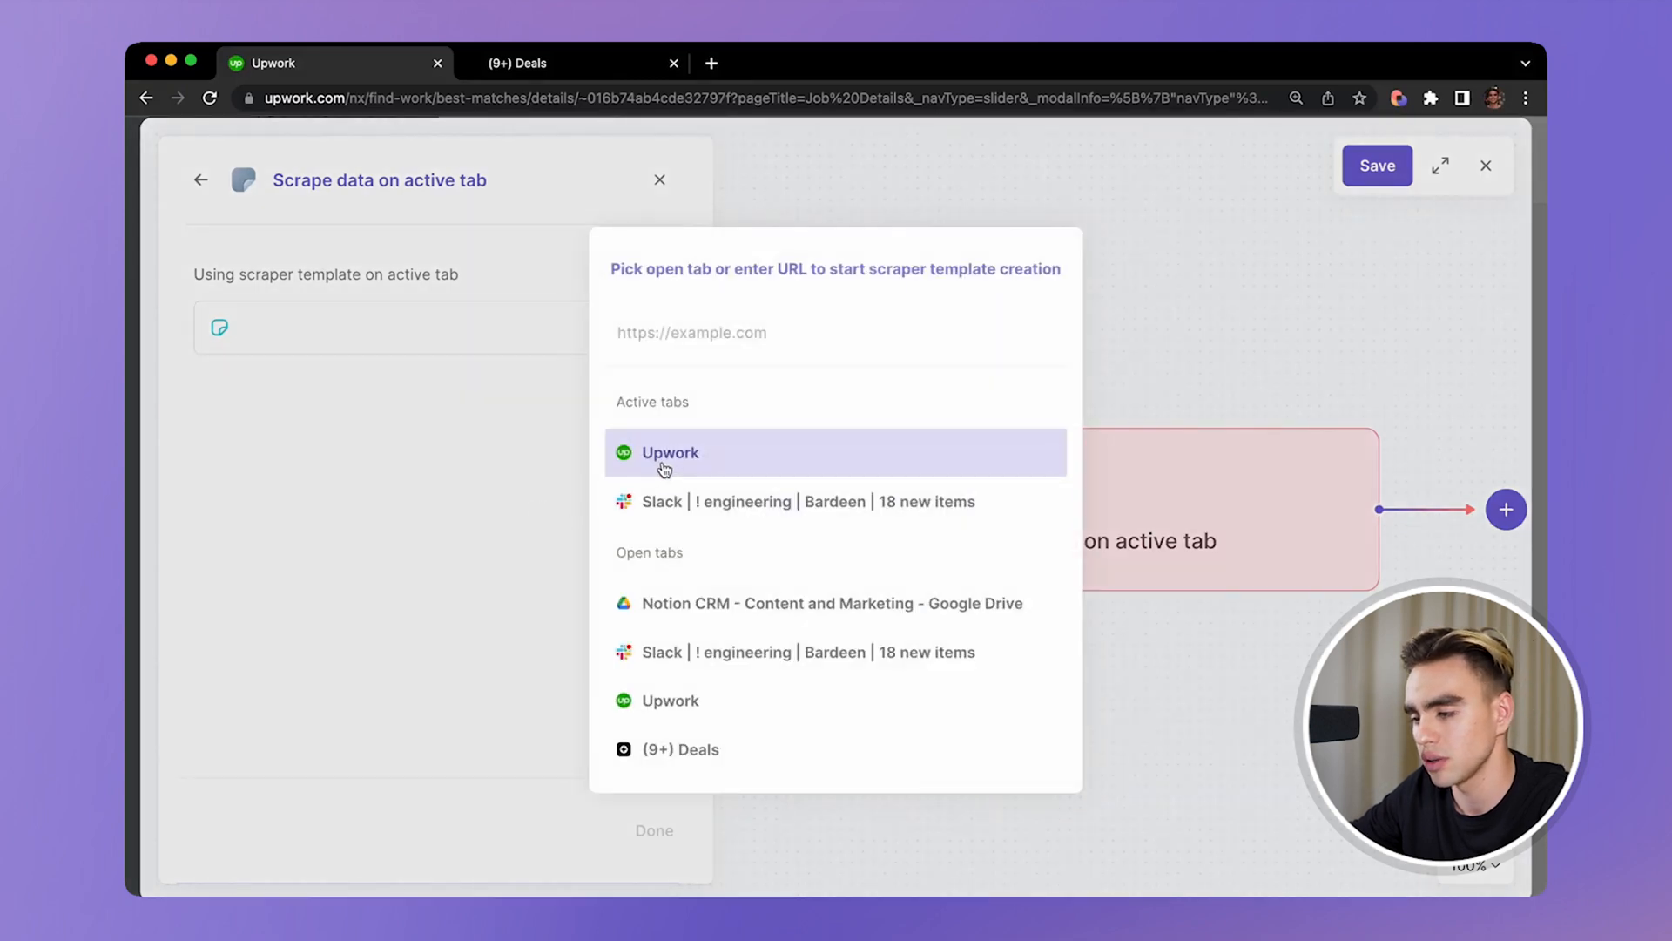
click(669, 451)
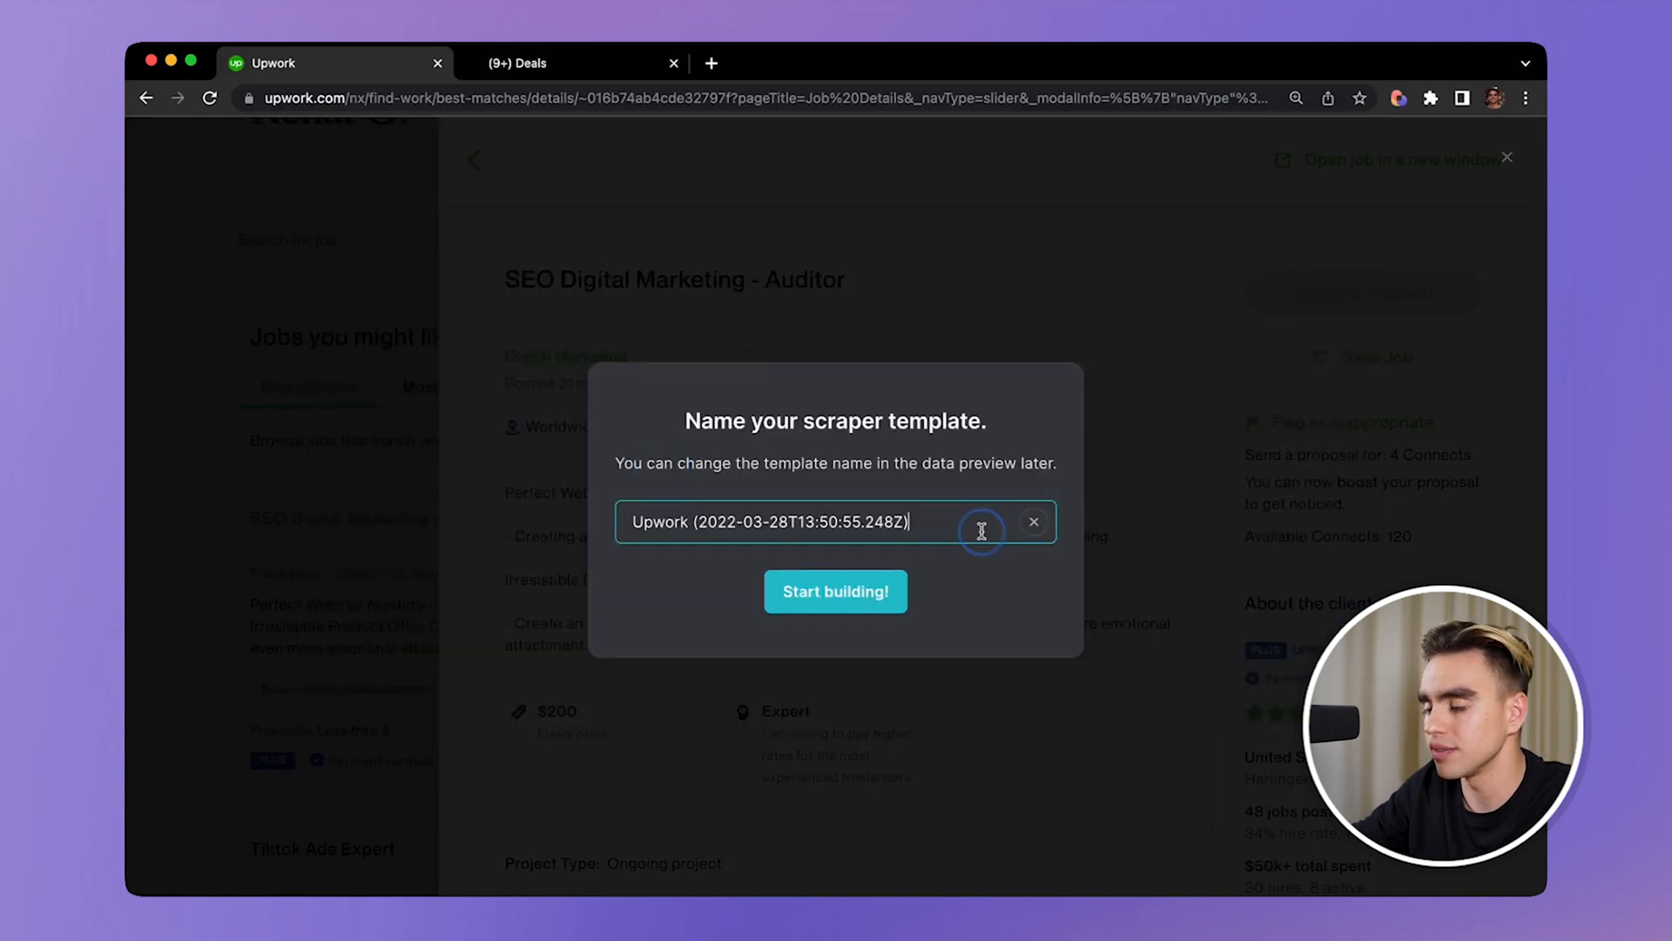
text(Upwork Sc)
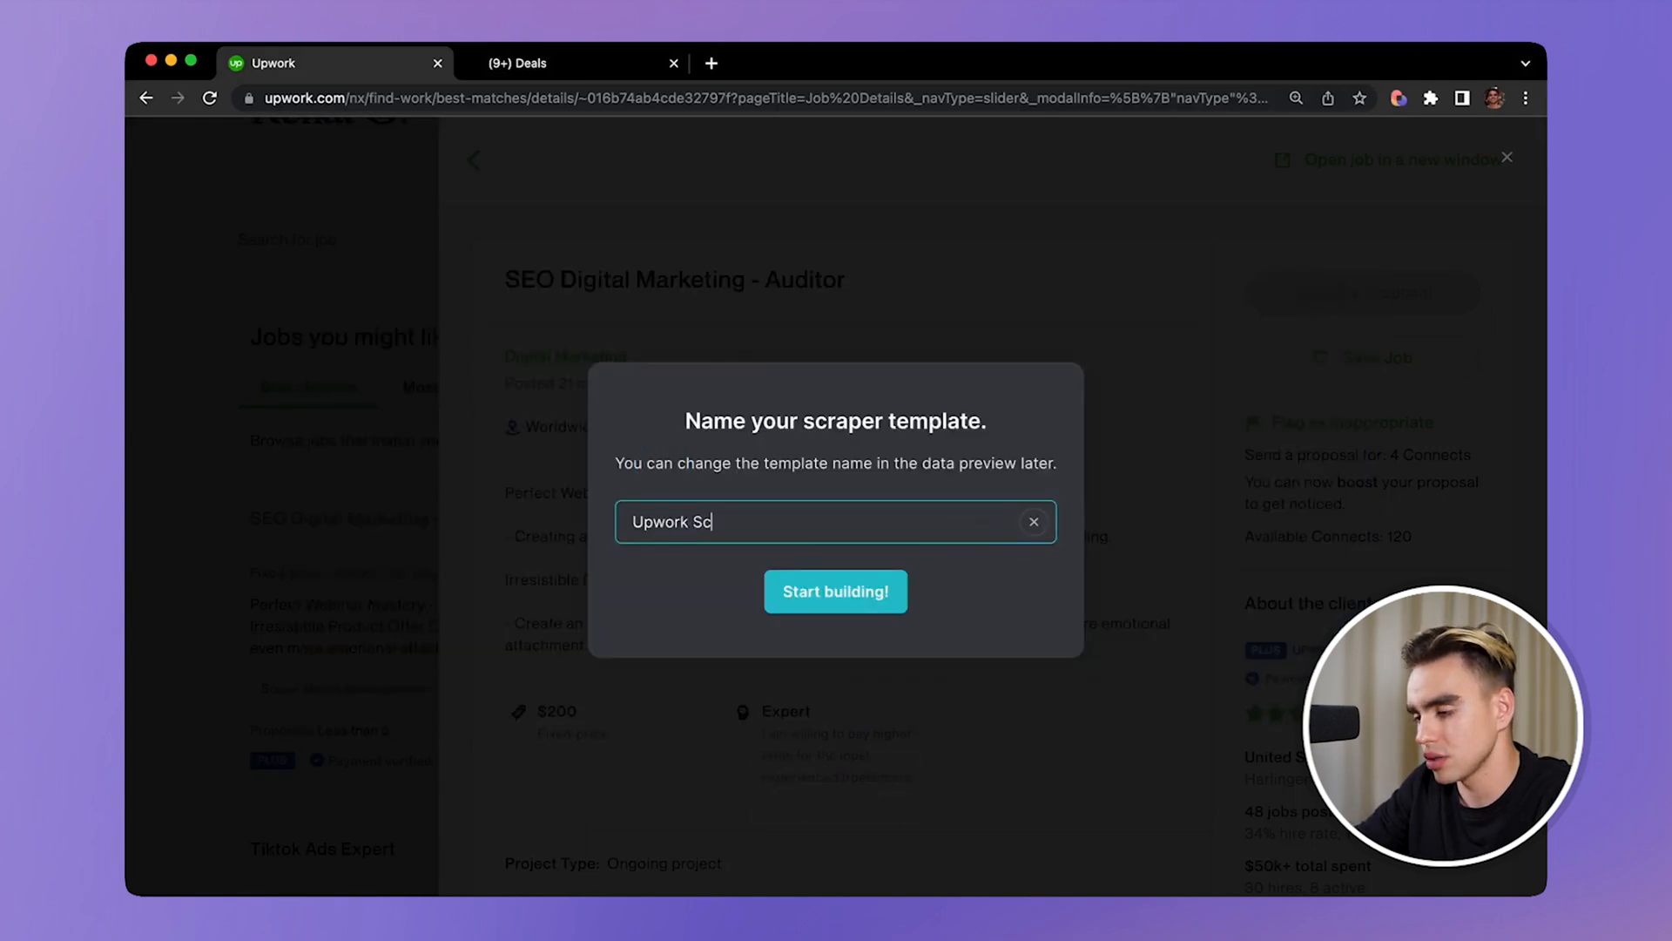
text(raper - Jobs)
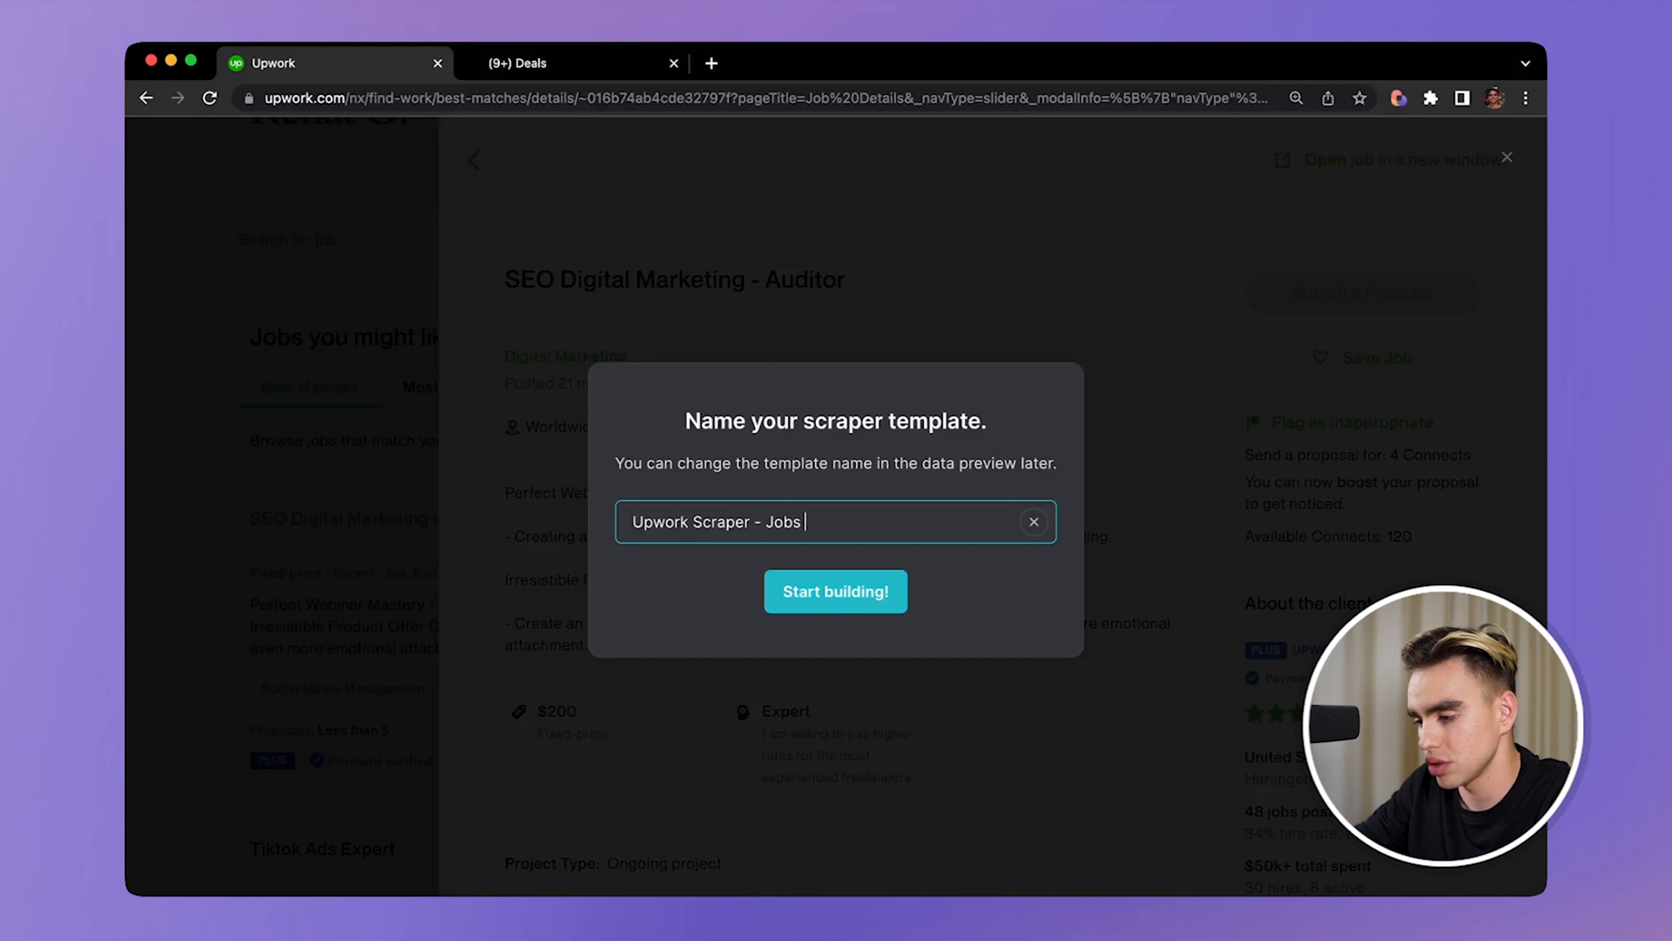
click(835, 591)
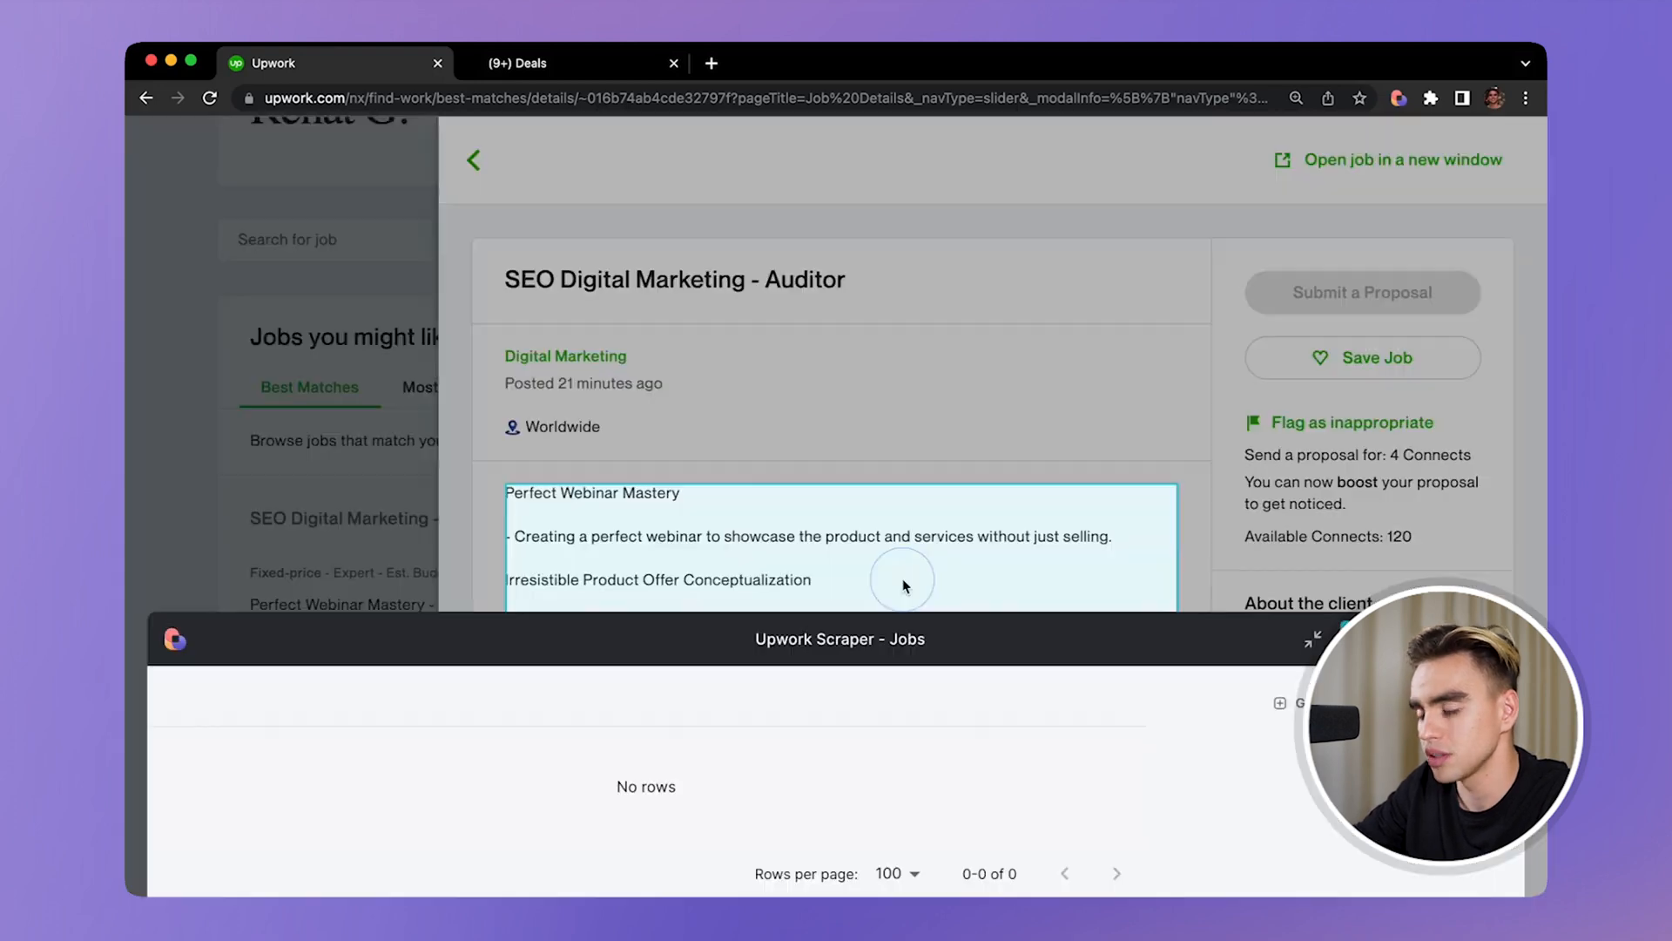
- Capture the job title as Name, the description as Description and the $200 price as Comp
click(674, 279)
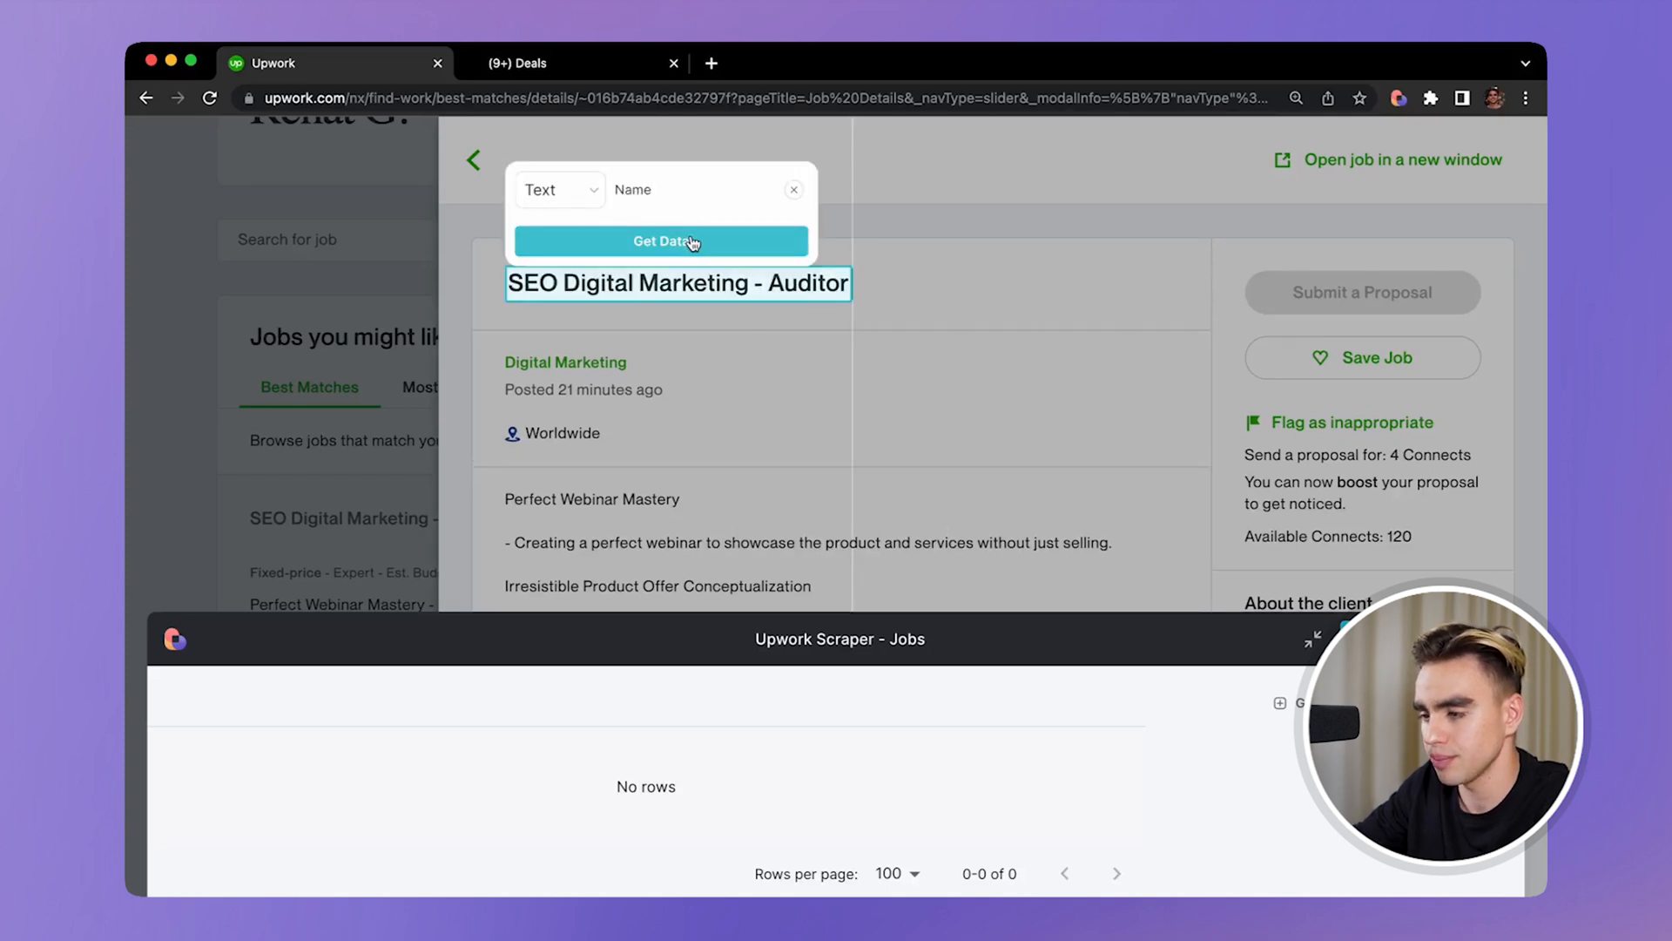
click(660, 241)
text(Description)
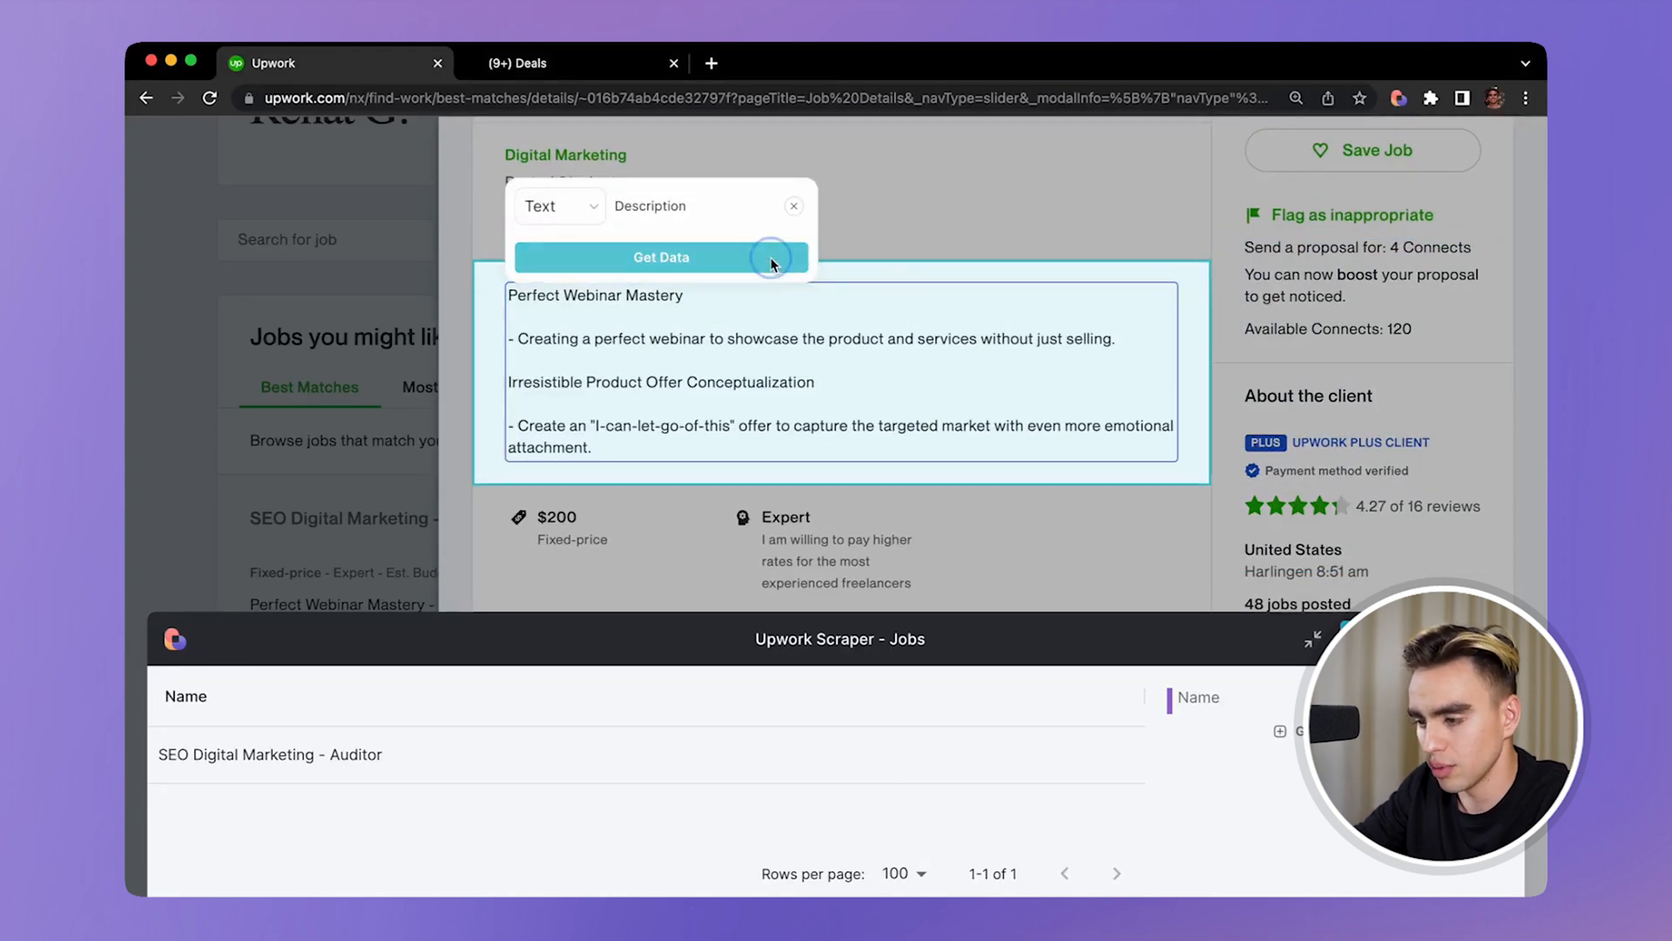
click(661, 258)
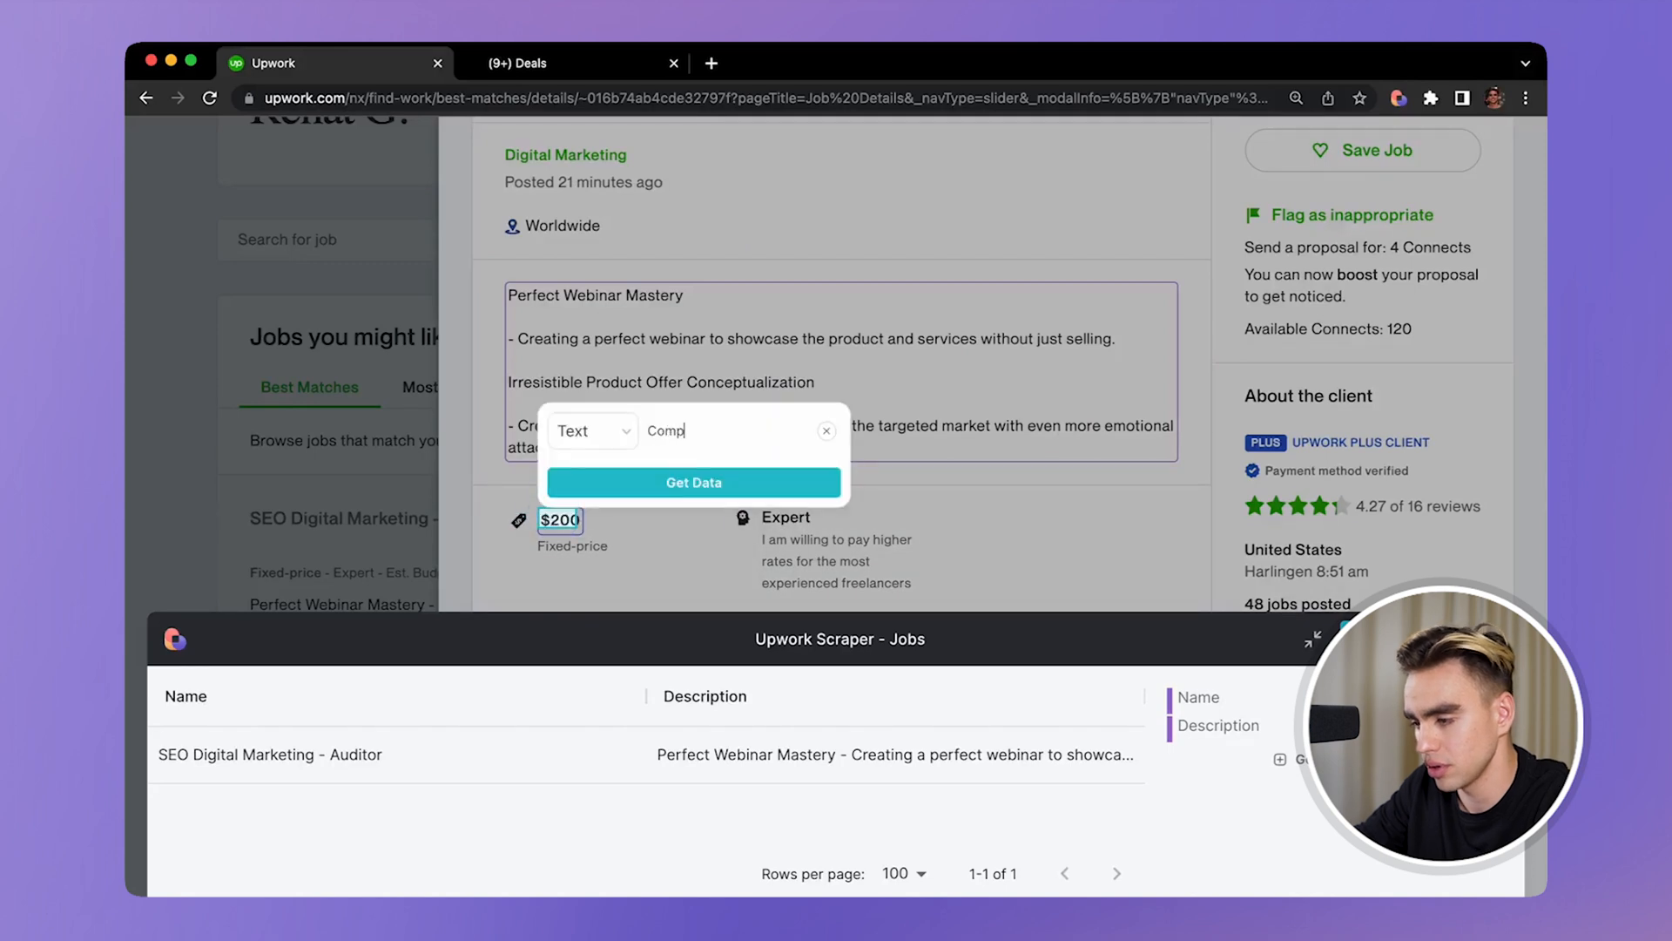
click(693, 483)
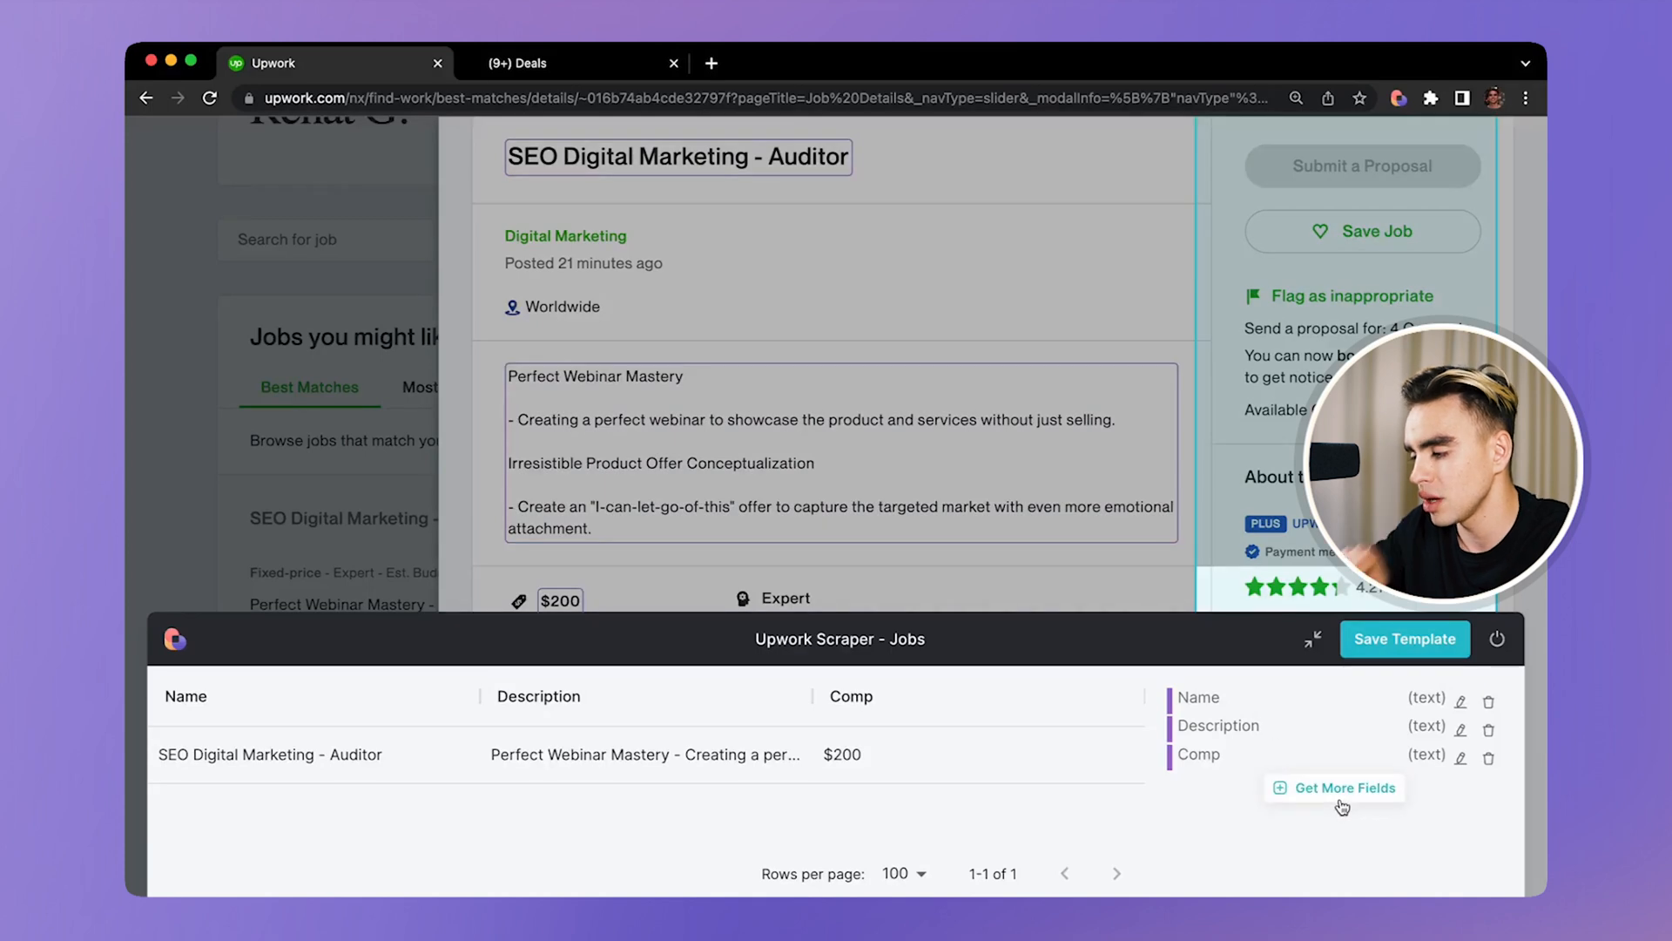
- Add a Page Link field named 'Job Appl' to the scraper template
click(1341, 787)
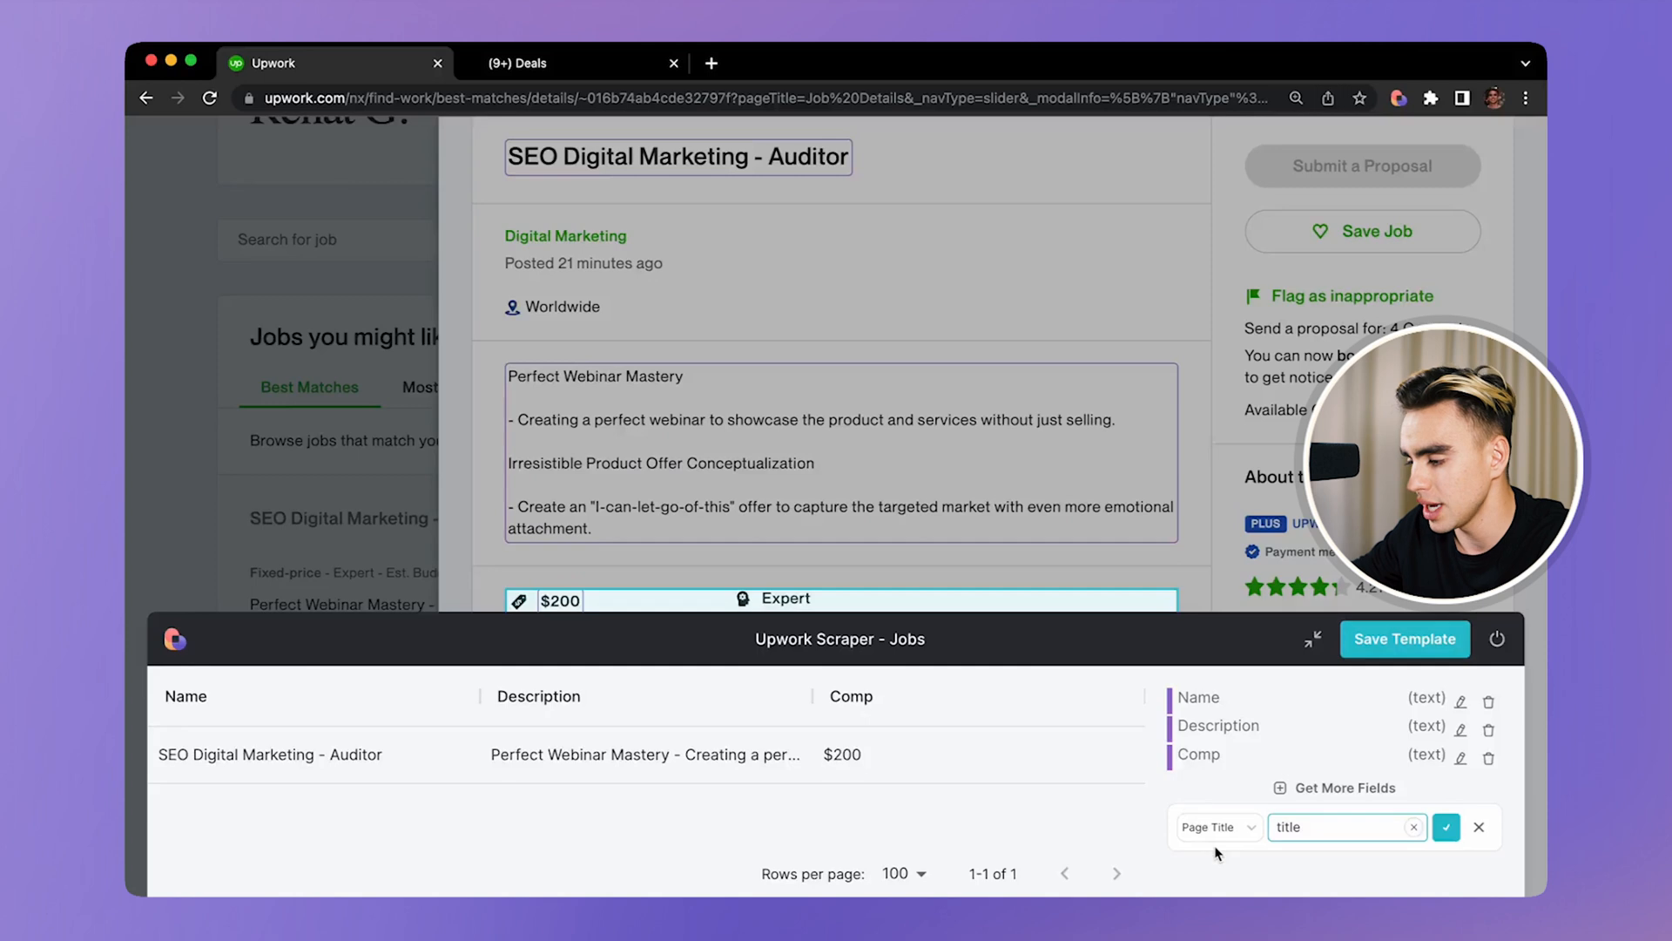
click(1212, 825)
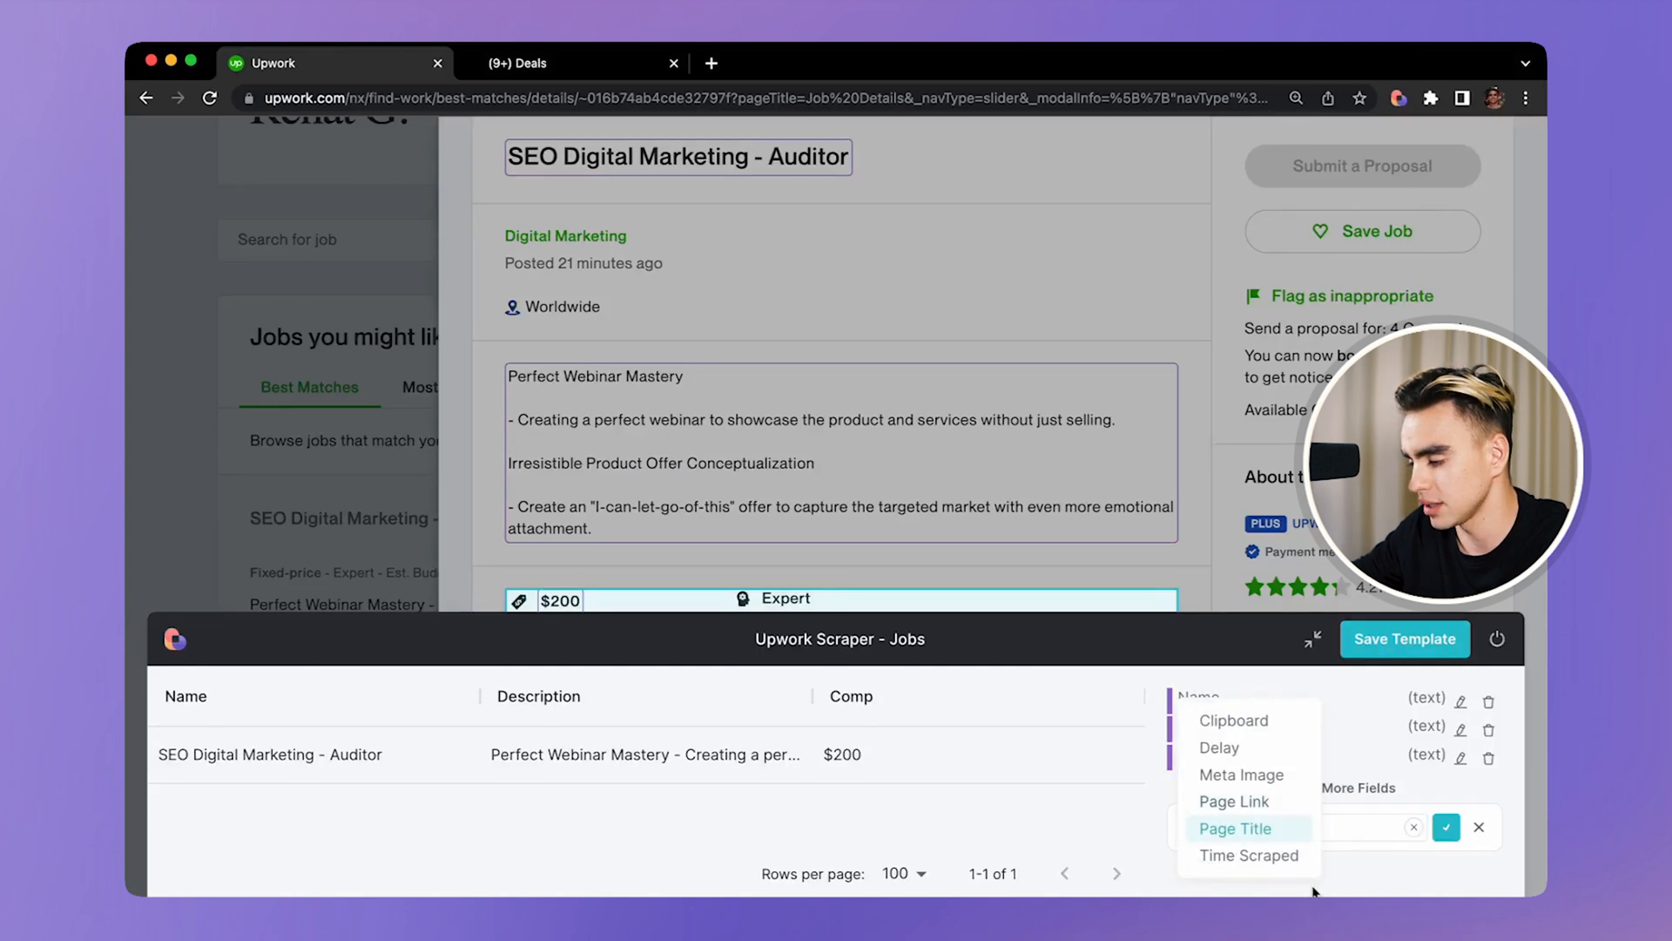
mouse_move(1233, 801)
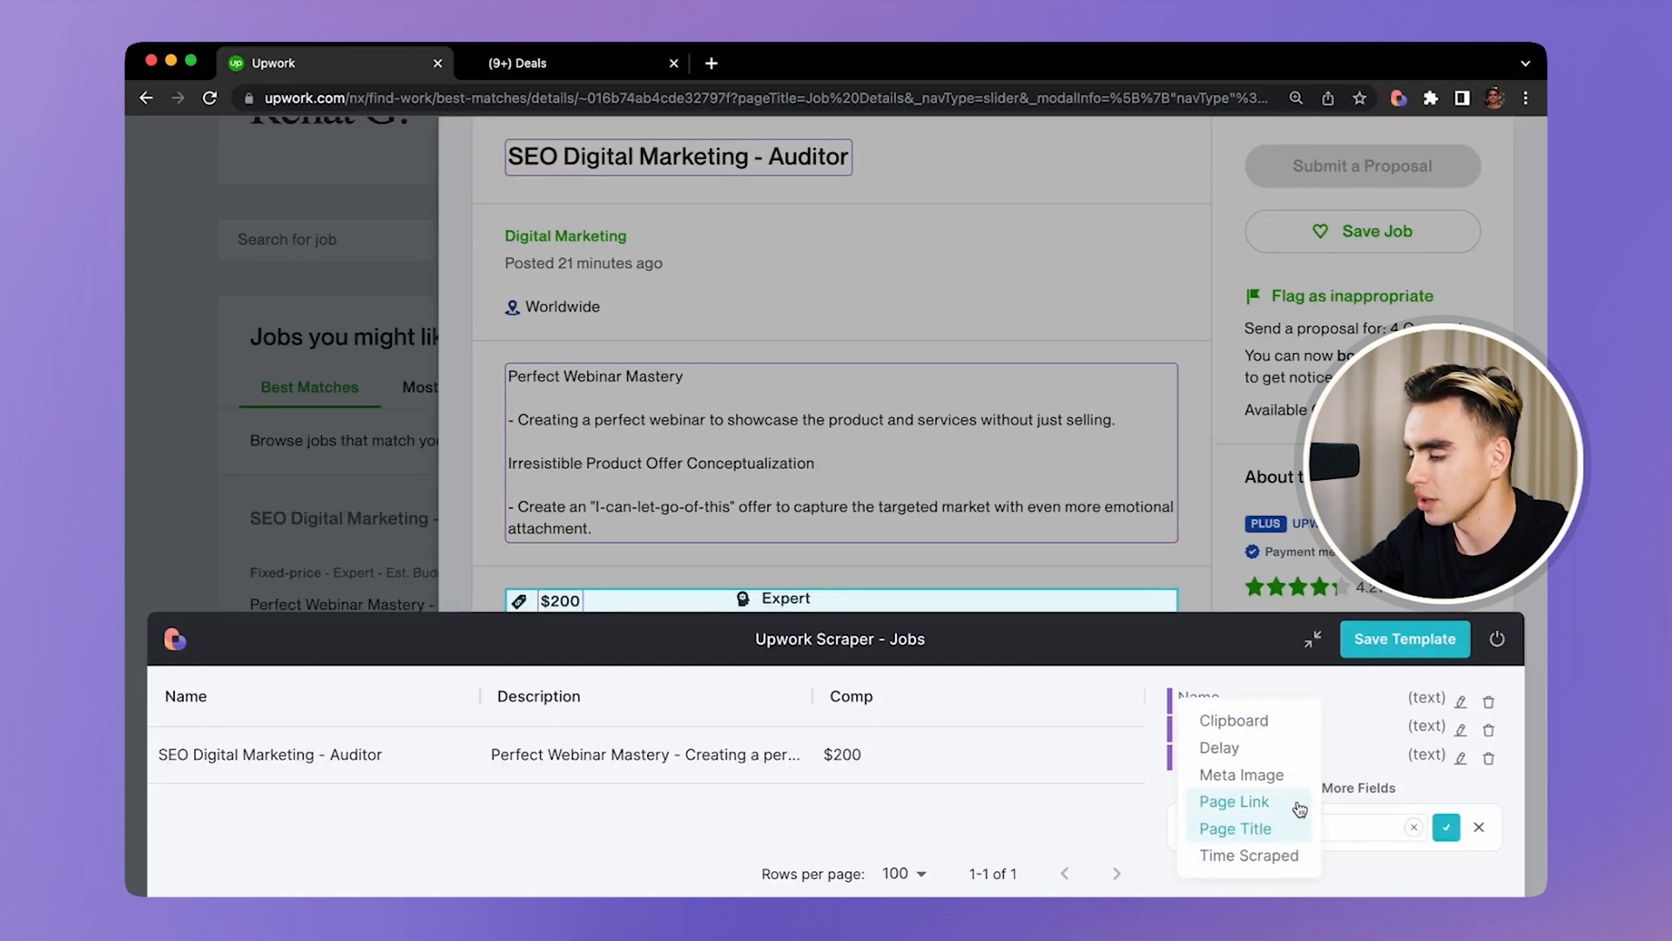
click(1233, 801)
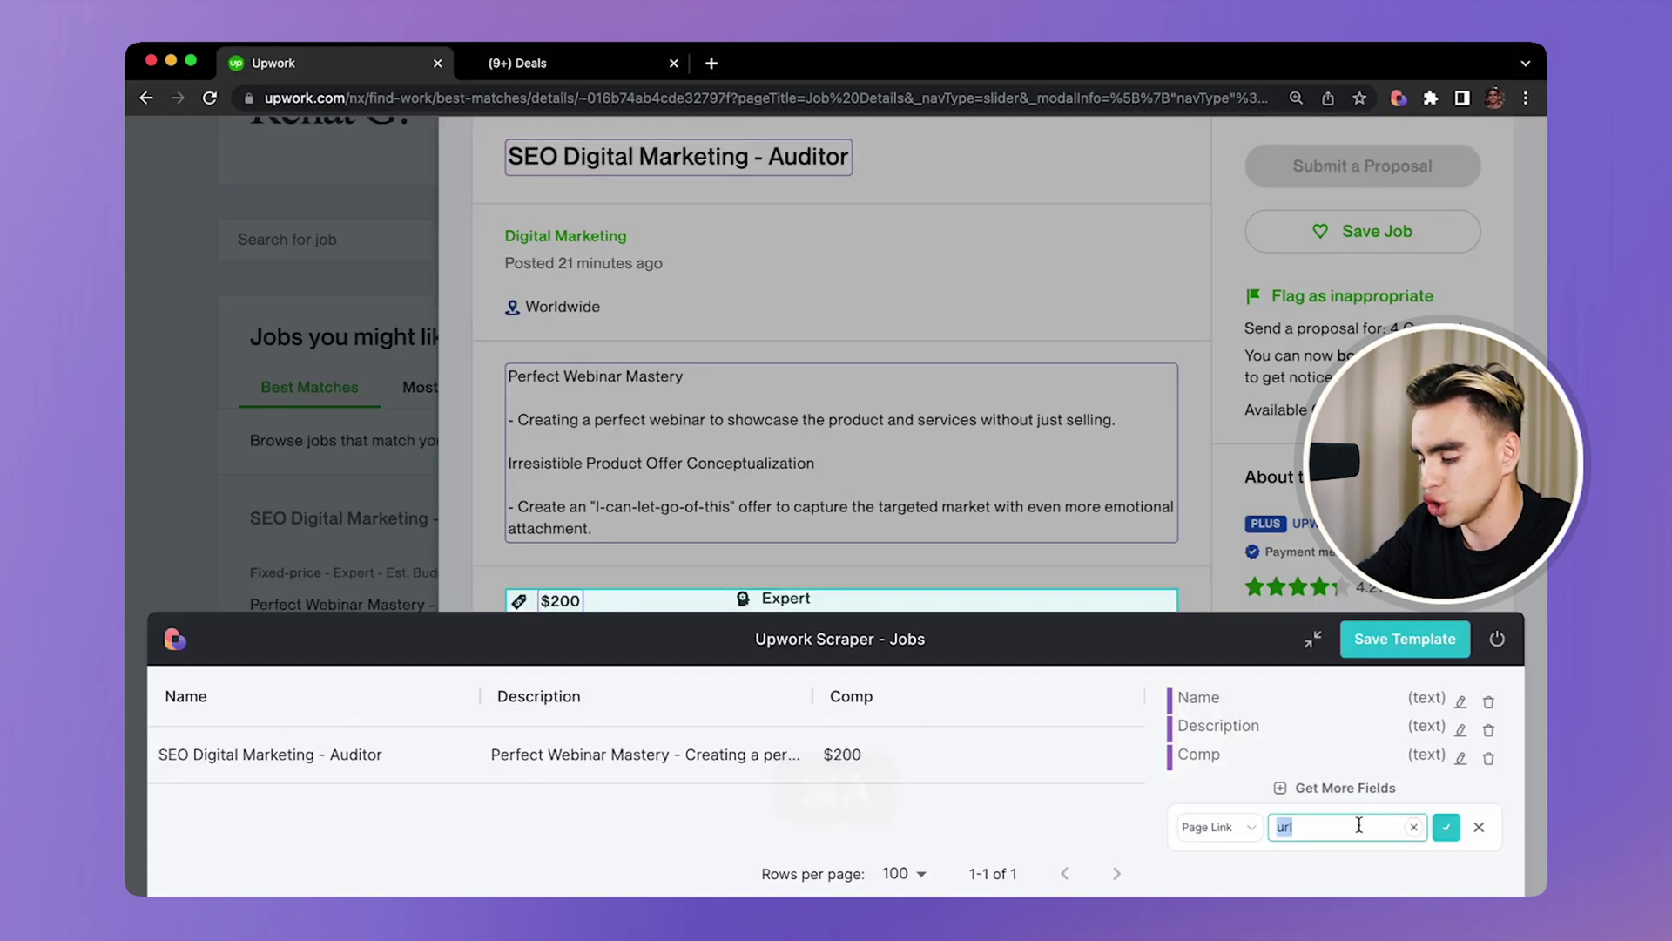
text(Job Appl)
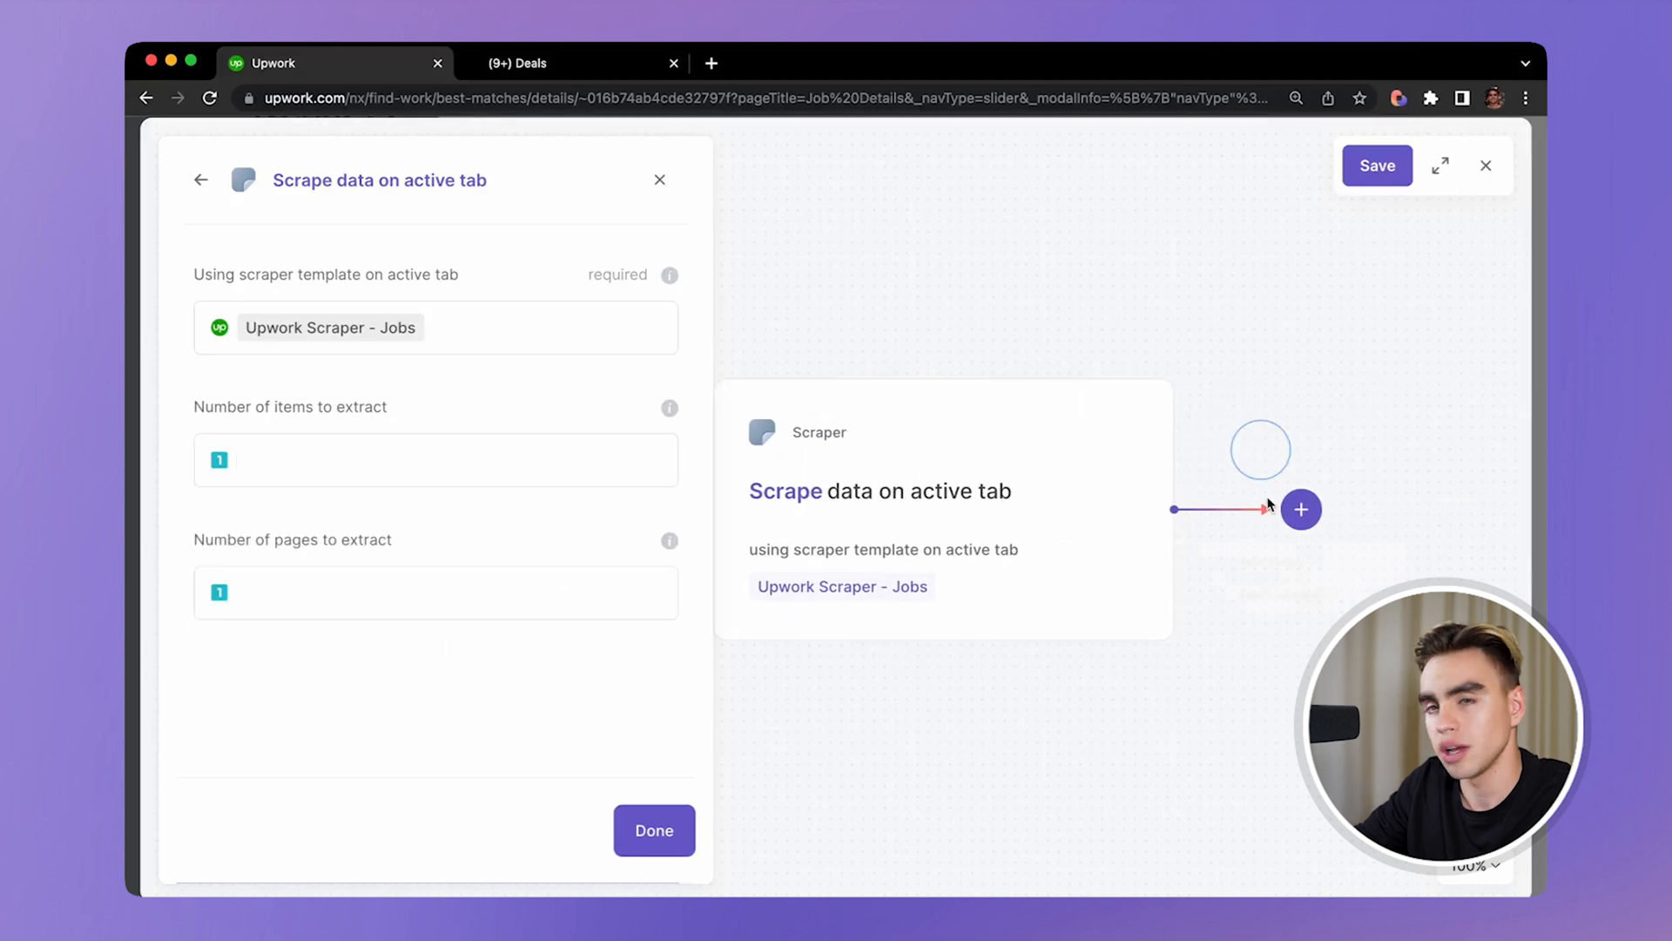
- Add an 'Add Notion Page To Database' action after the scrape step
click(1300, 509)
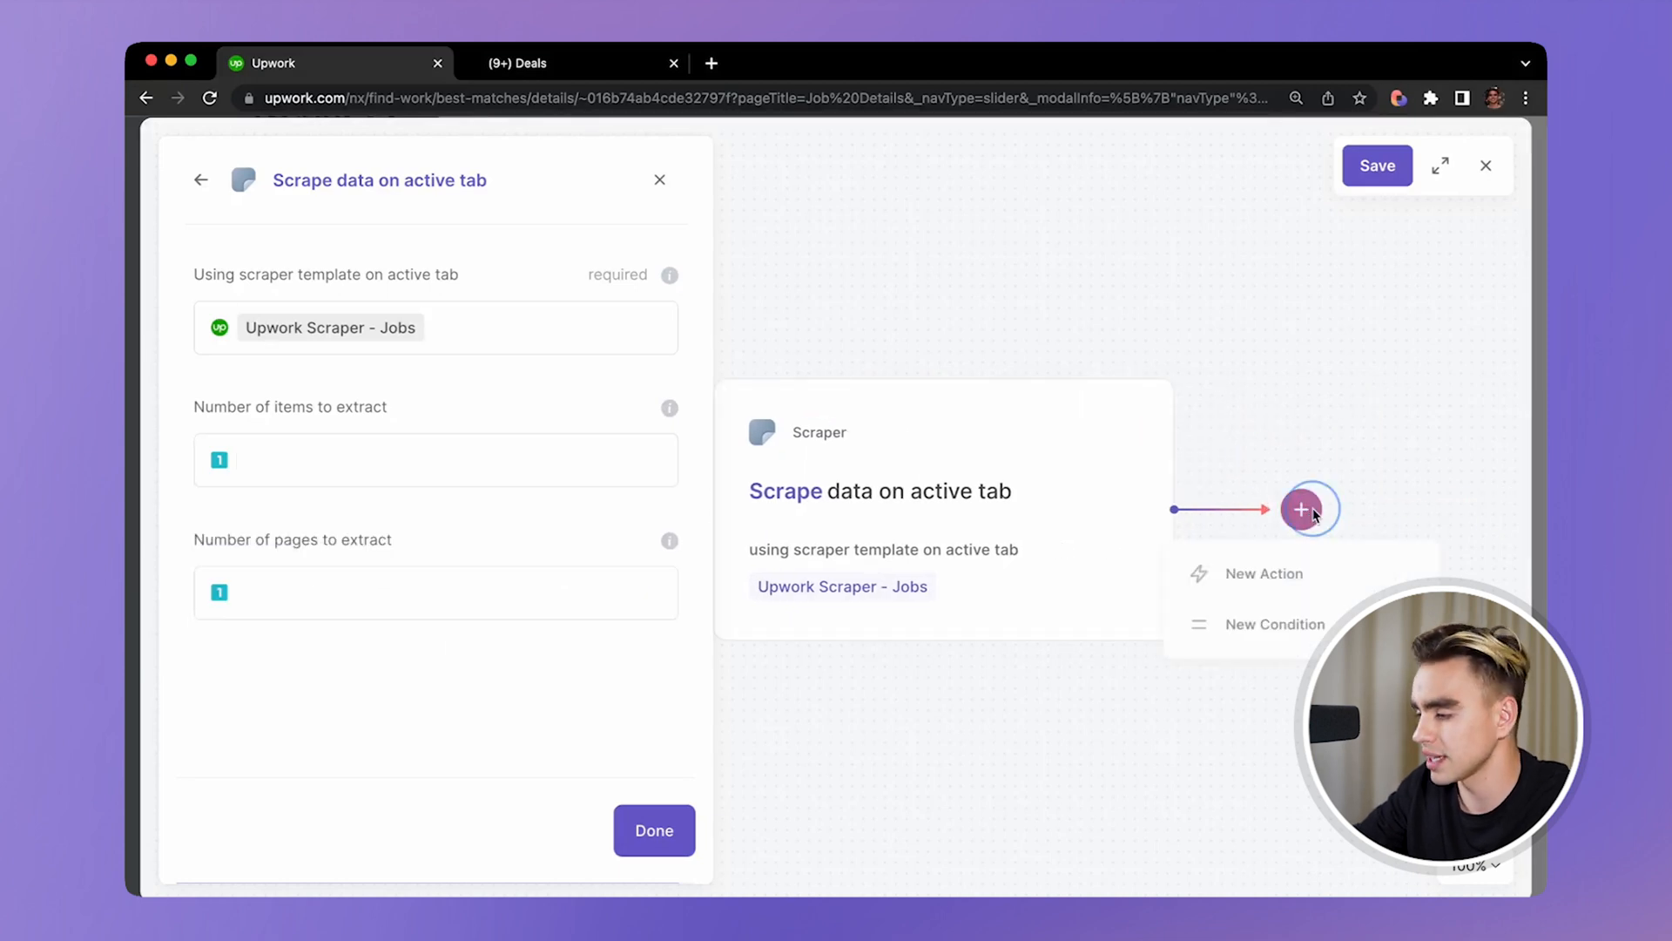
click(1263, 573)
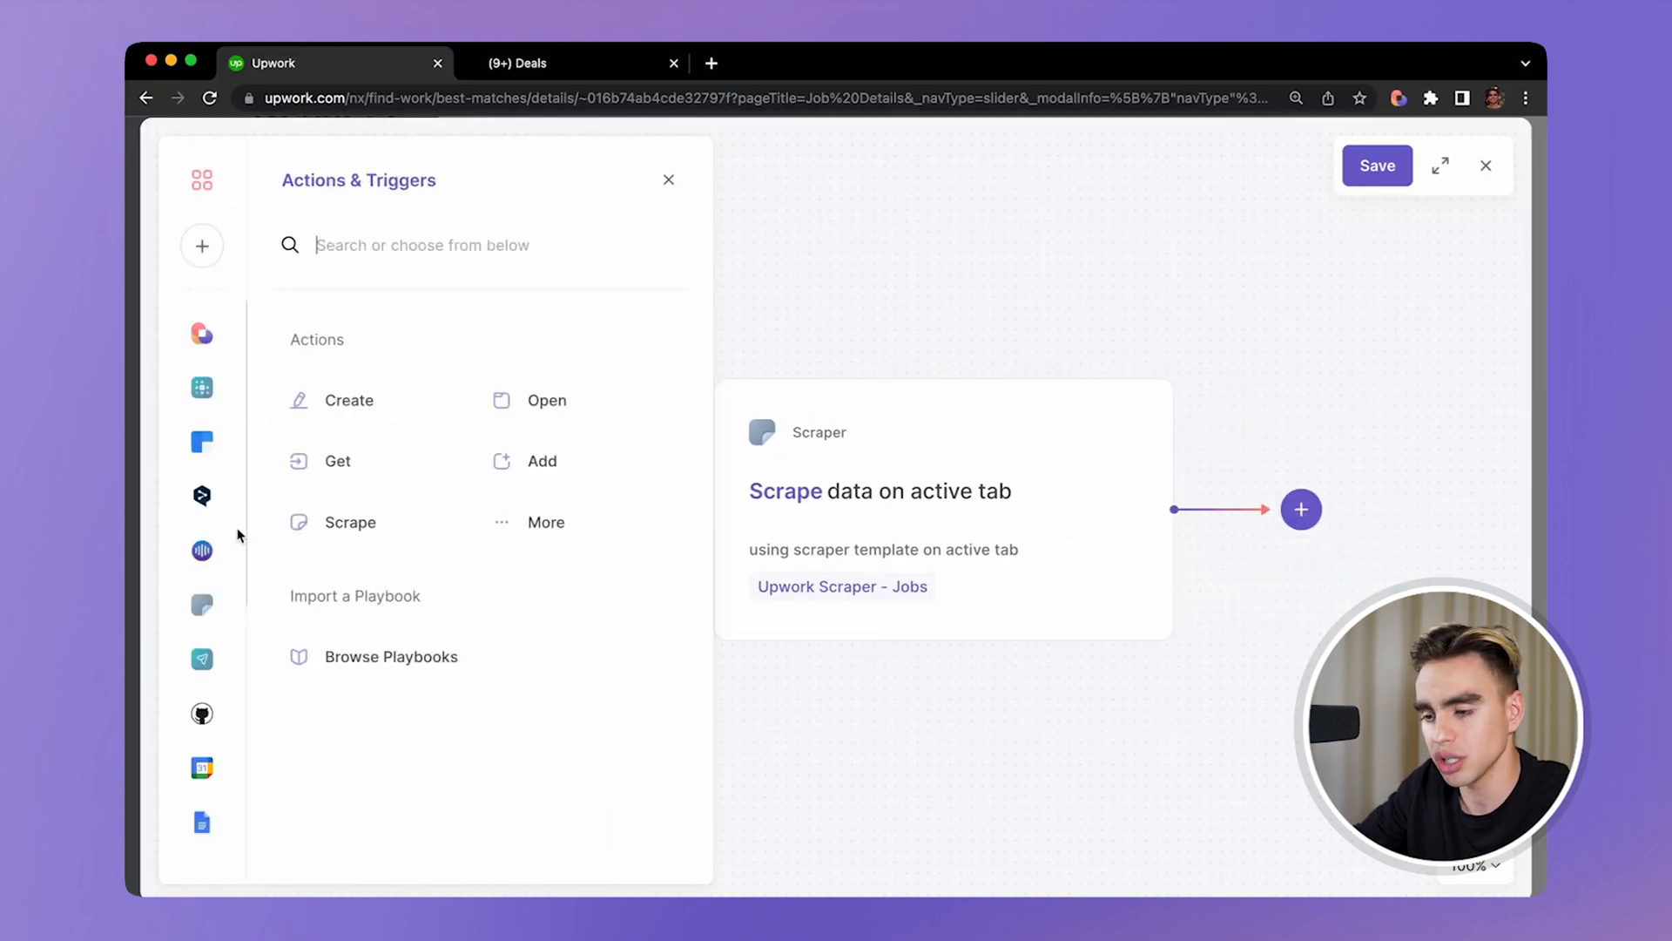
scroll(down, 3)
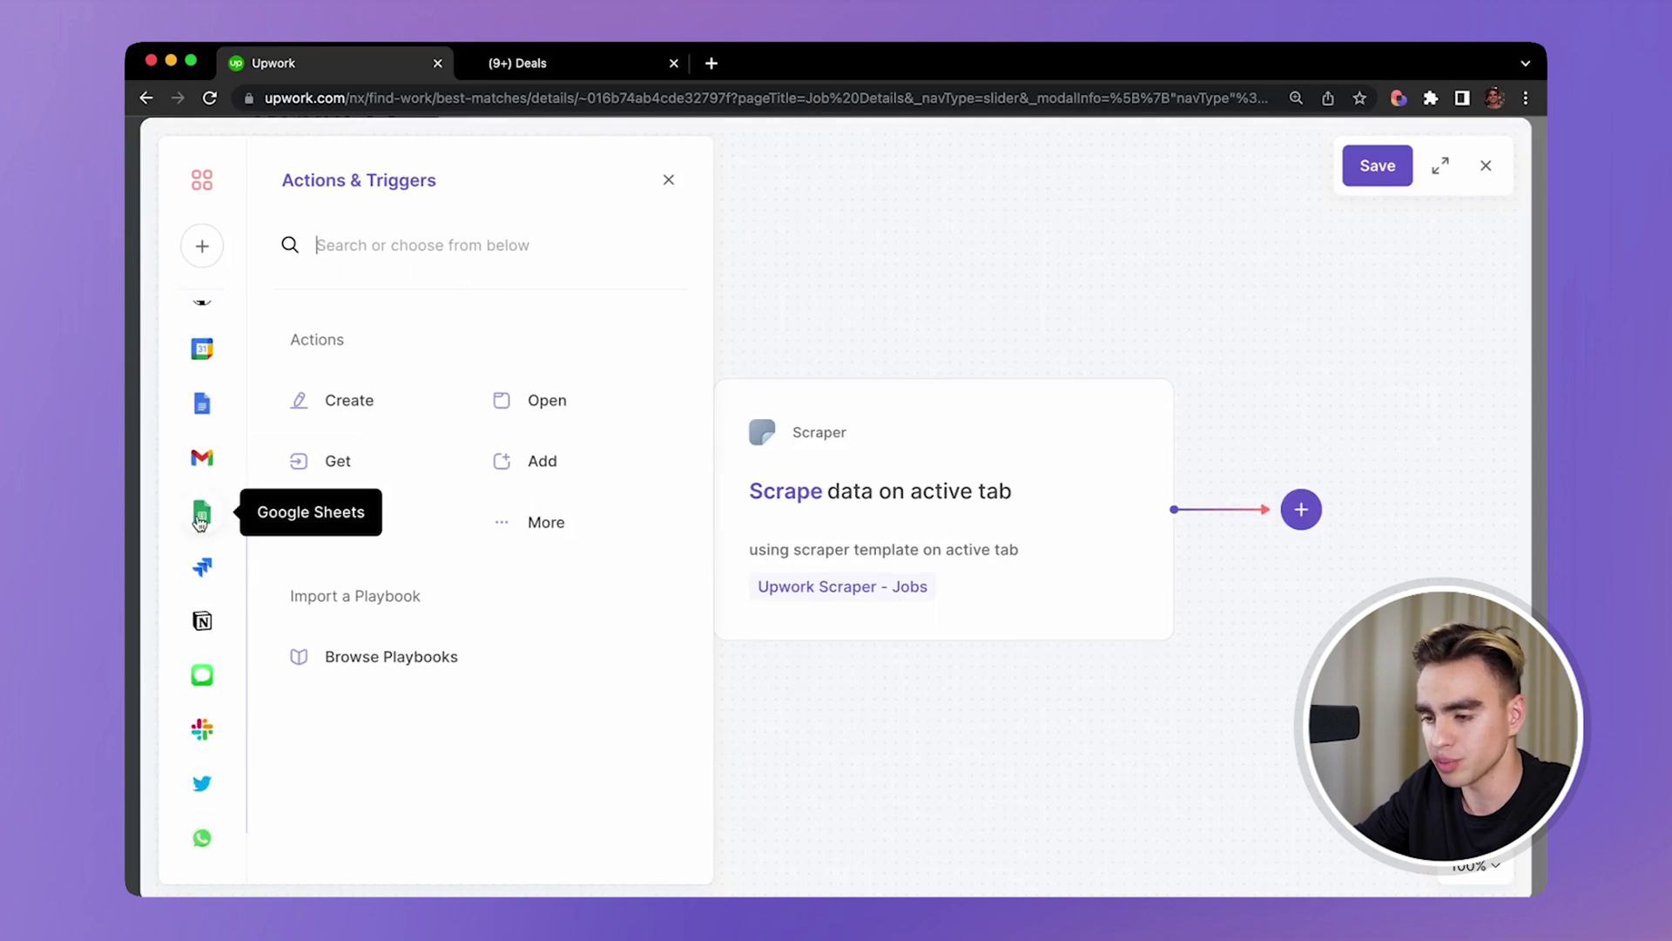
click(202, 620)
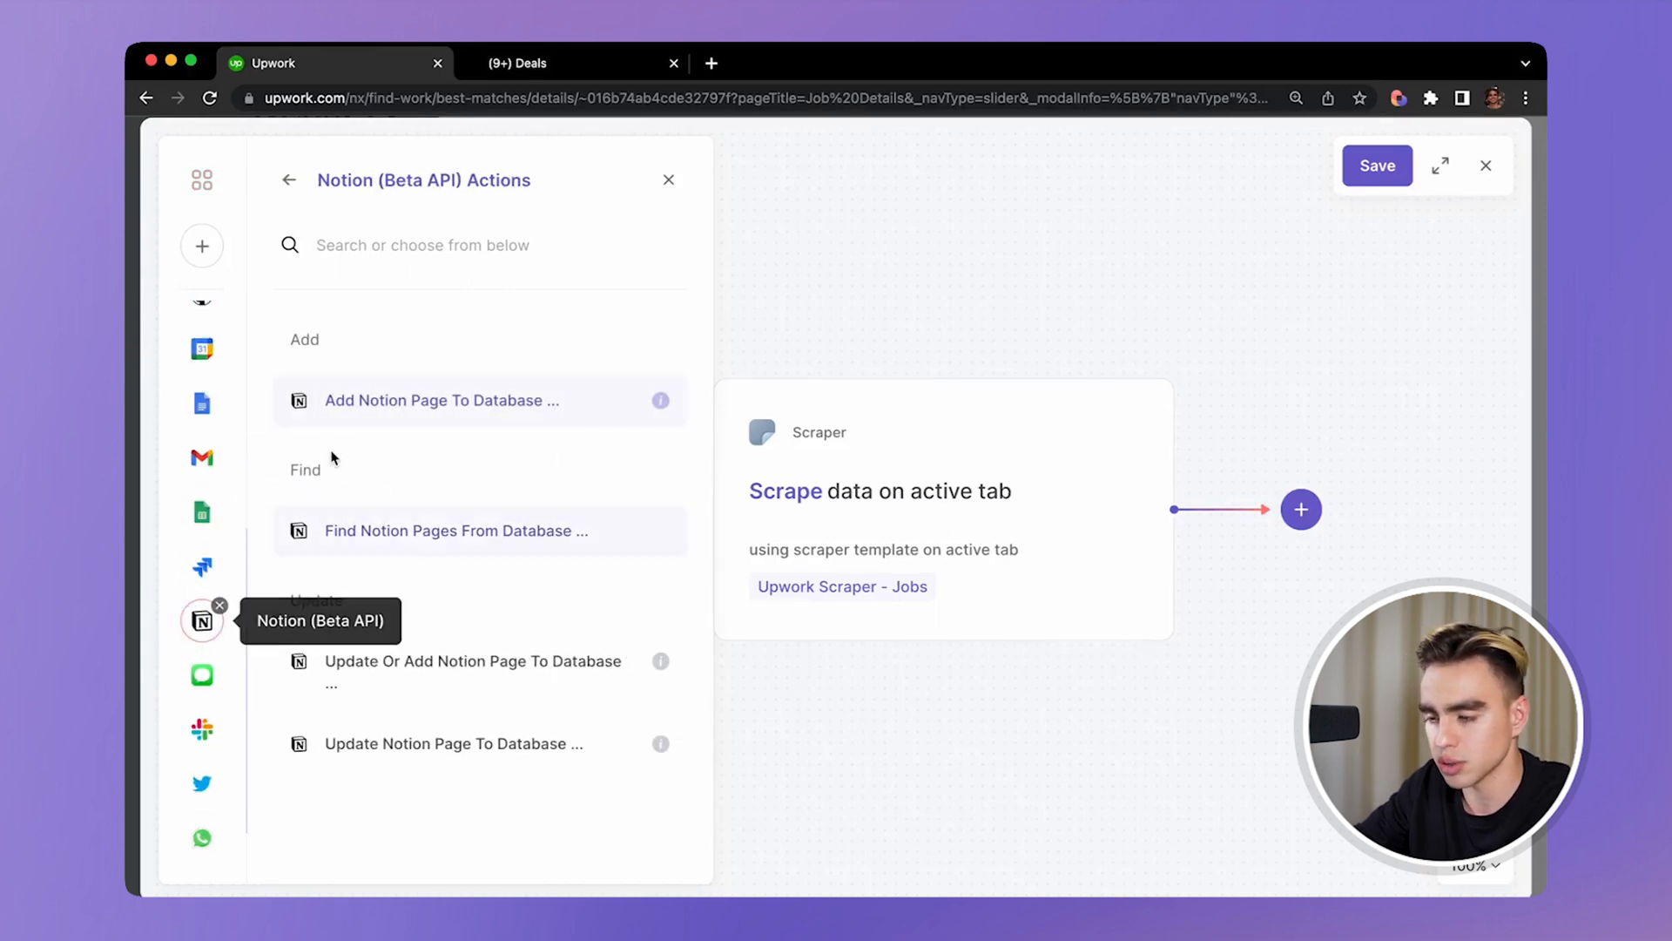
click(441, 401)
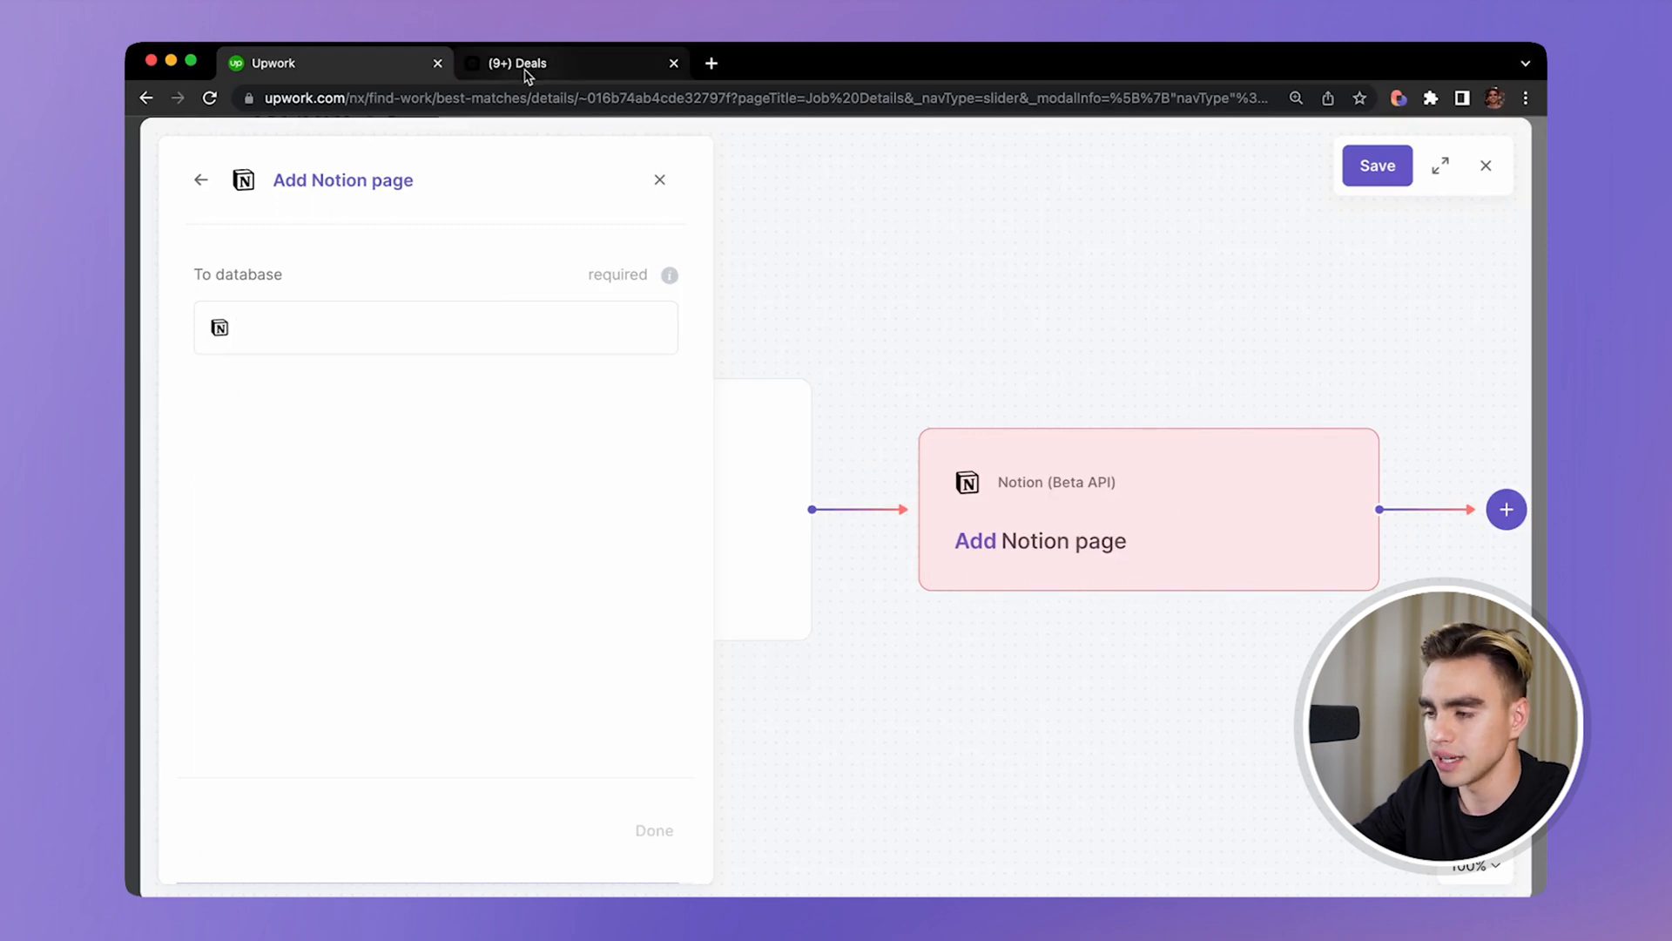
- Target the Deals database, map Comp to Deal Size, set Status to Approaching, and finish the step
click(436, 328)
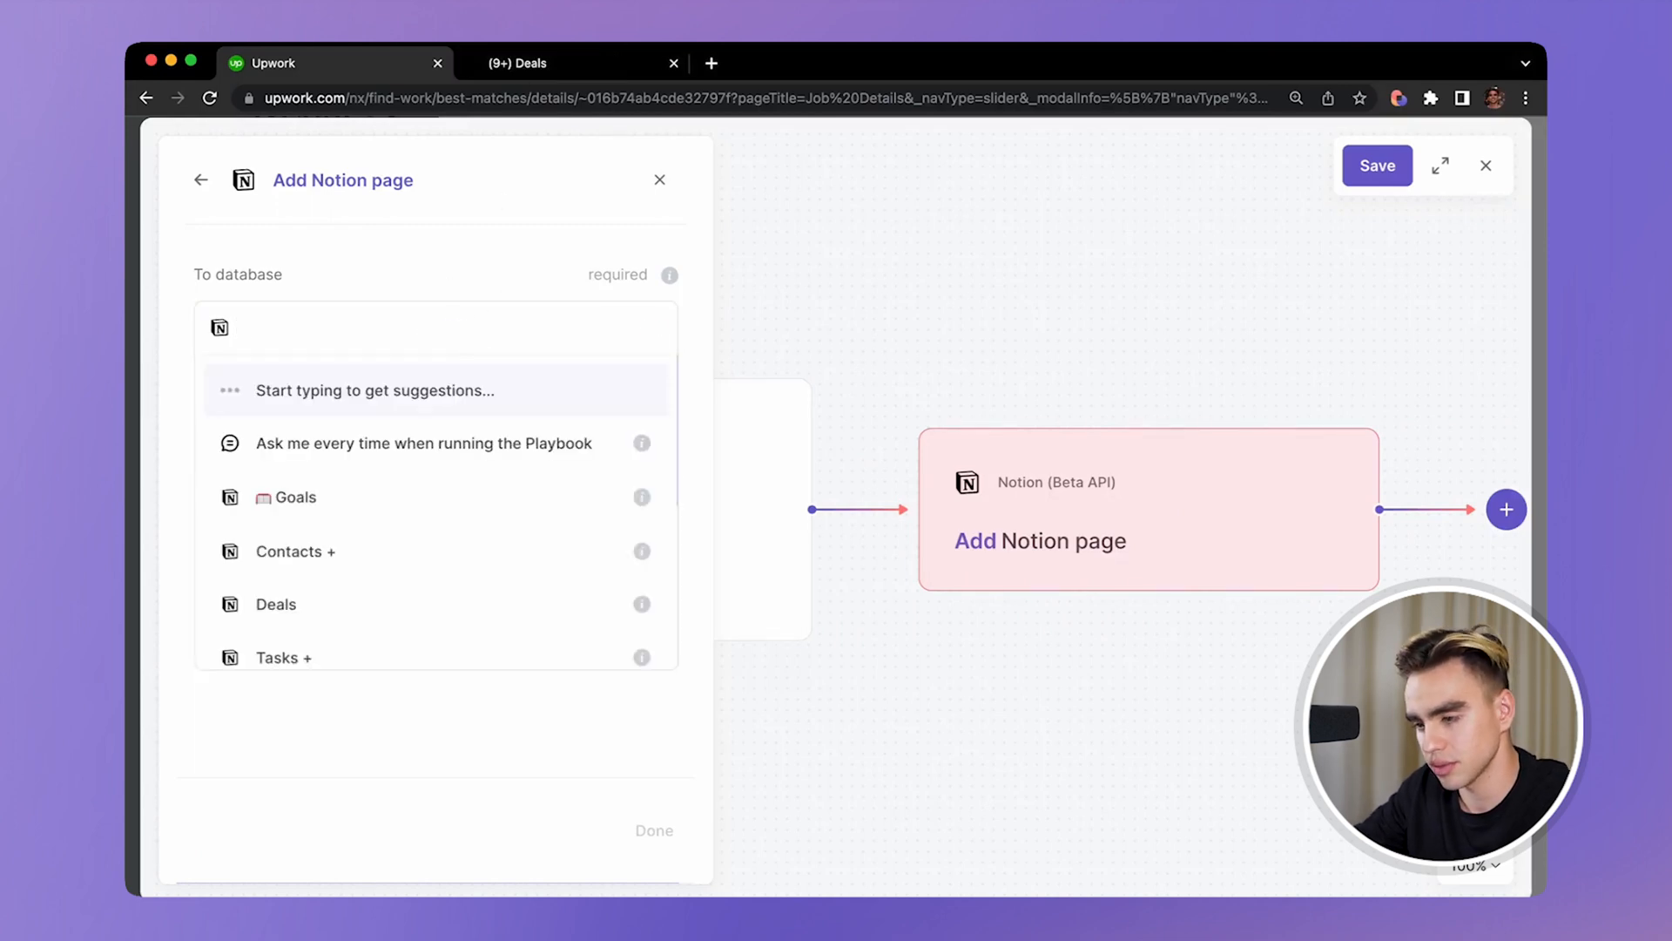
click(275, 604)
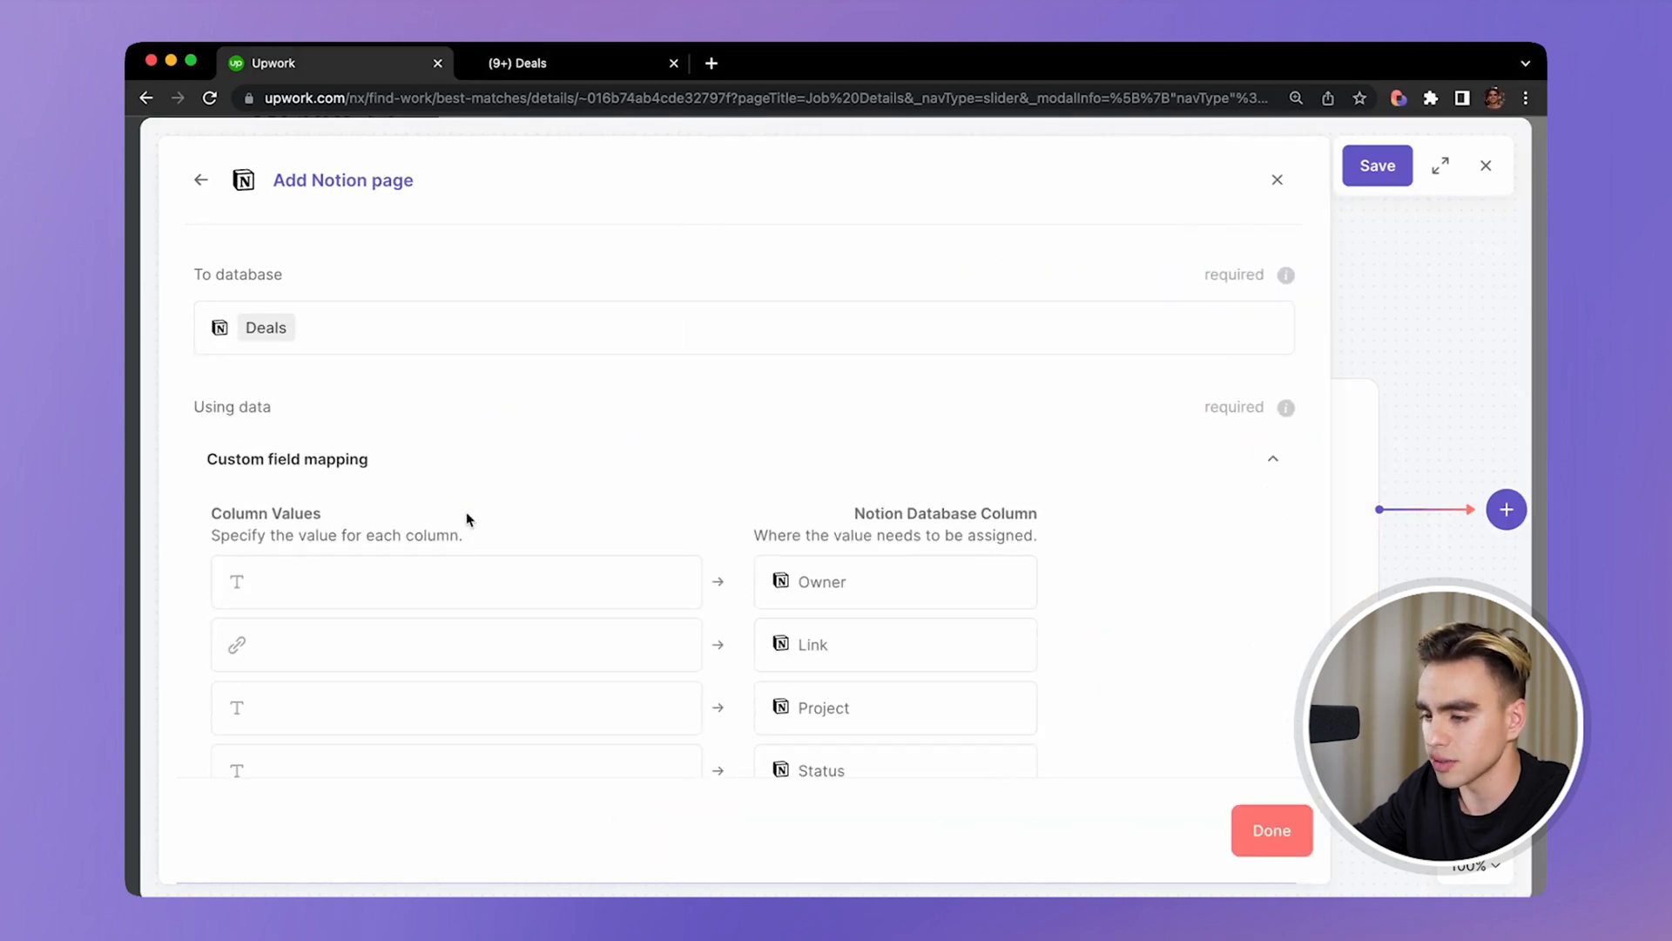
scroll(down, 3)
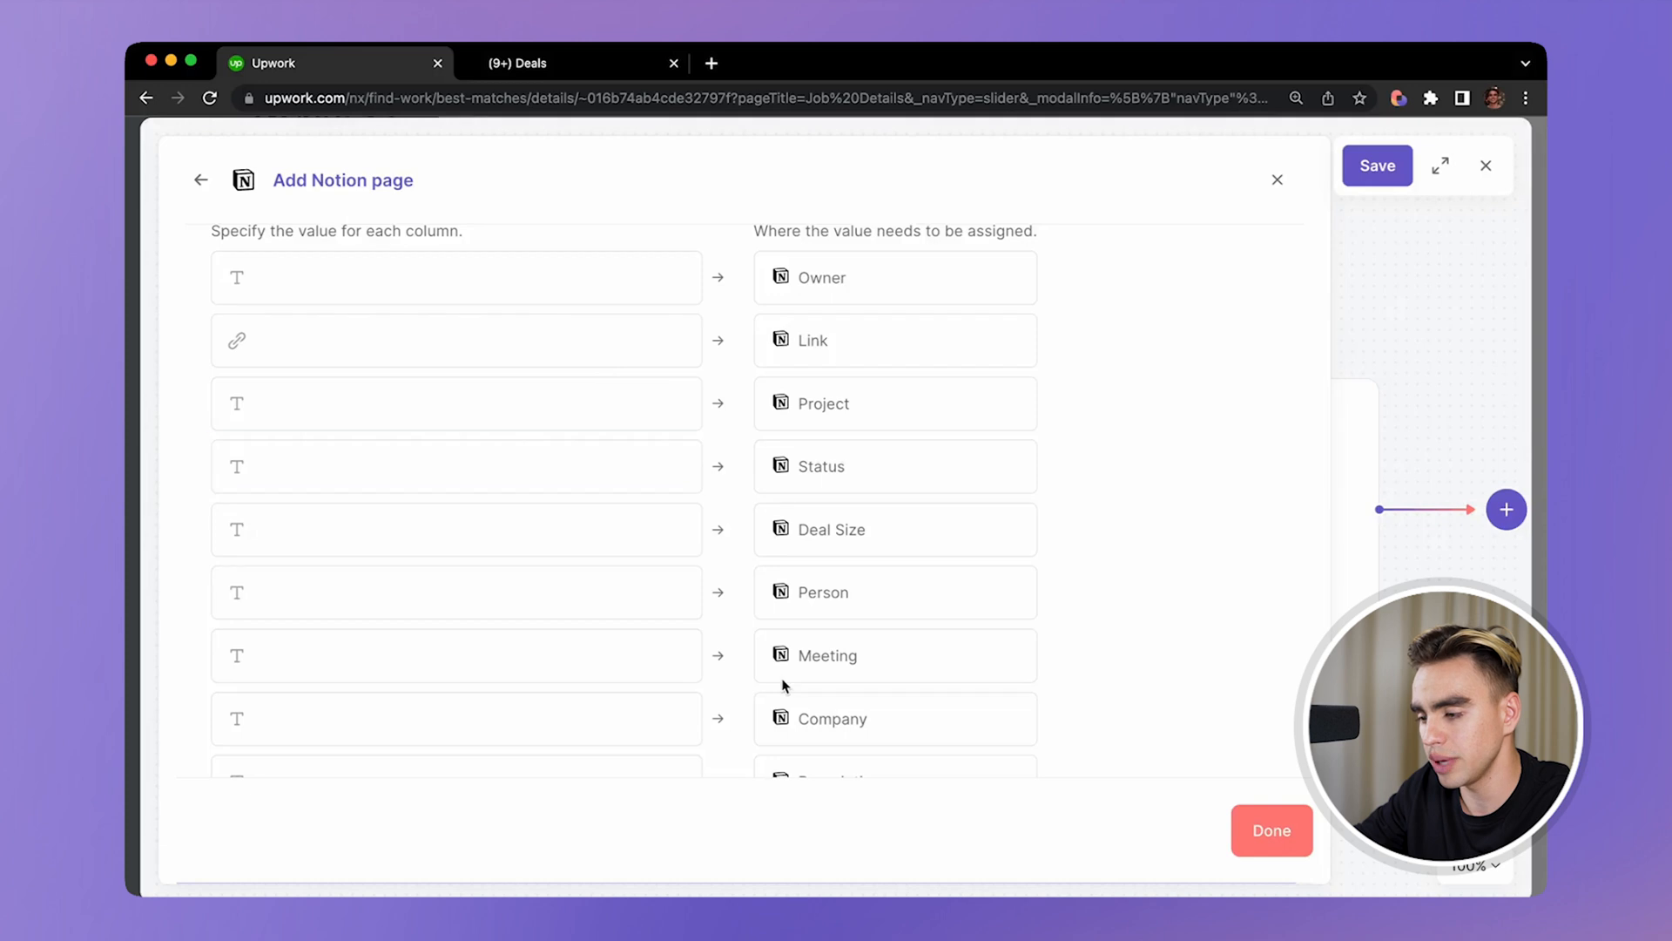
scroll(down, 3)
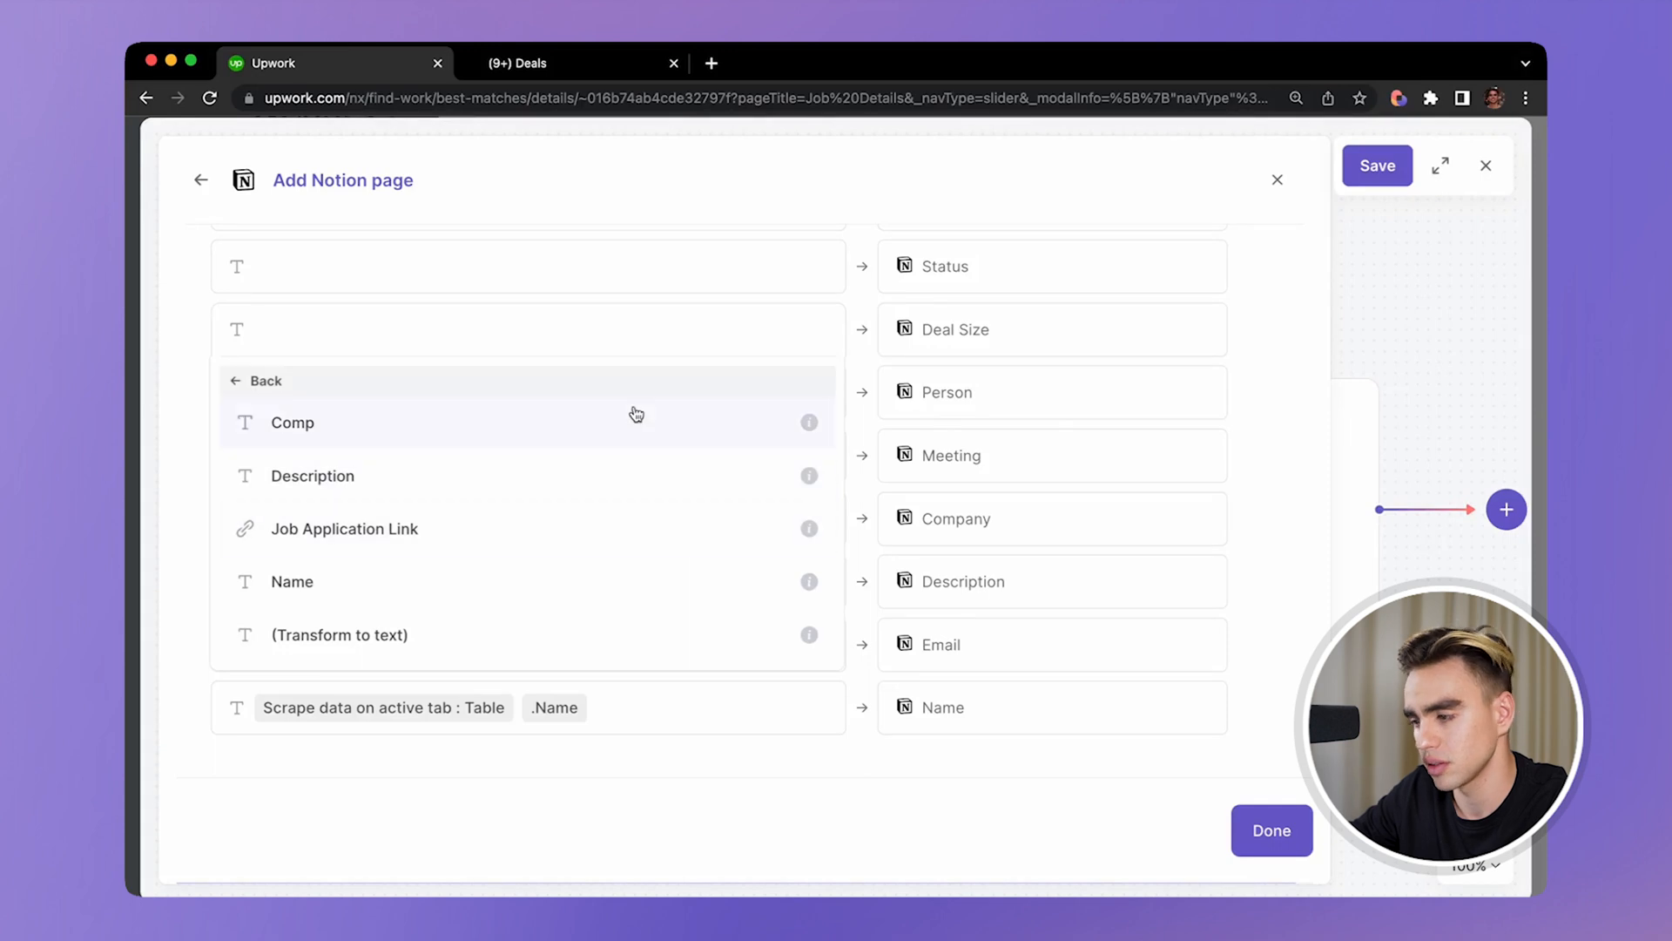
click(291, 422)
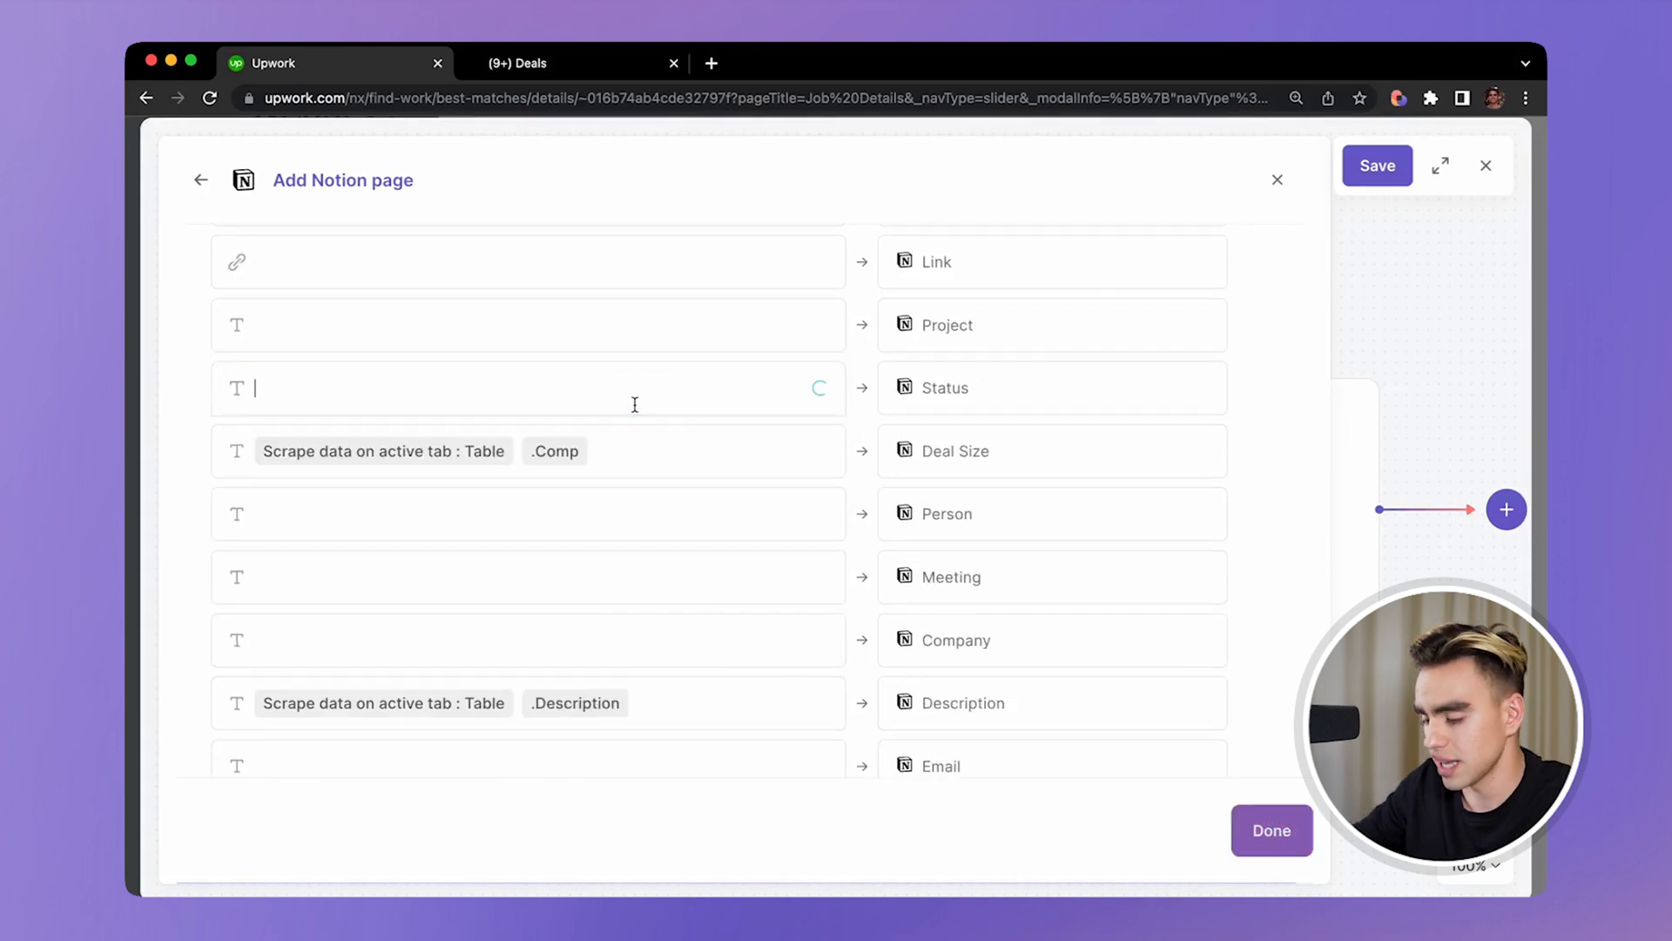
text(Approaching)
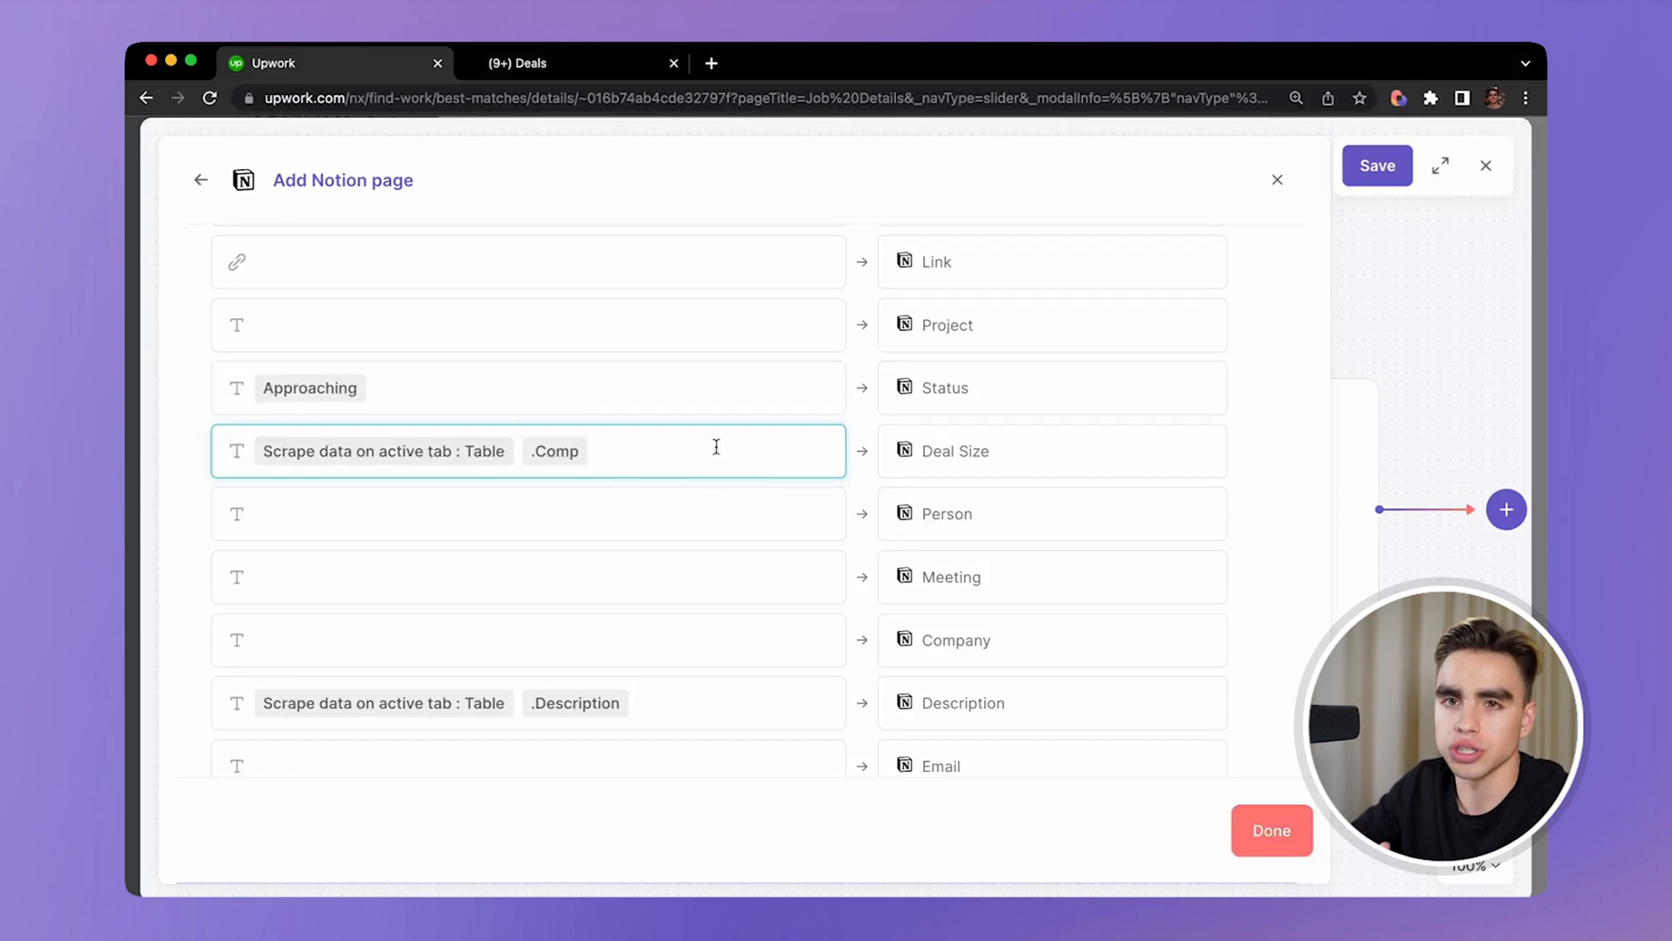
click(1269, 829)
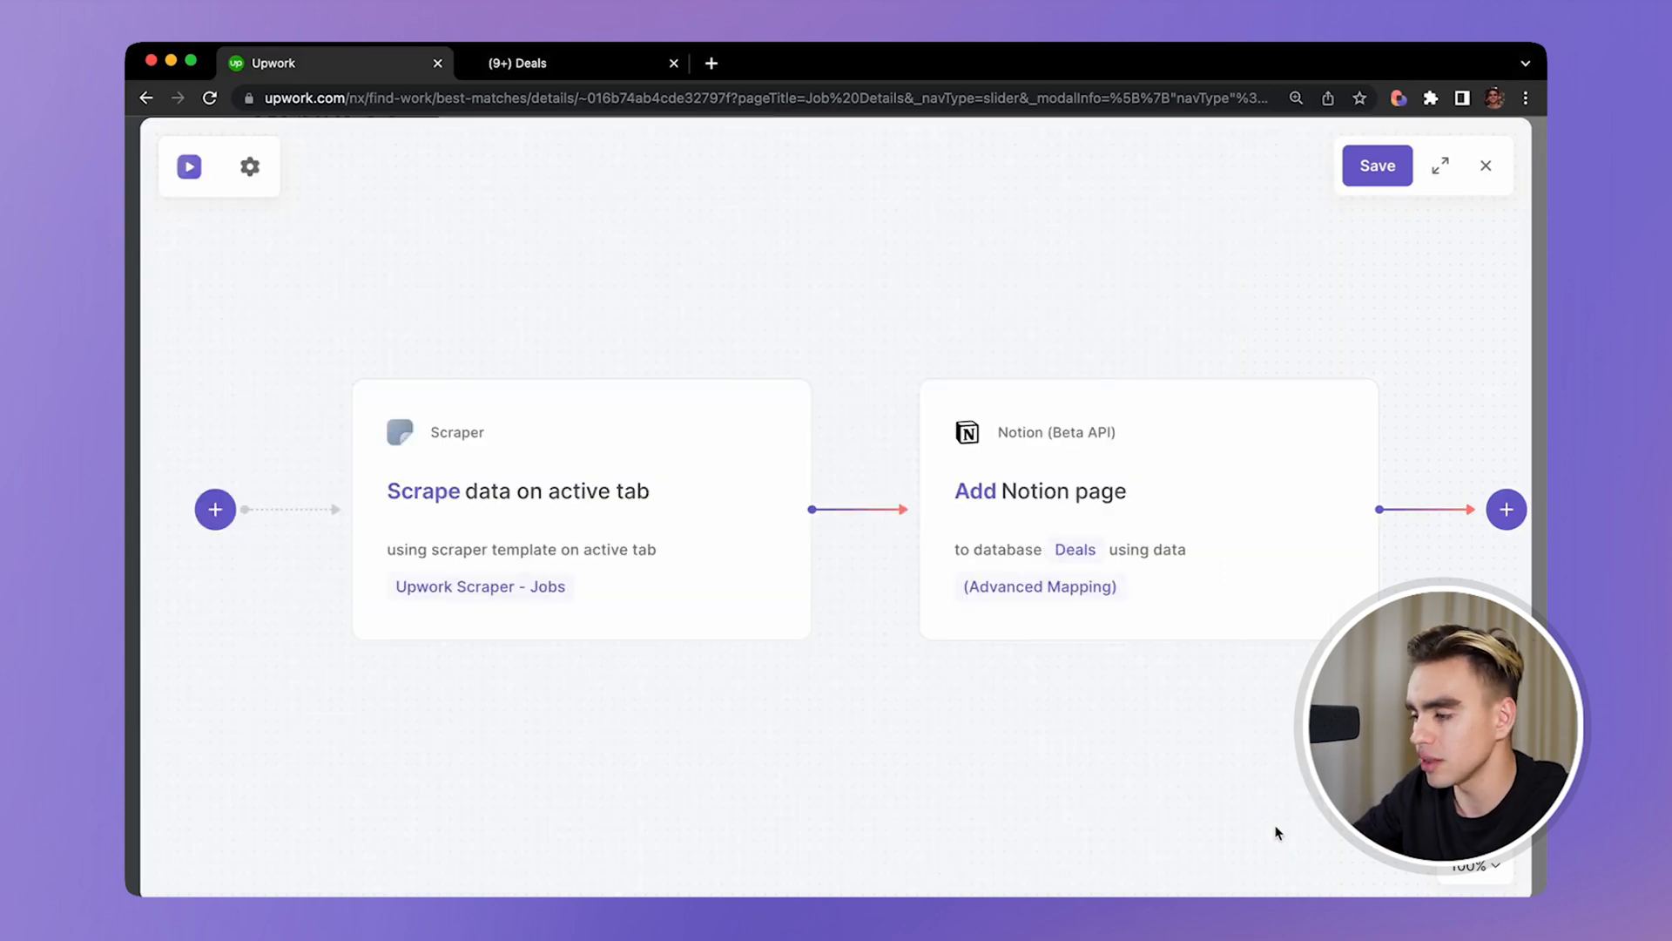
- Name the playbook 'DEMO - Jobs to Notion' and save it
click(1376, 166)
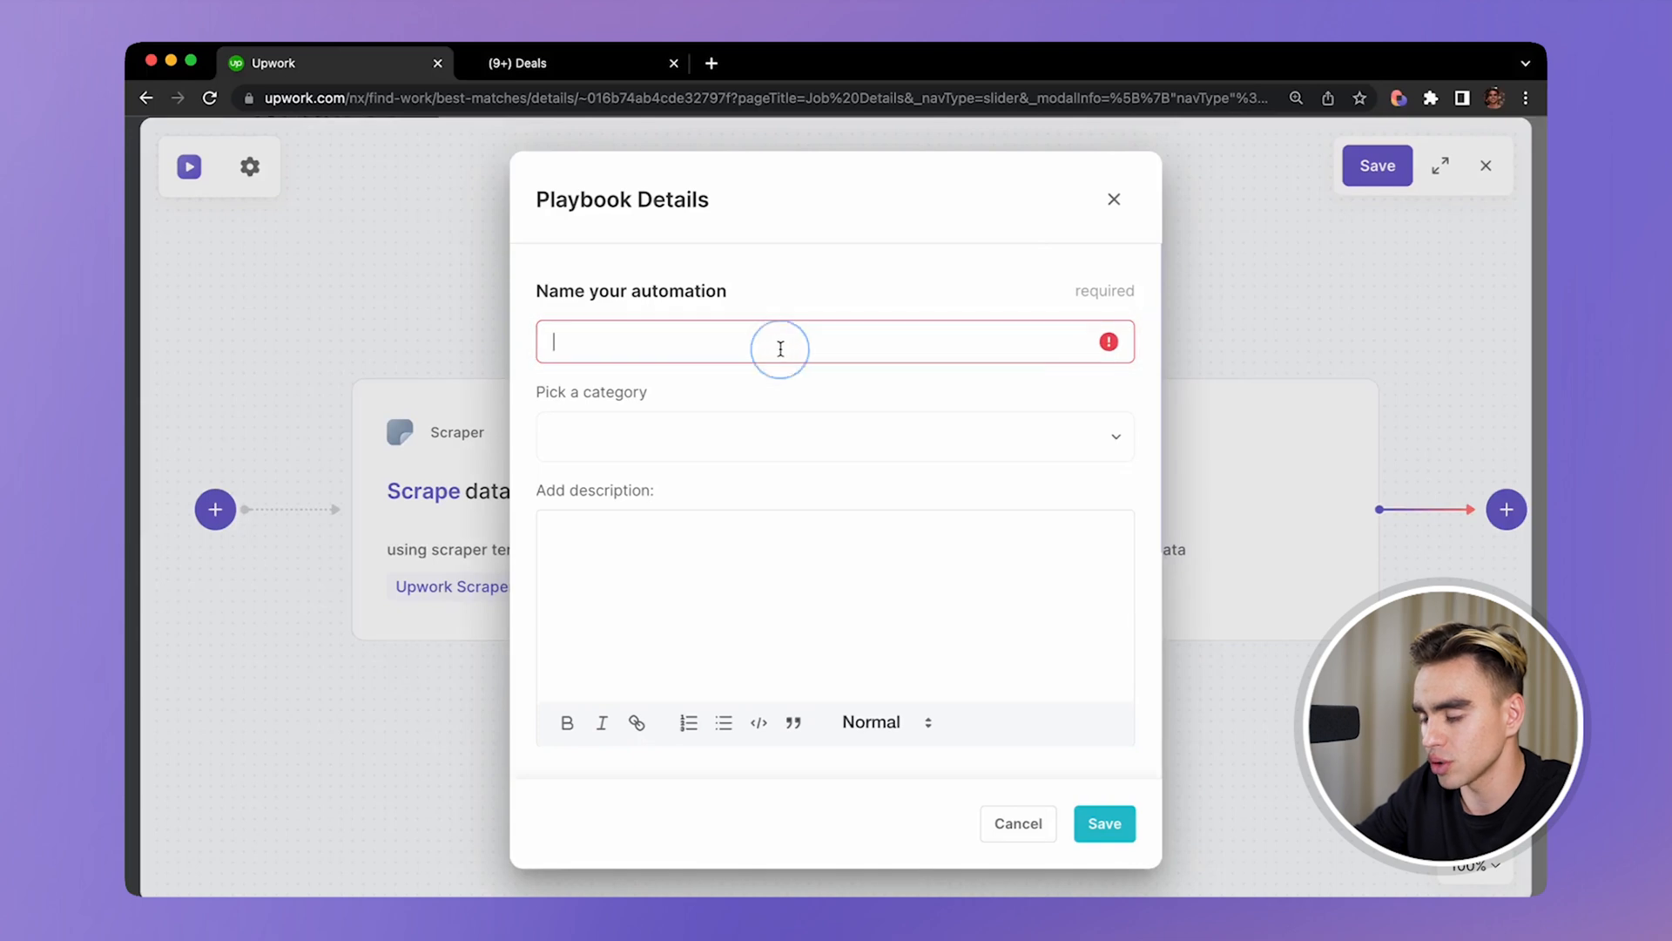
text(DEMO -)
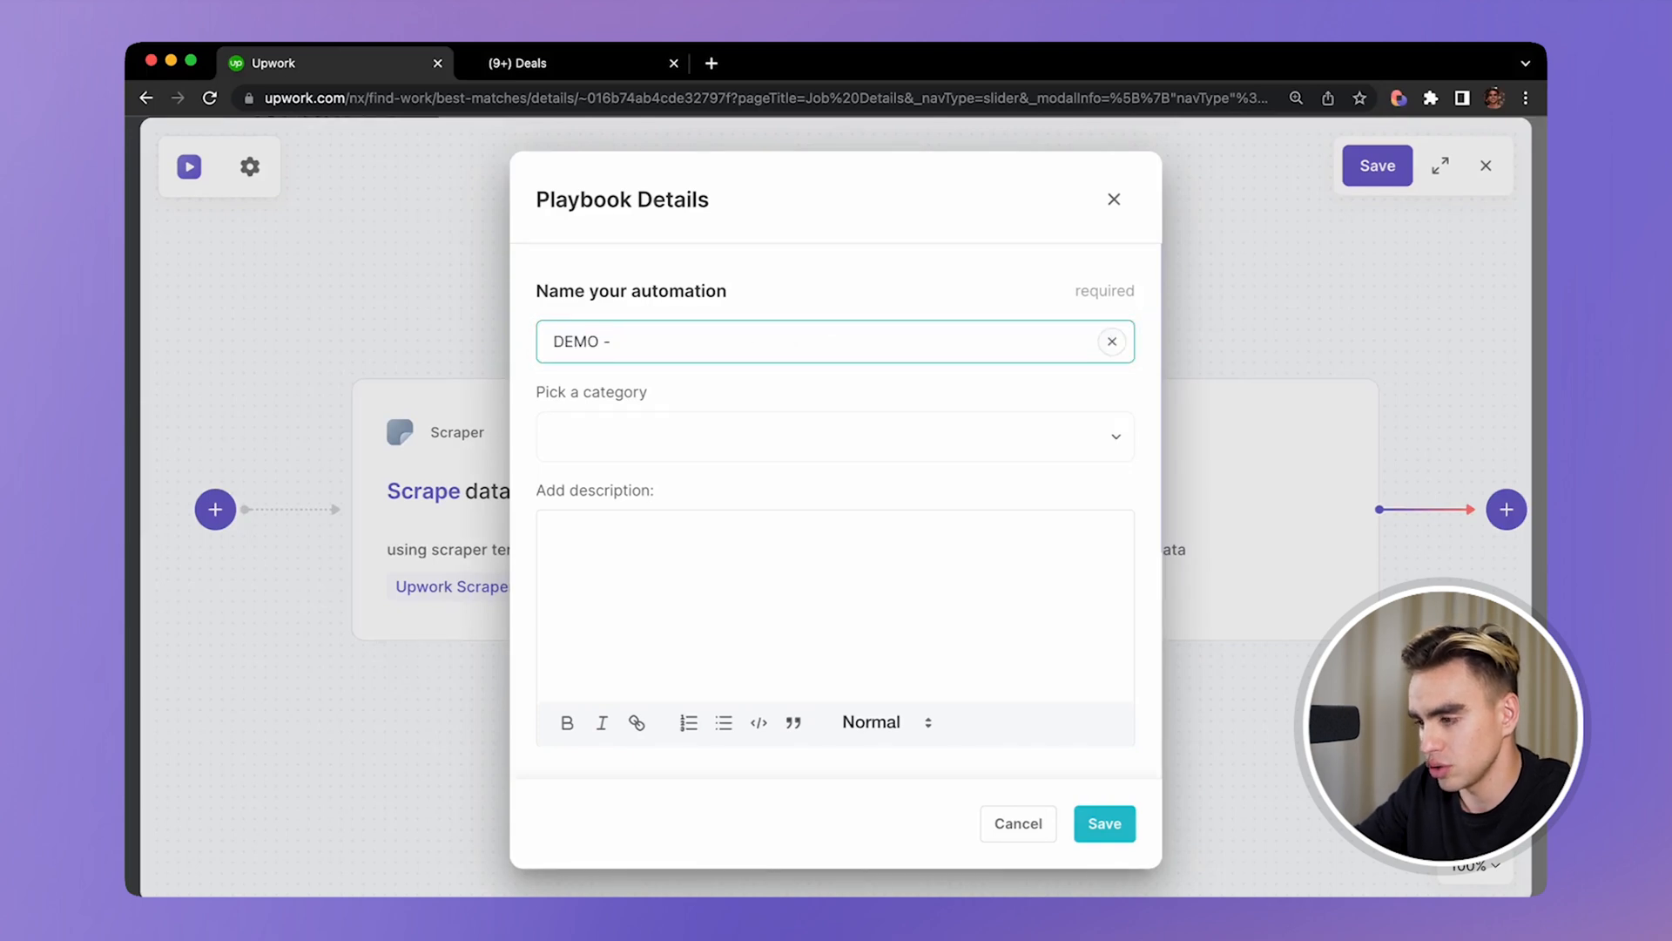
text(Jobs to Not)
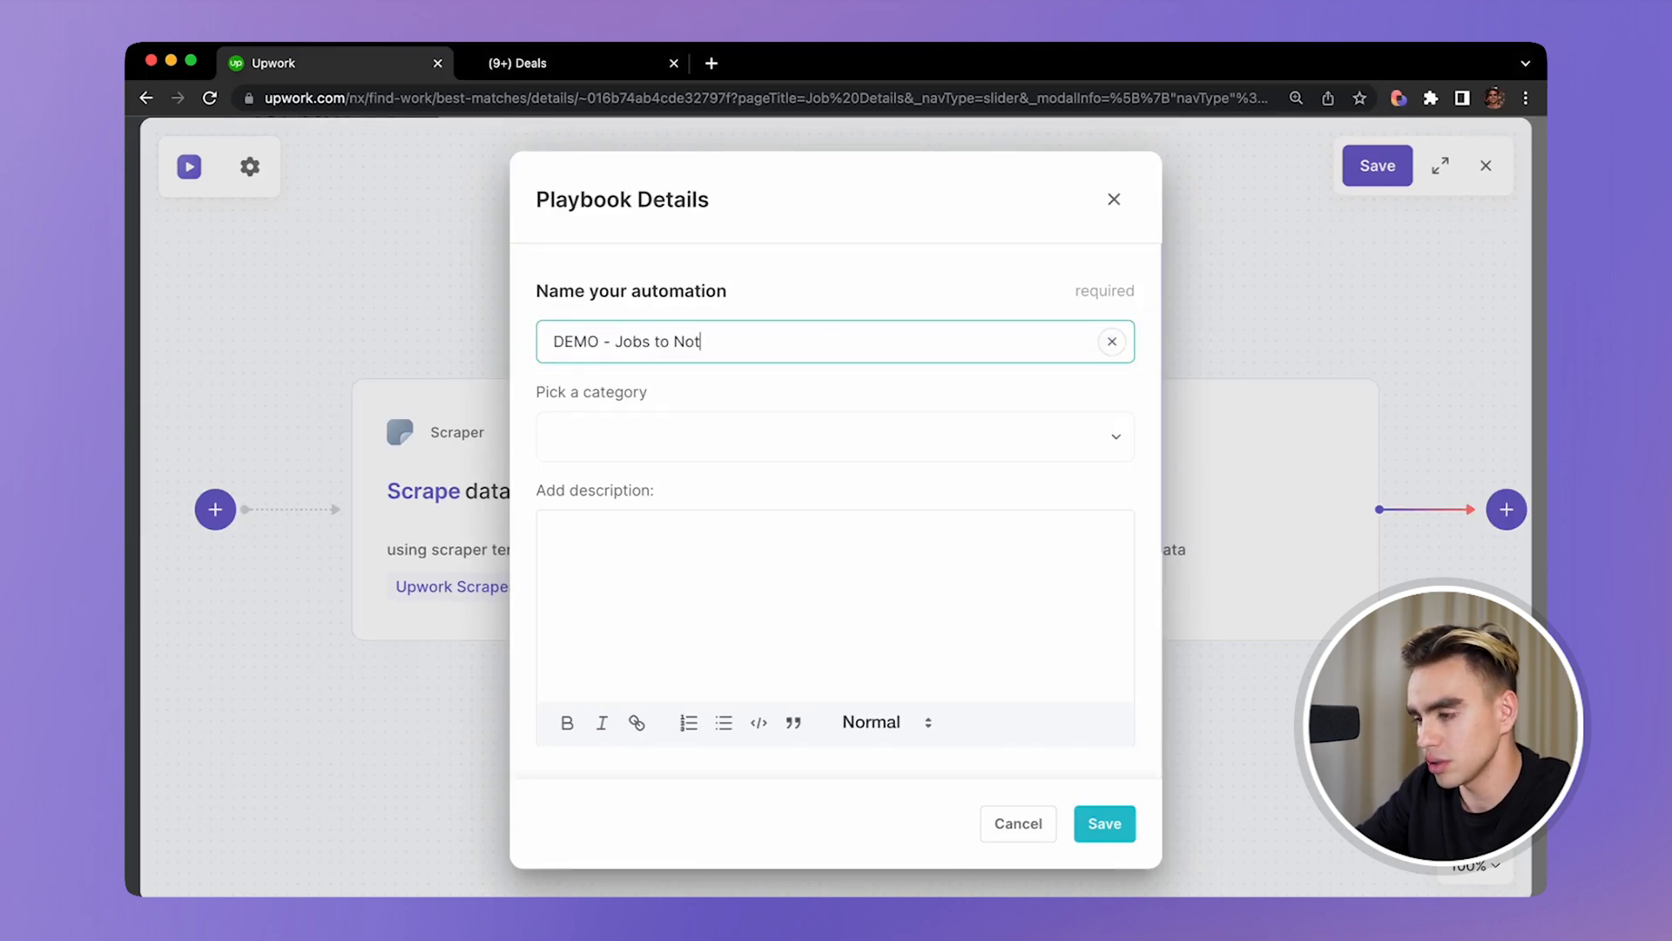
text(ion)
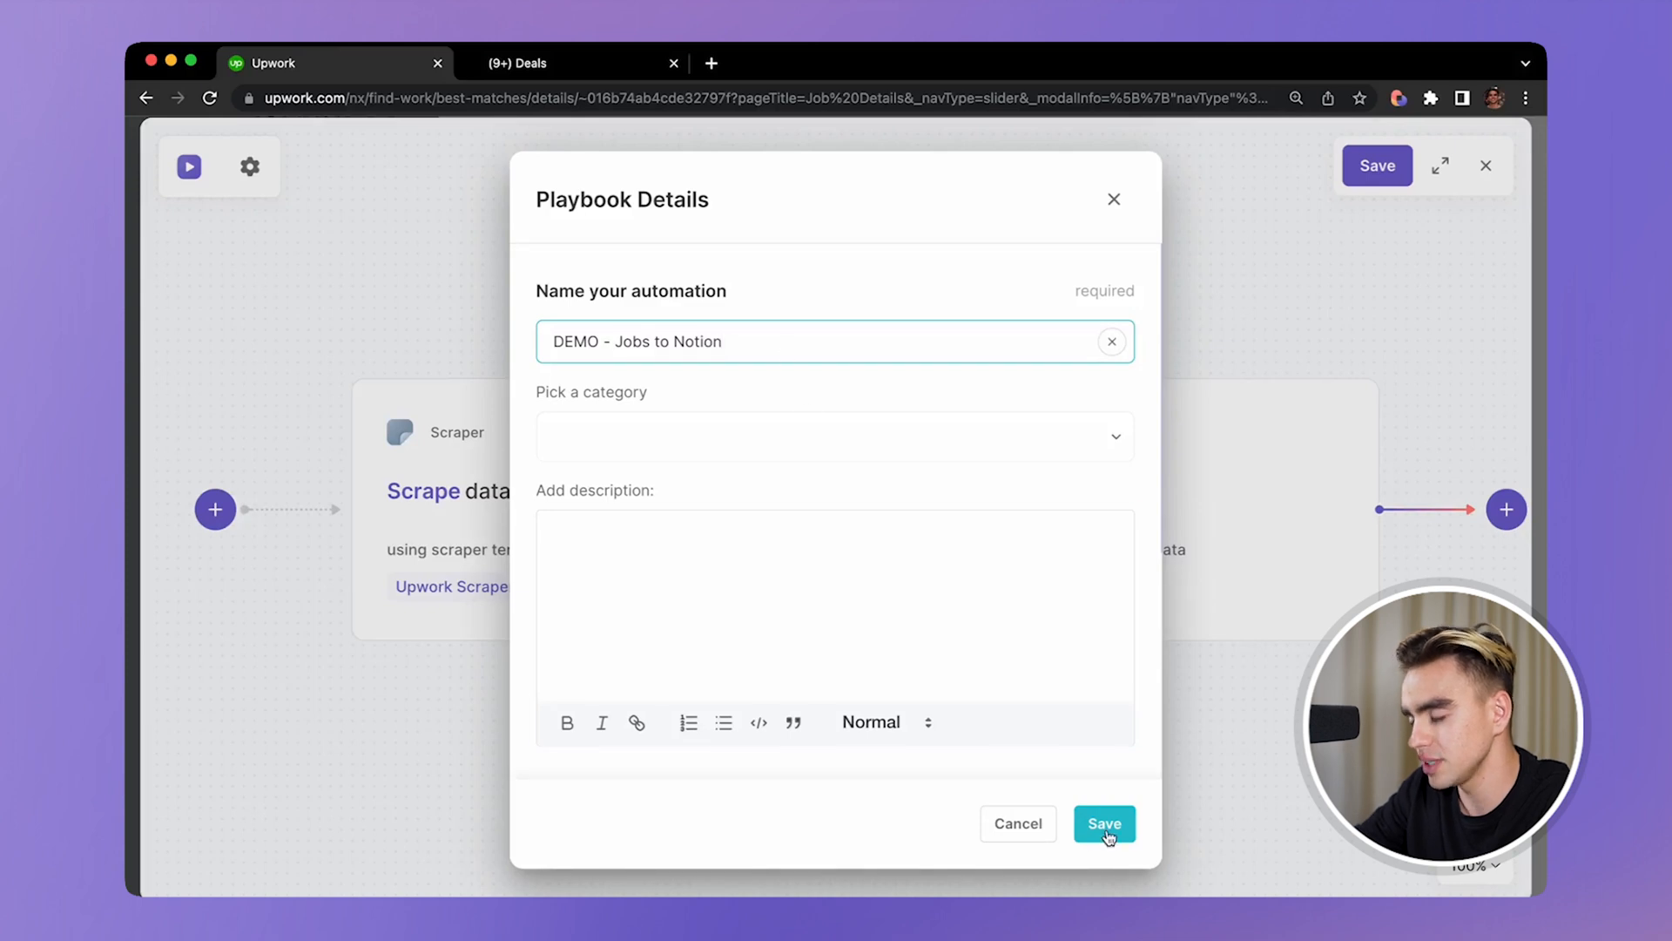
click(1104, 824)
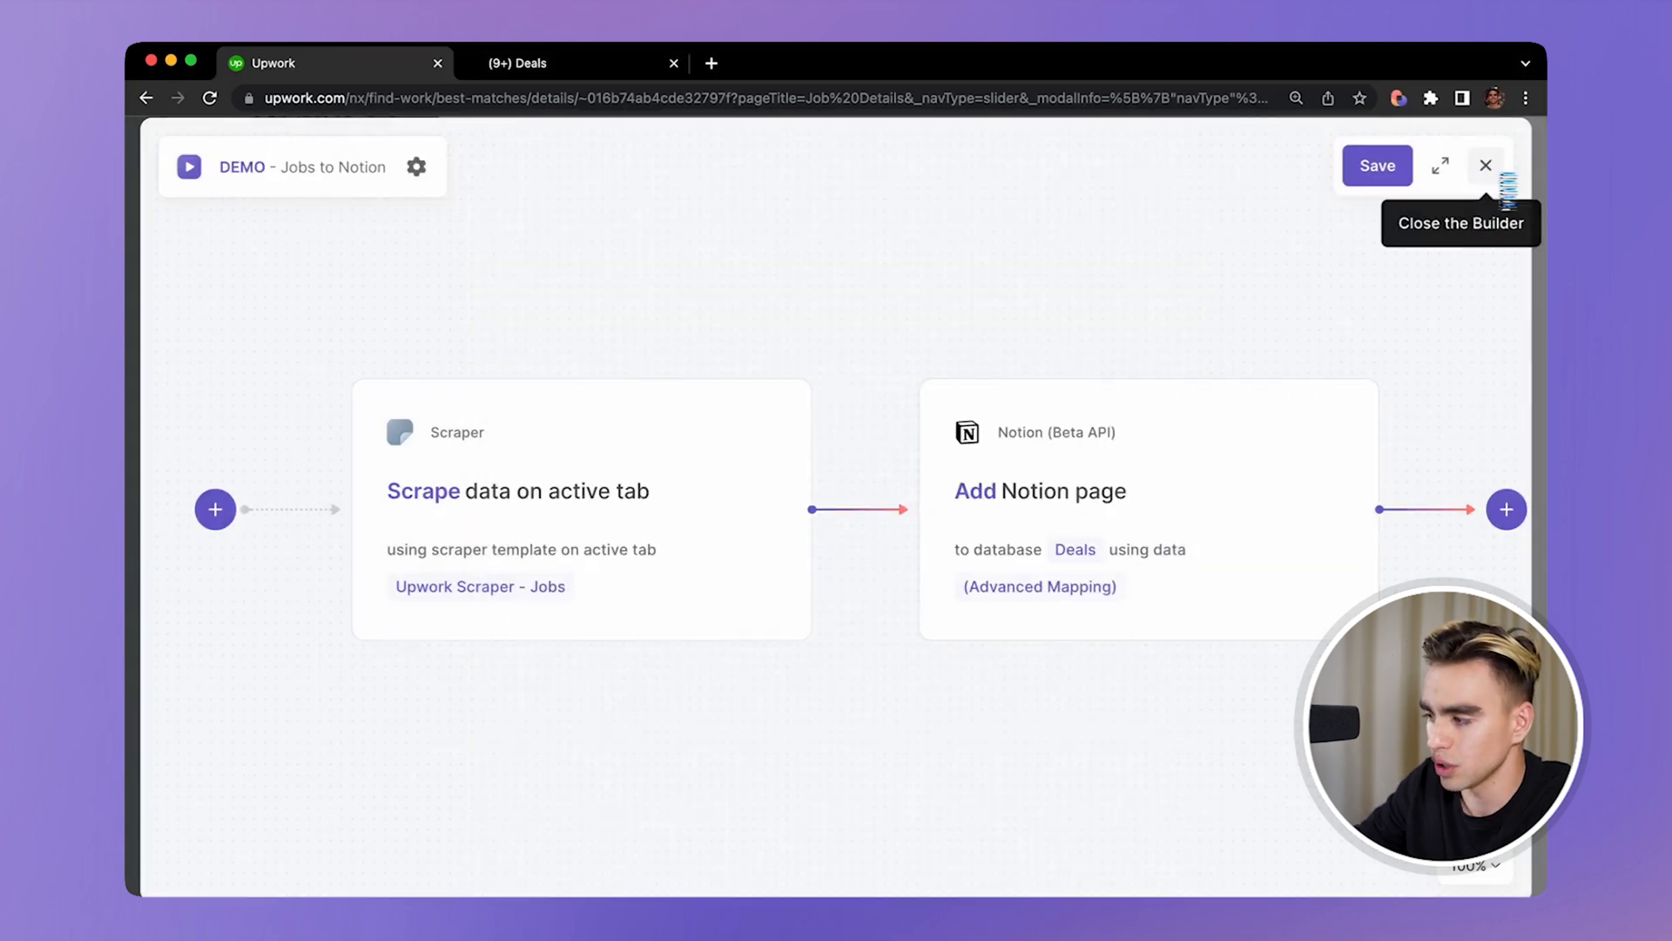
- Exit the builder so the saved playbook appears in My Playbooks
click(1376, 165)
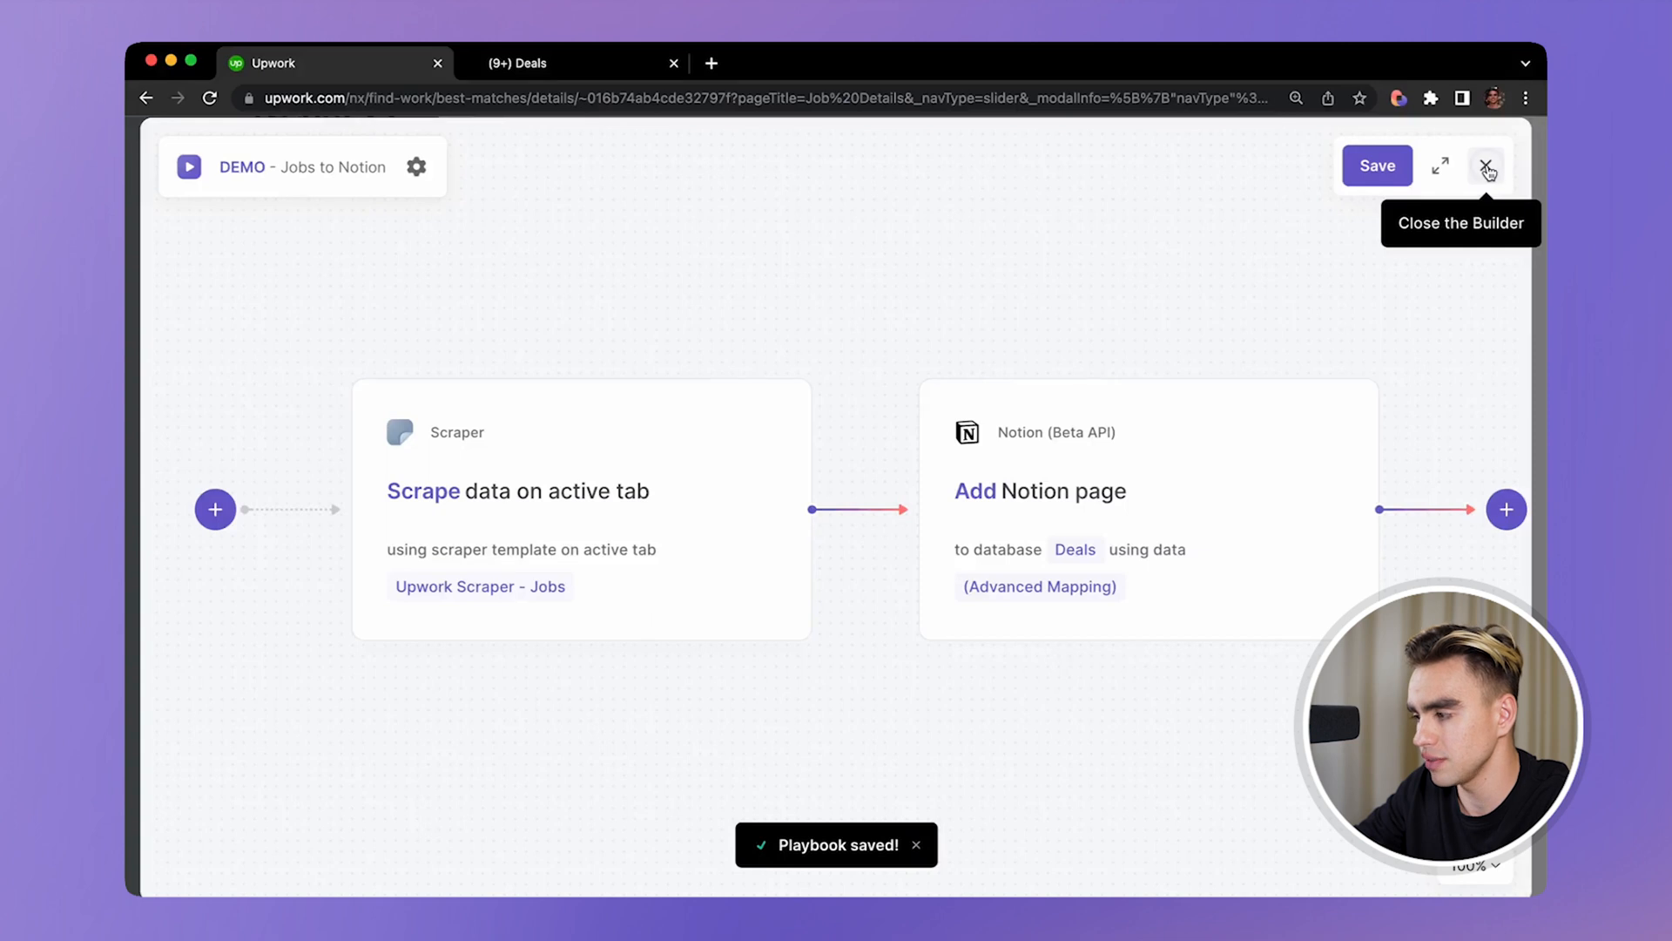
click(1486, 166)
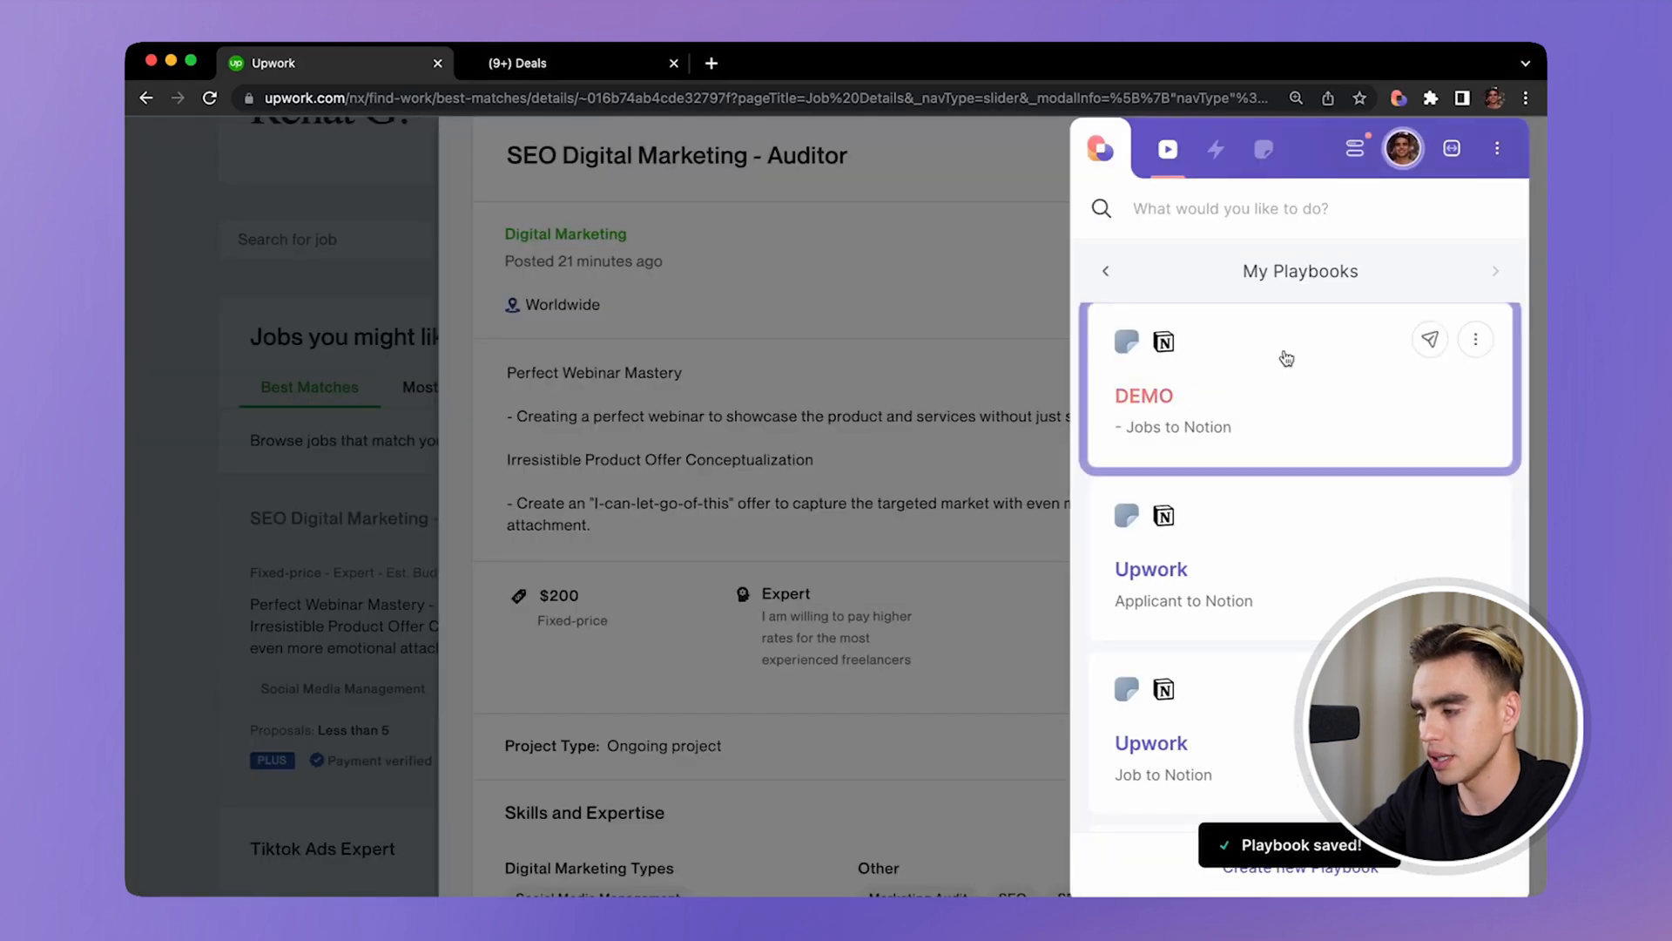
- Run DEMO - Jobs to Notion on the SEO Digital Marketing - Auditor job and view the created page
click(1429, 339)
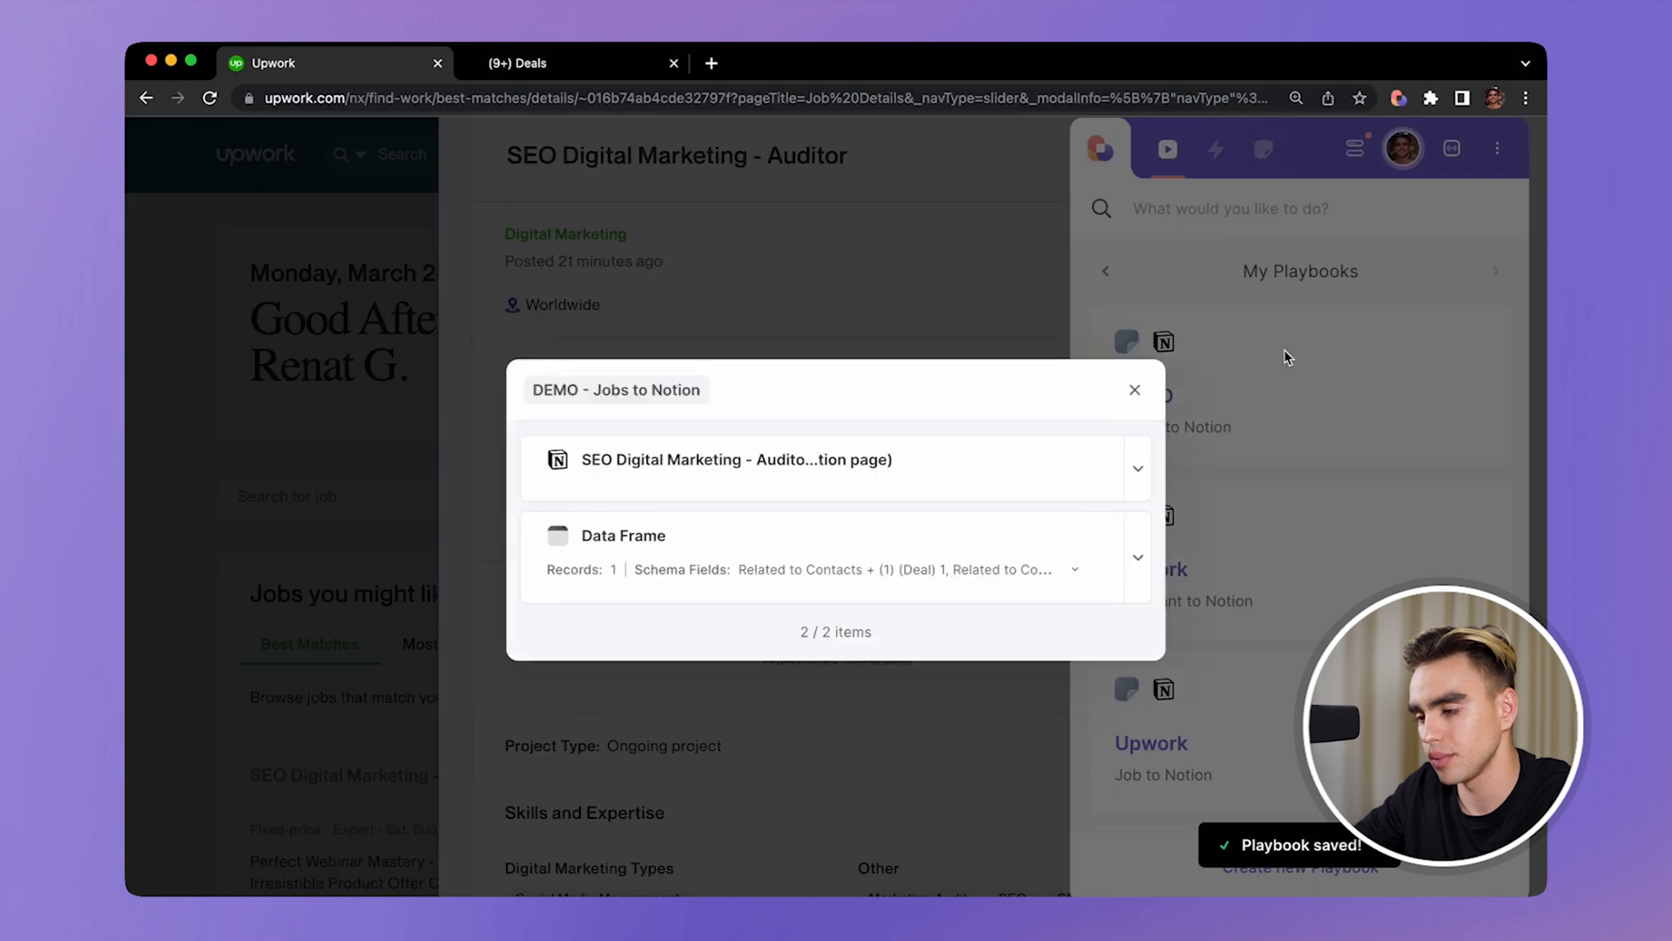
click(1138, 468)
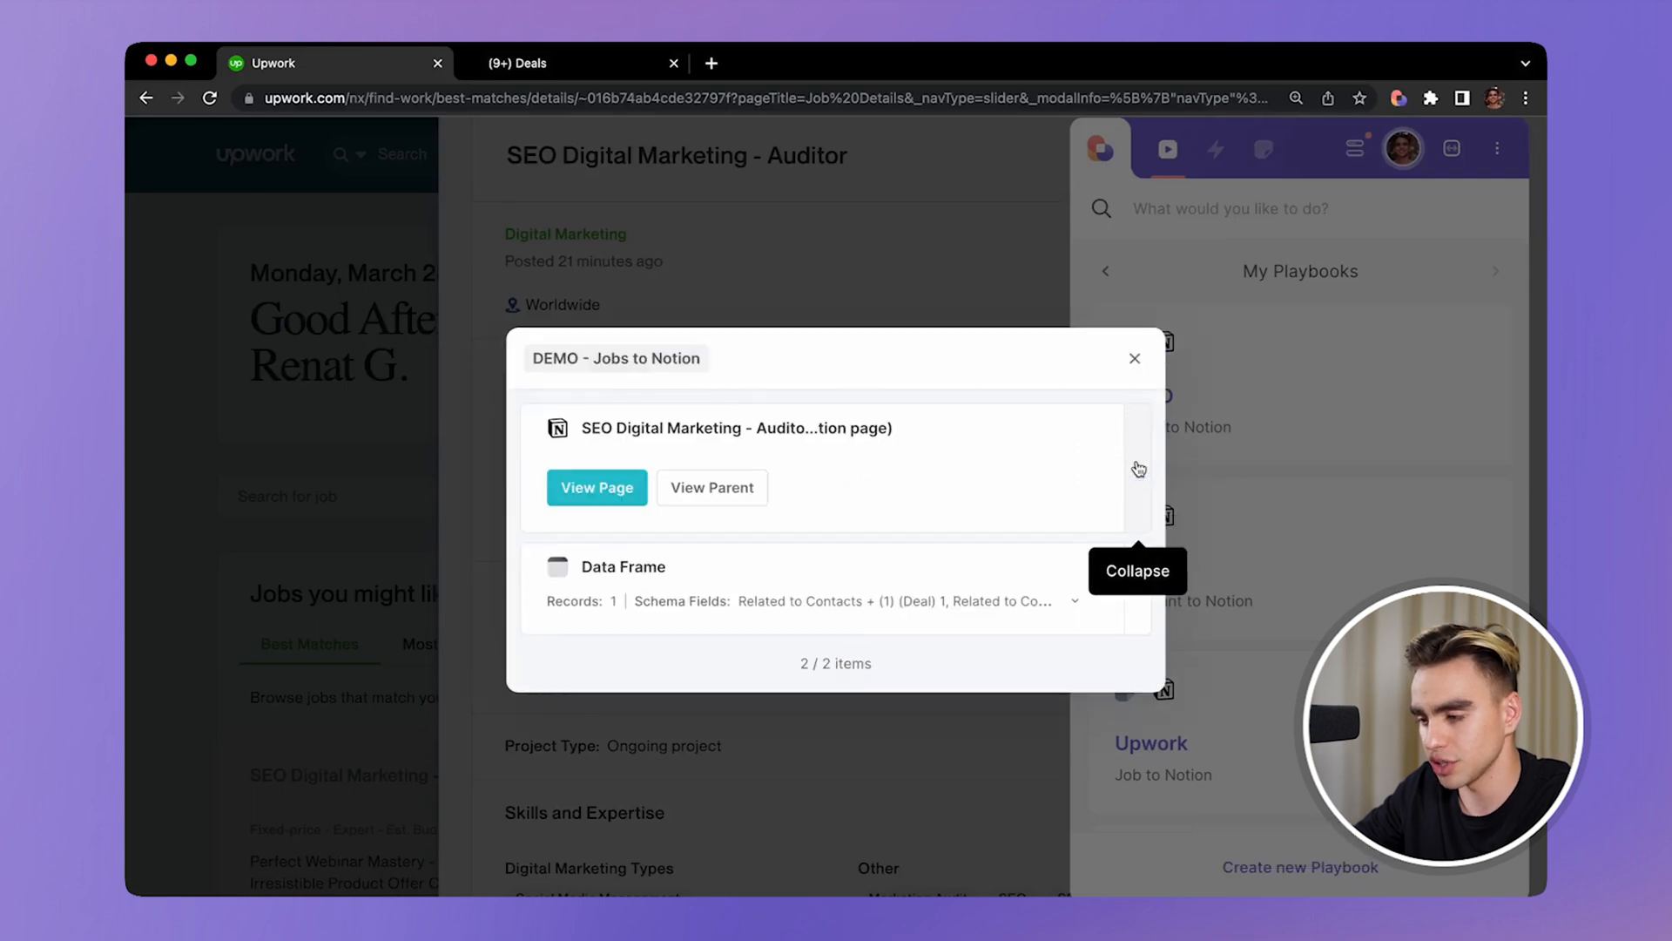
click(595, 487)
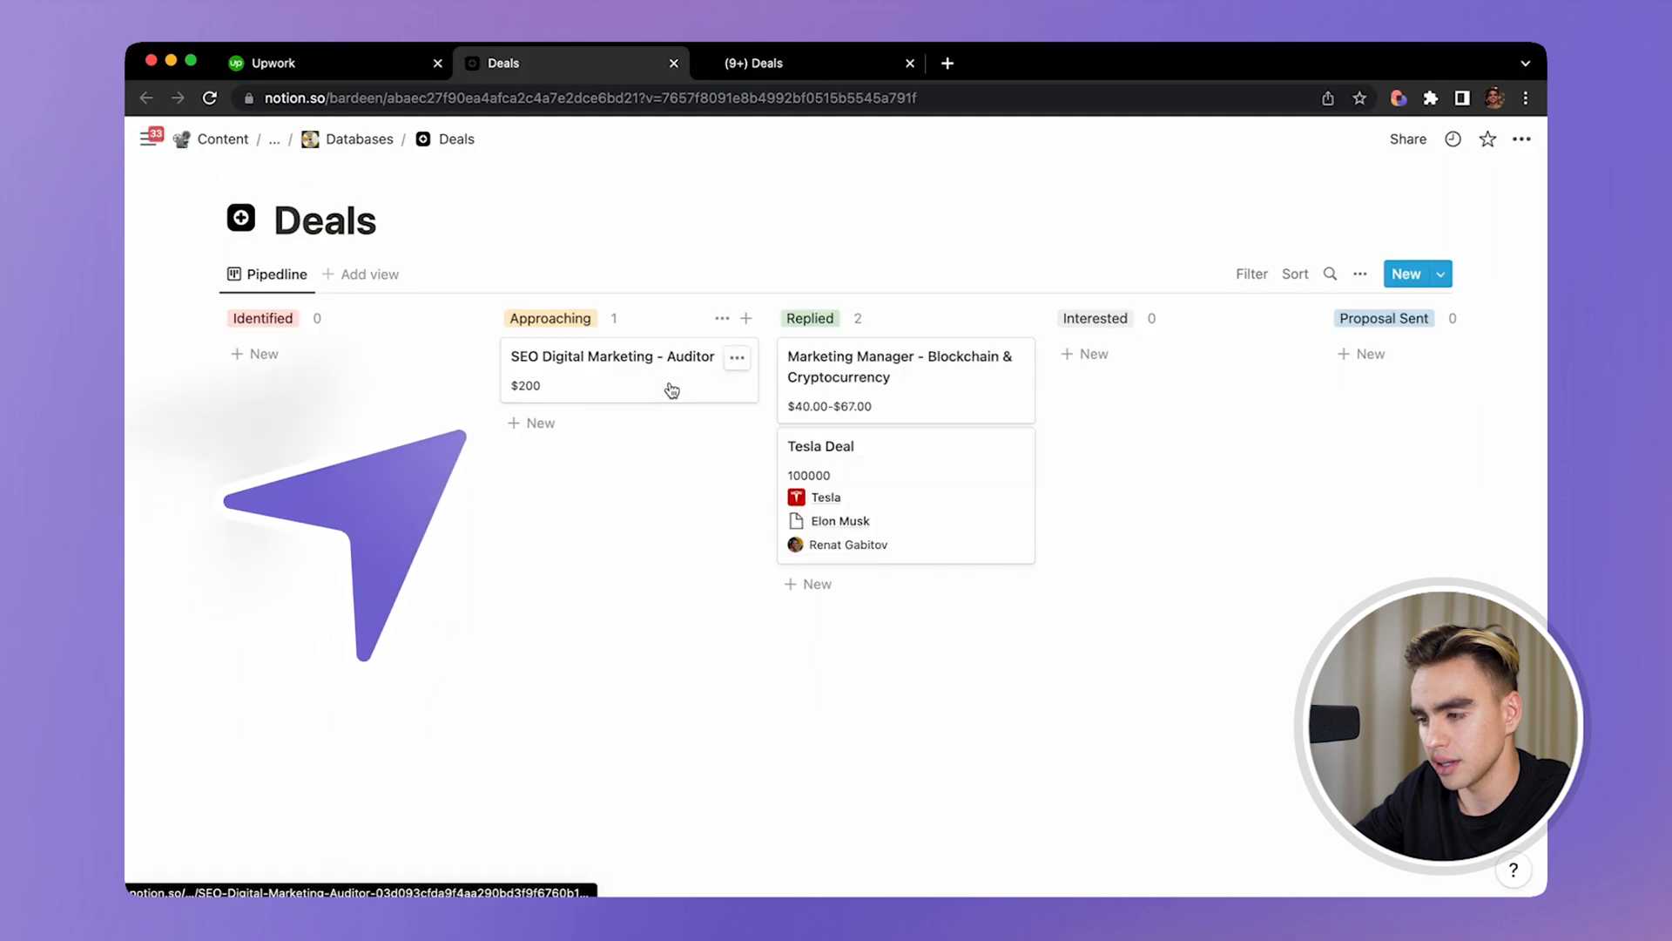
- View the SEO Digital Marketing - Auditor deal with Approaching status, $200 size and description
click(612, 356)
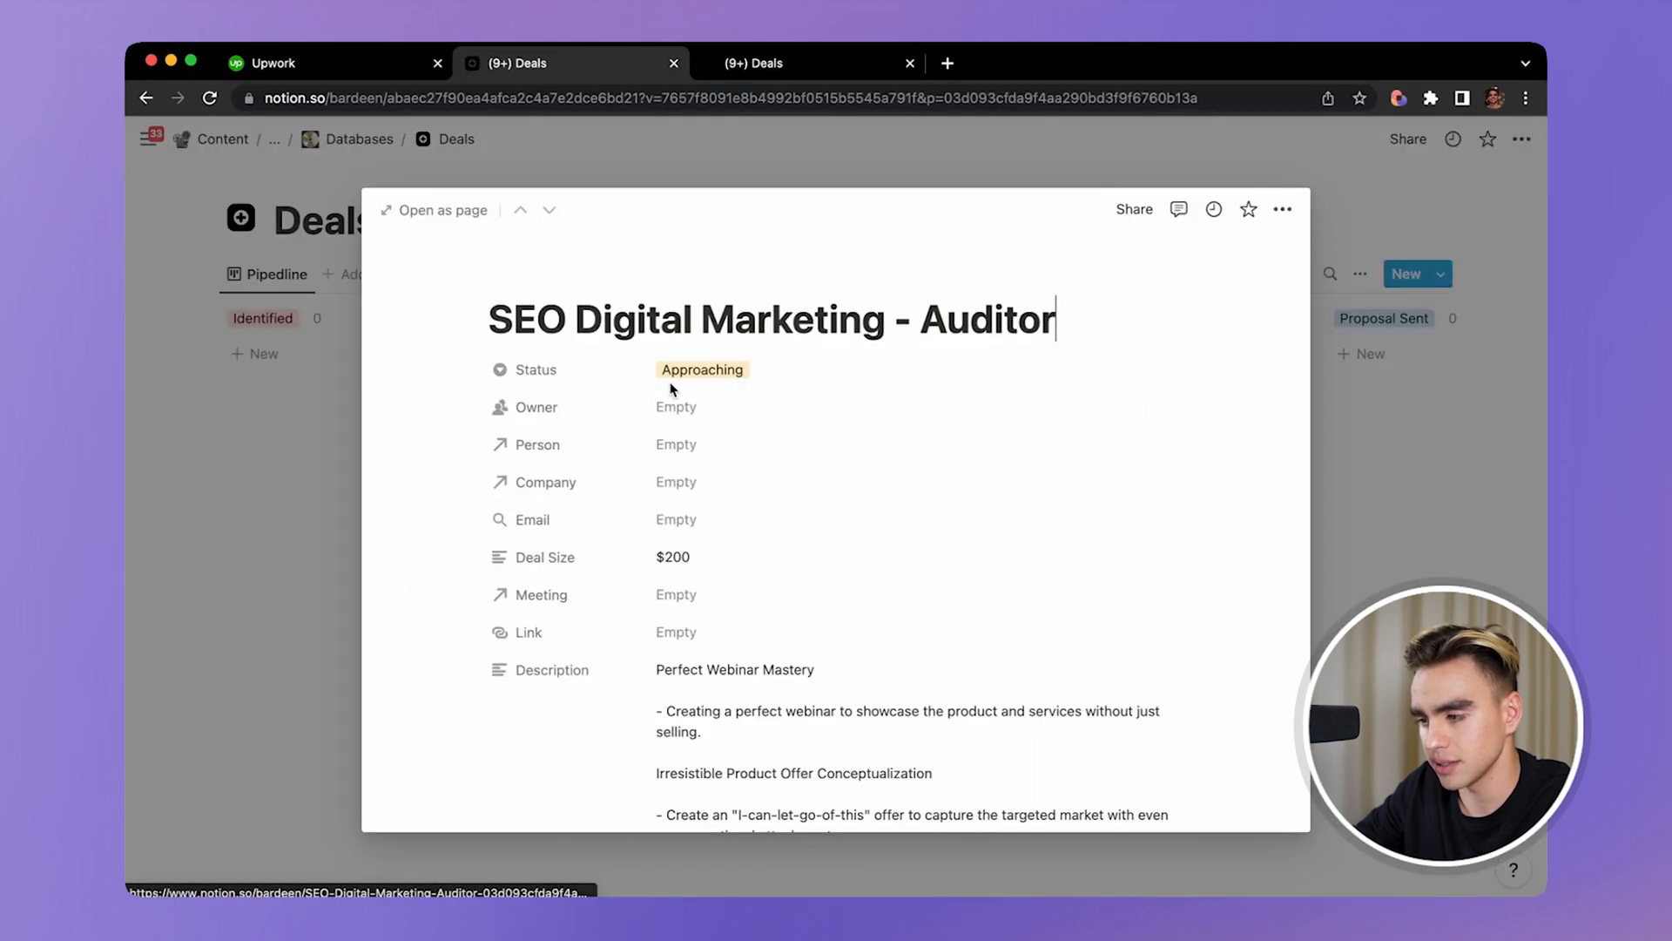
scroll(down, 3)
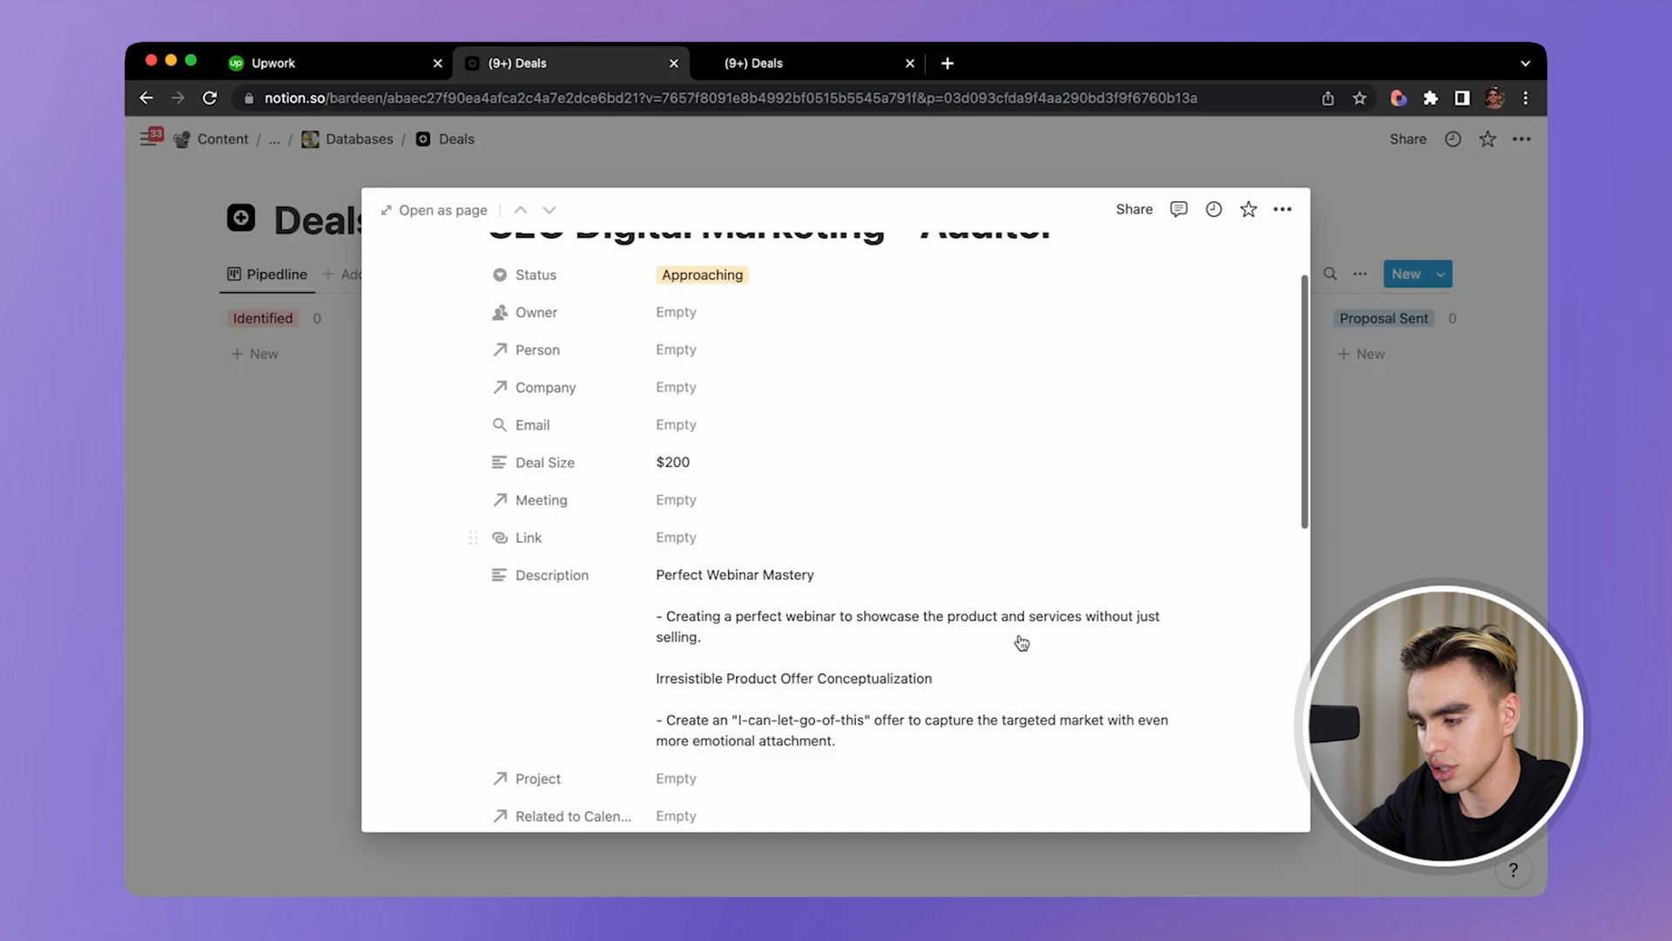